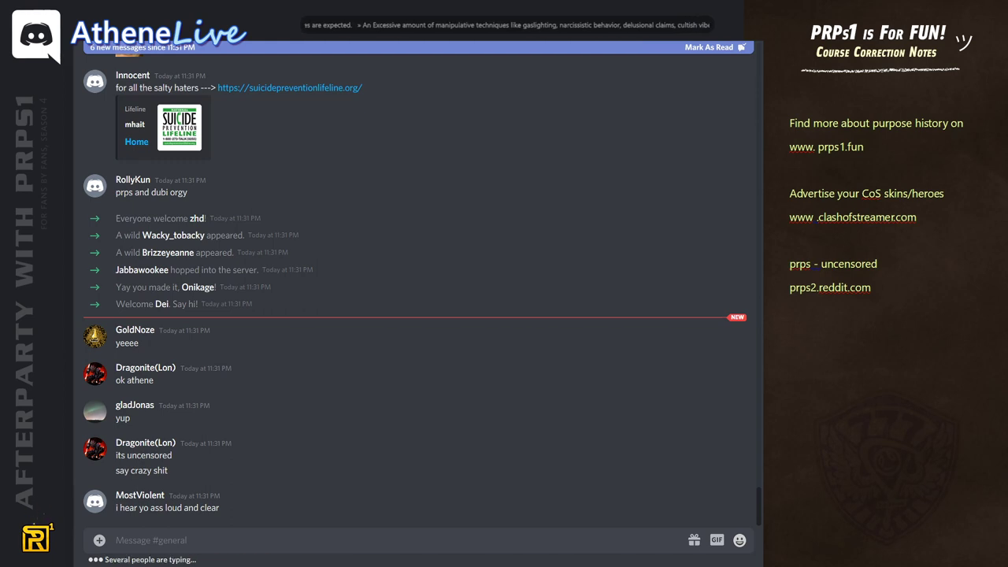
Select the existing links and notes text in the Course Correction Notes panel for replacement.
scroll(down, 3)
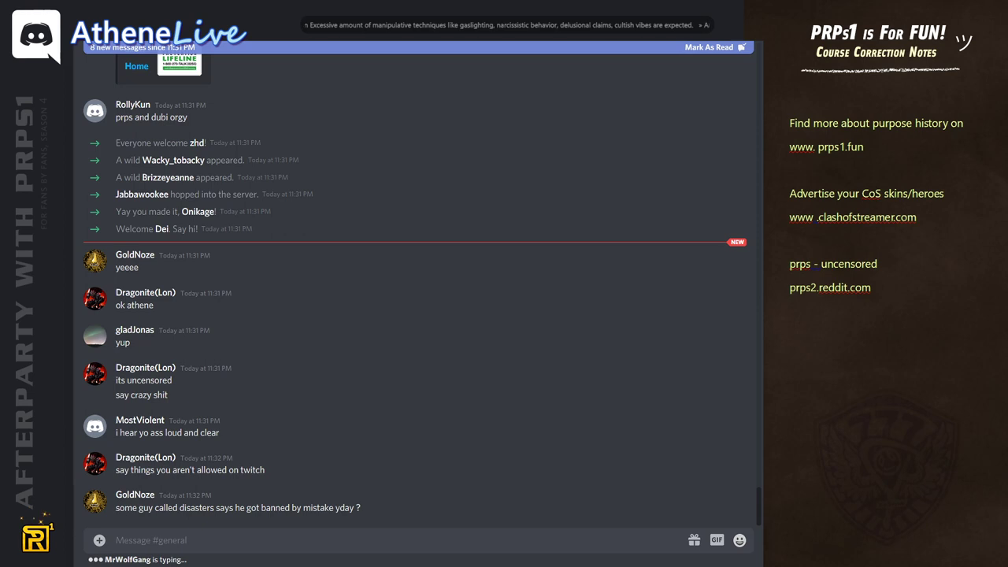
scroll(down, 3)
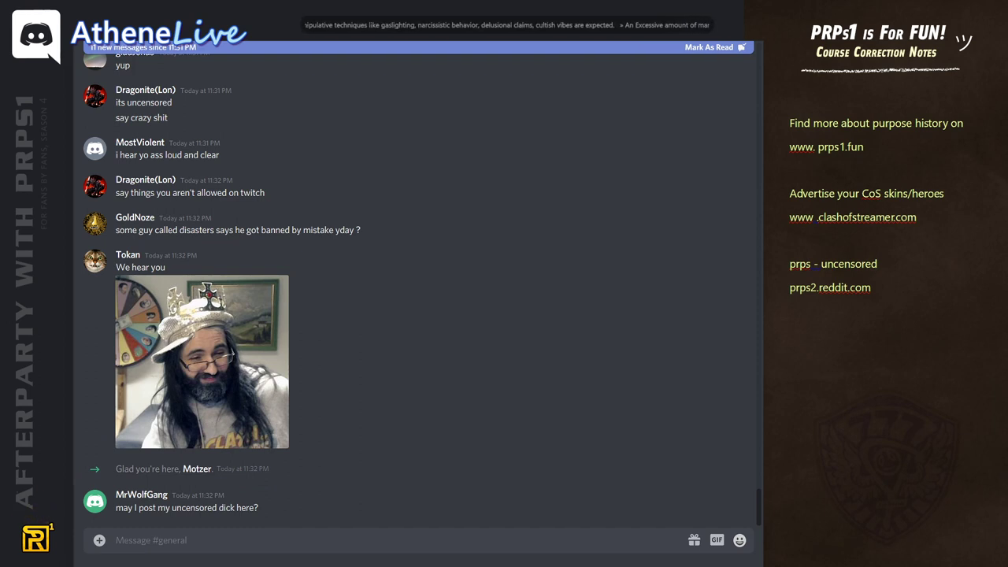
click(202, 360)
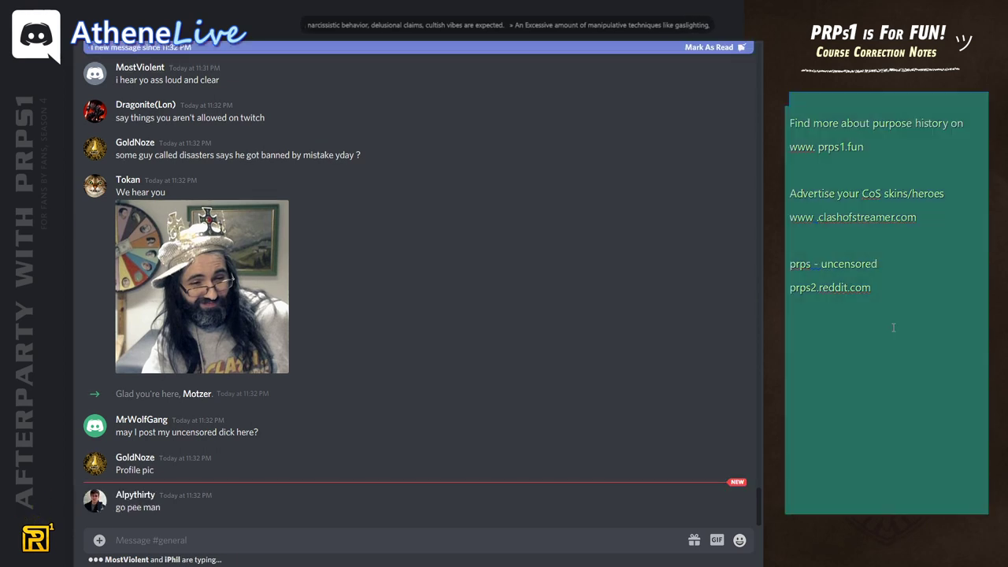
Overwrite the old notes with the opening line "AAAAaaaaand here we go.." and begin a new line.
text(AAAAaaaaand here we go..)
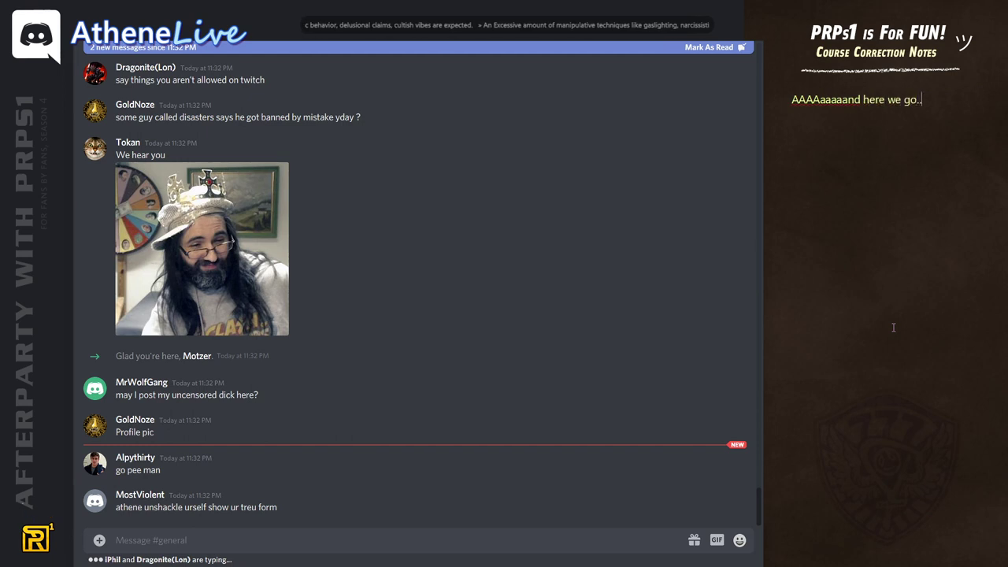
text(afterparty with .... ()
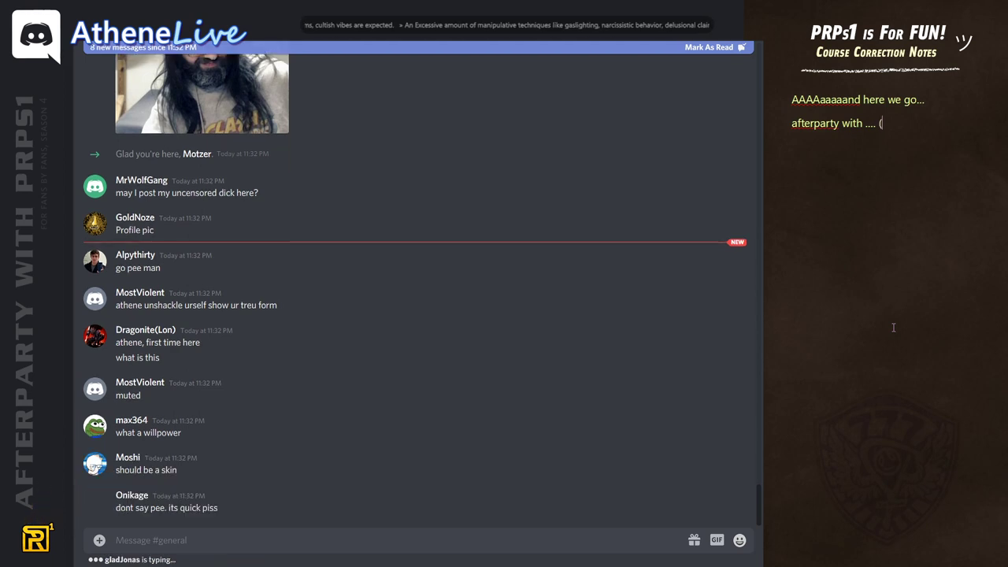
text(I)
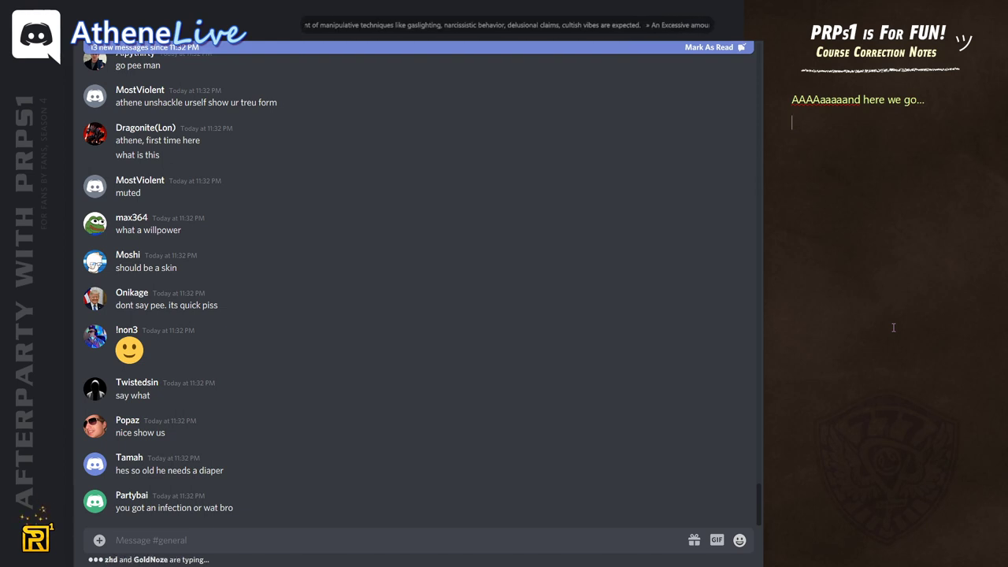
Write the 'sellout again' line and the paragraph about him banning people who doubted his idea.
scroll(down, 3)
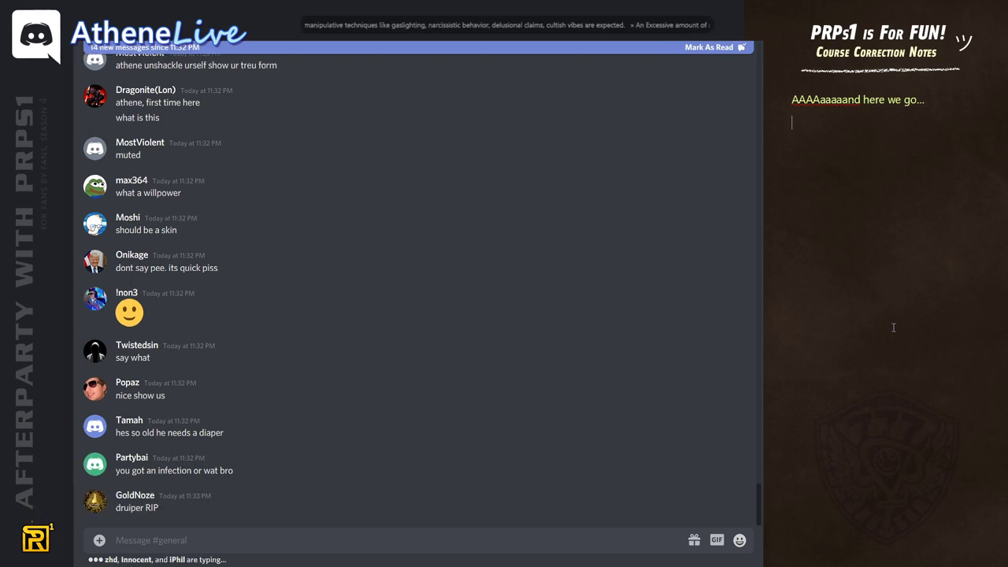
text(ajejeeej sellout again)
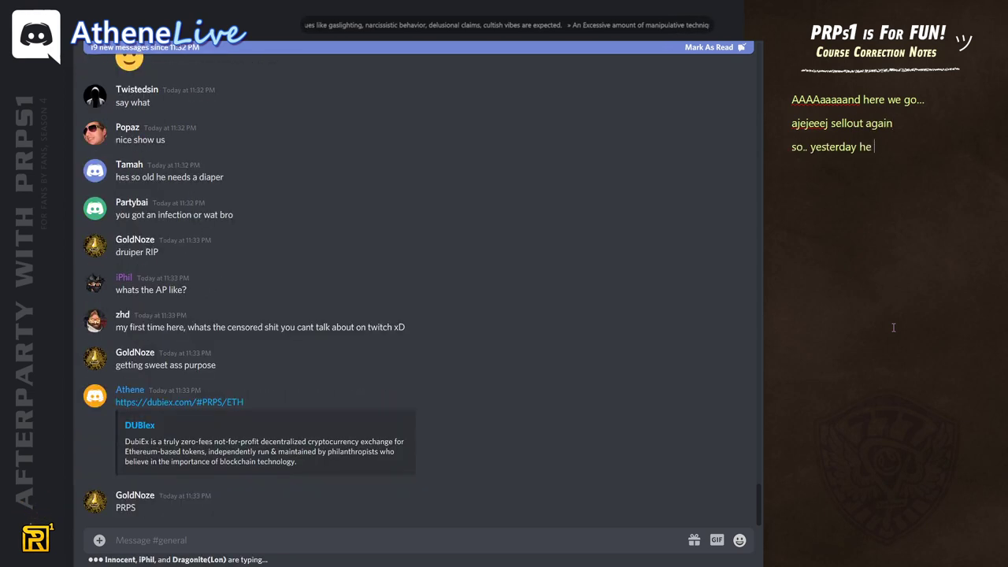
text(banned people who d)
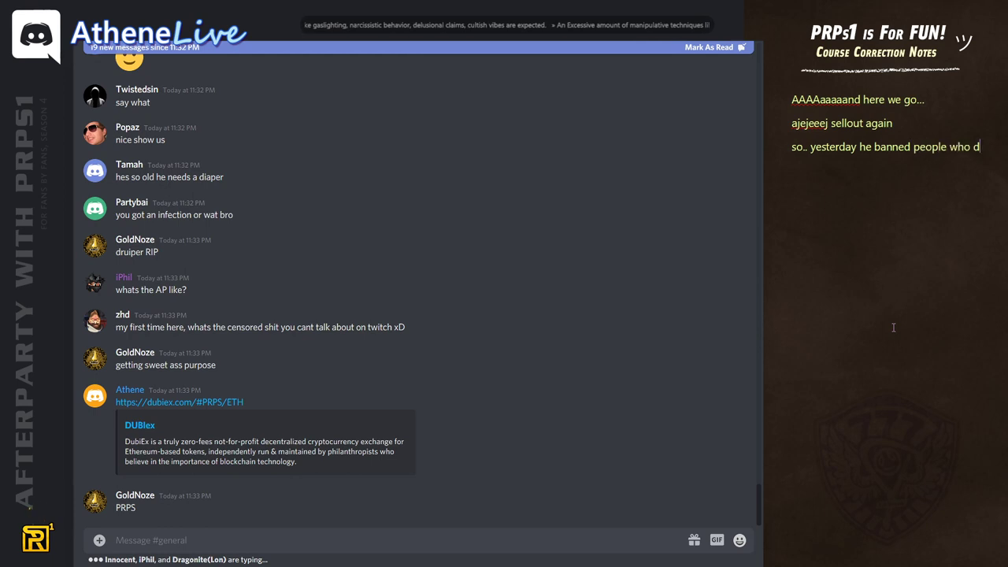
text(didn't liked idea about what)
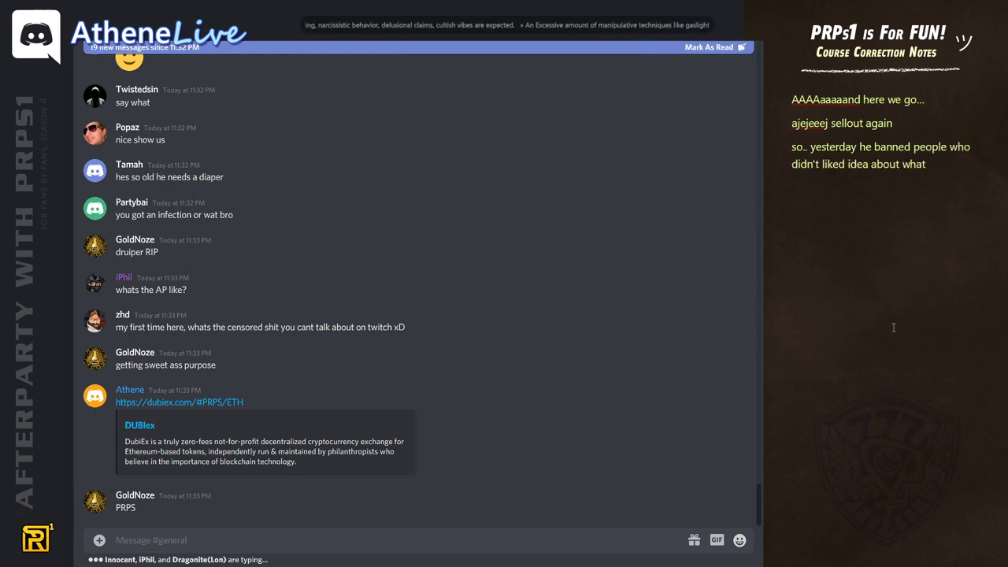
text(he ta)
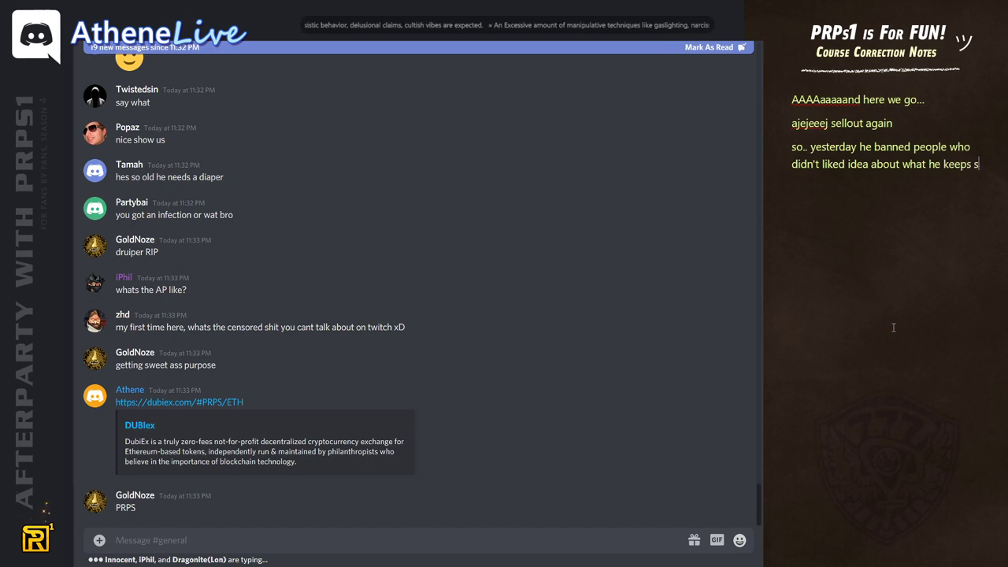
text(spreading how it always goes up...)
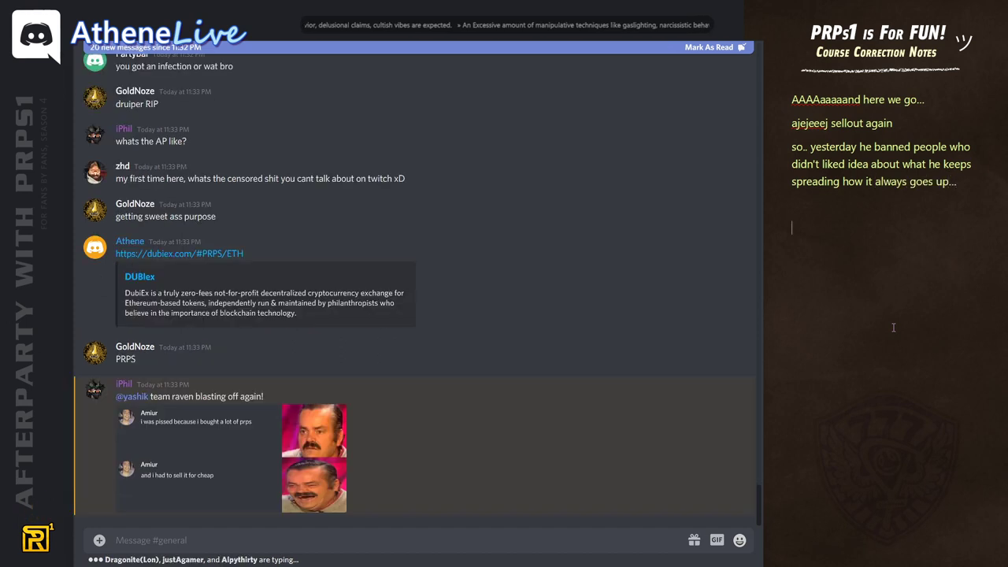
Add the paragraph noting his questioners are gone and 'now let's see.. if anyone will challenge' him.
text(now those people who)
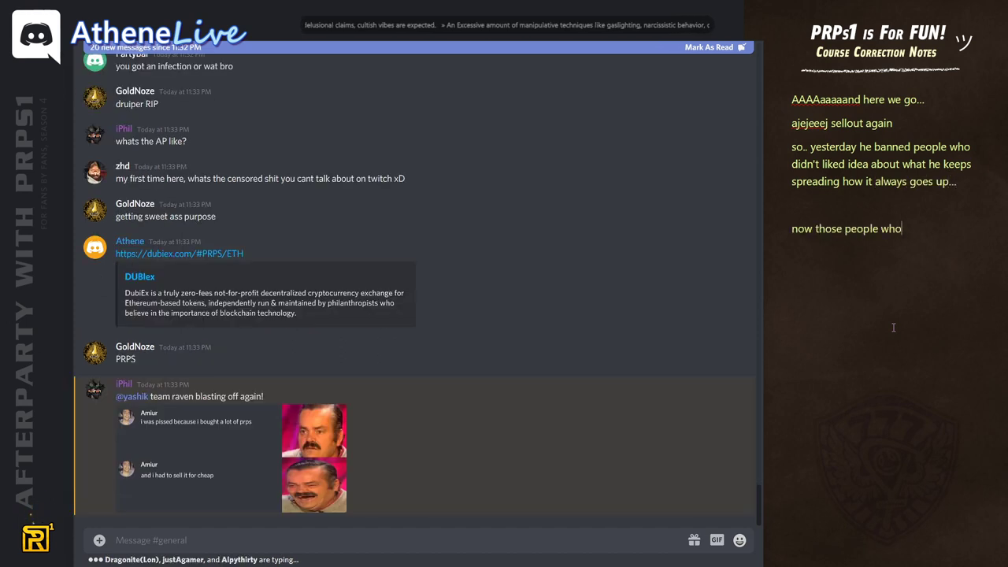
text(question him are not here since they are banned...)
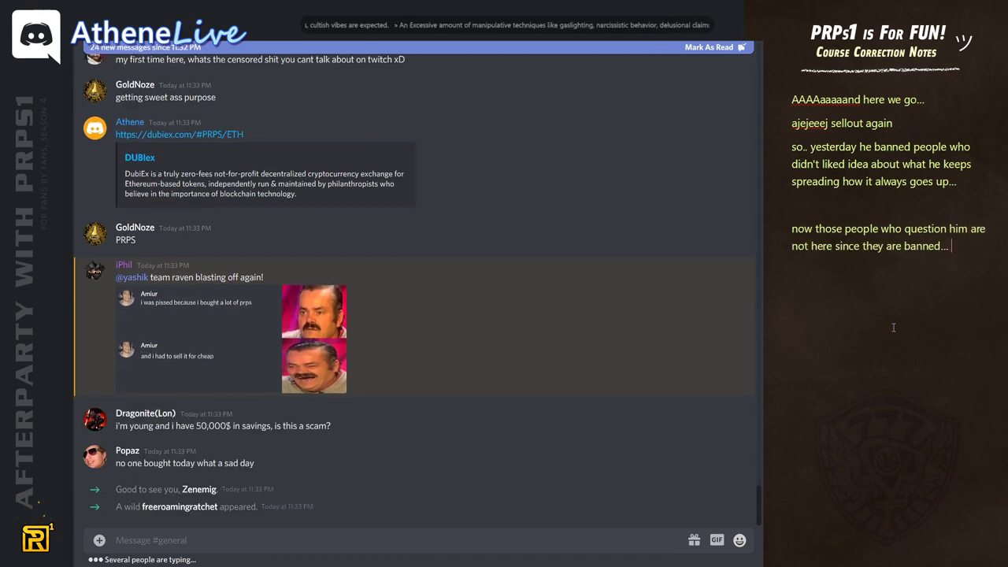
text(now let's see...)
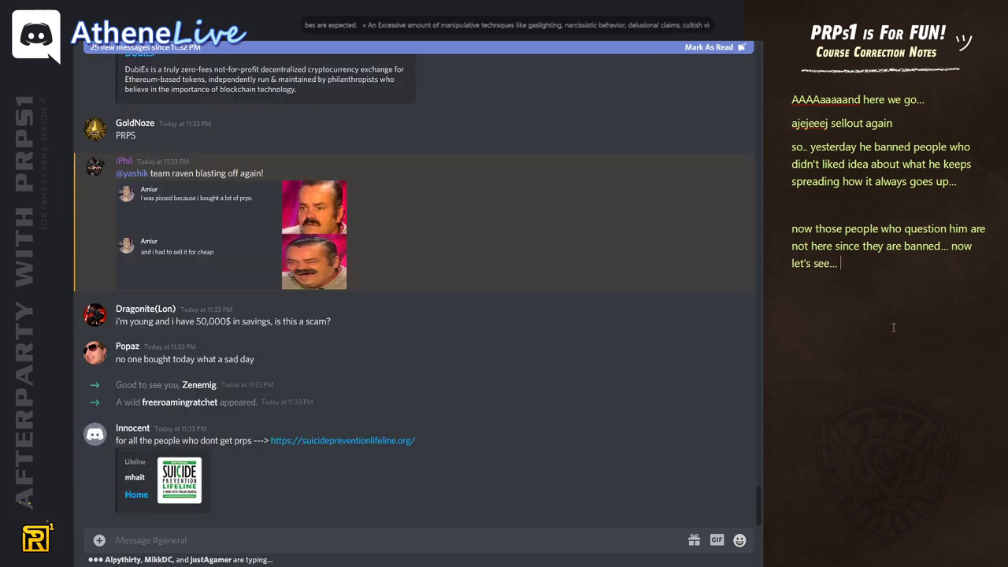
text(if anyone will chalange him)
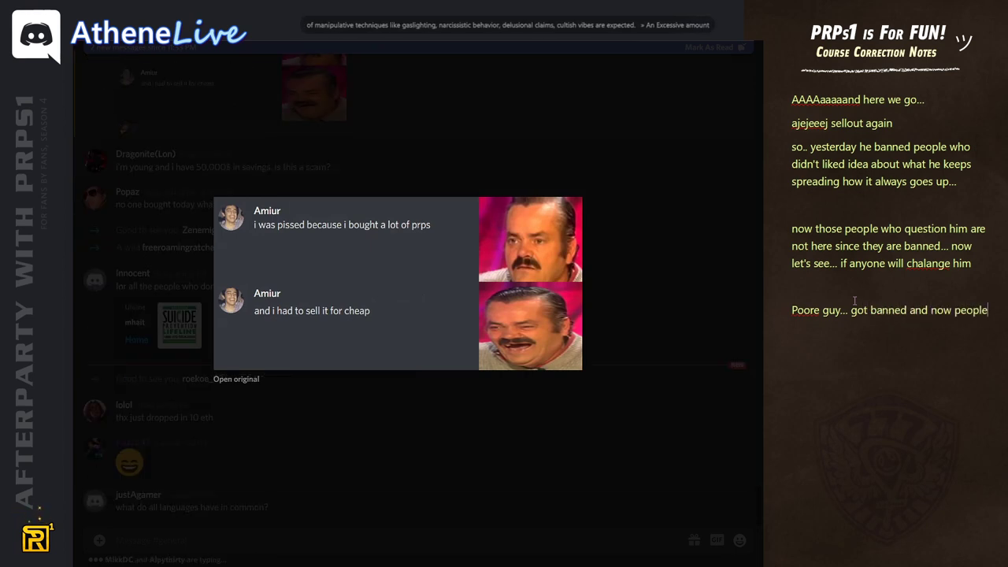
Add the 'Poore guy... got banned' paragraph saying people will make fun of him.
text(will make fun of him...)
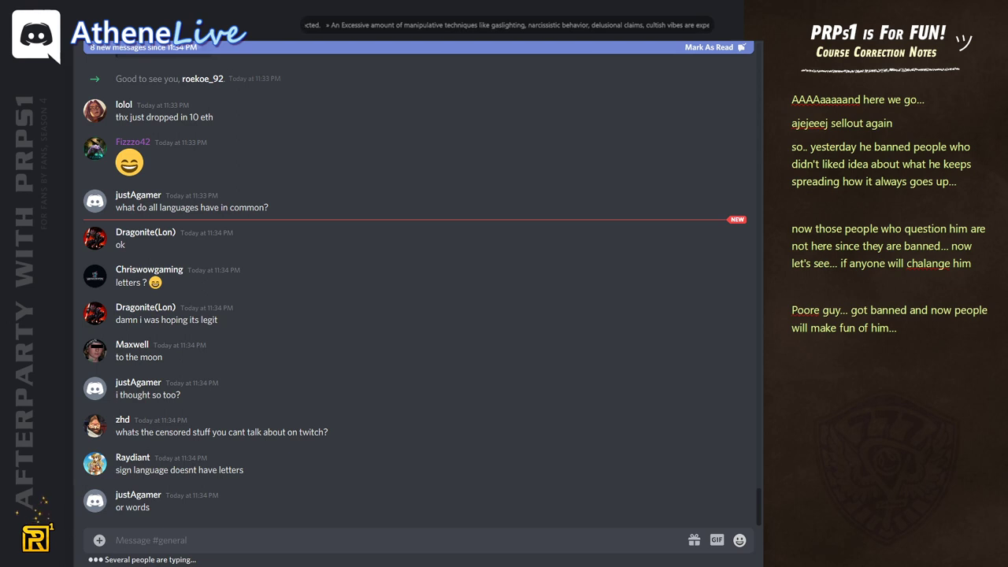
scroll(down, 3)
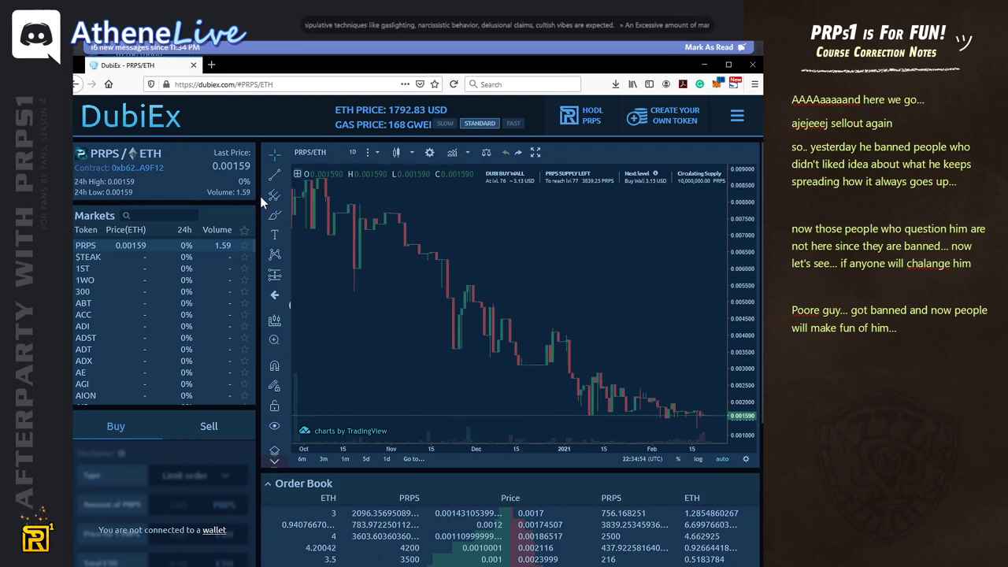
scroll(down, 3)
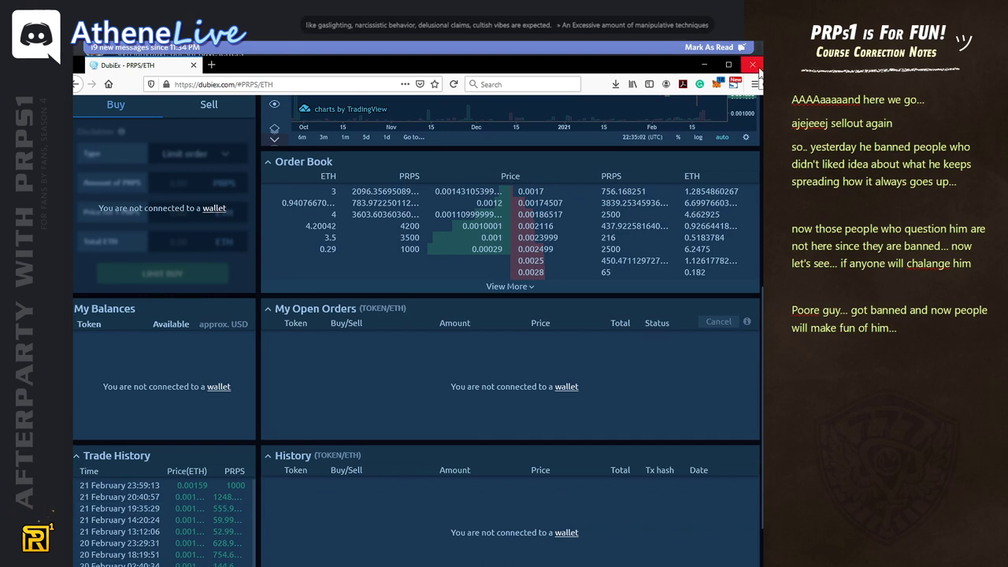
click(751, 64)
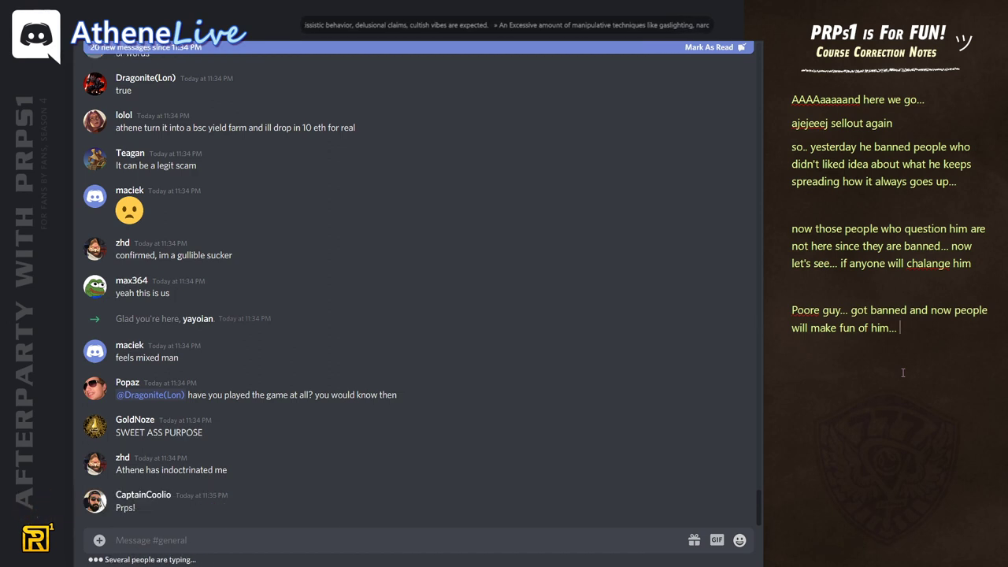
Select the later banning paragraphs in the notes so they can be rewritten.
scroll(down, 3)
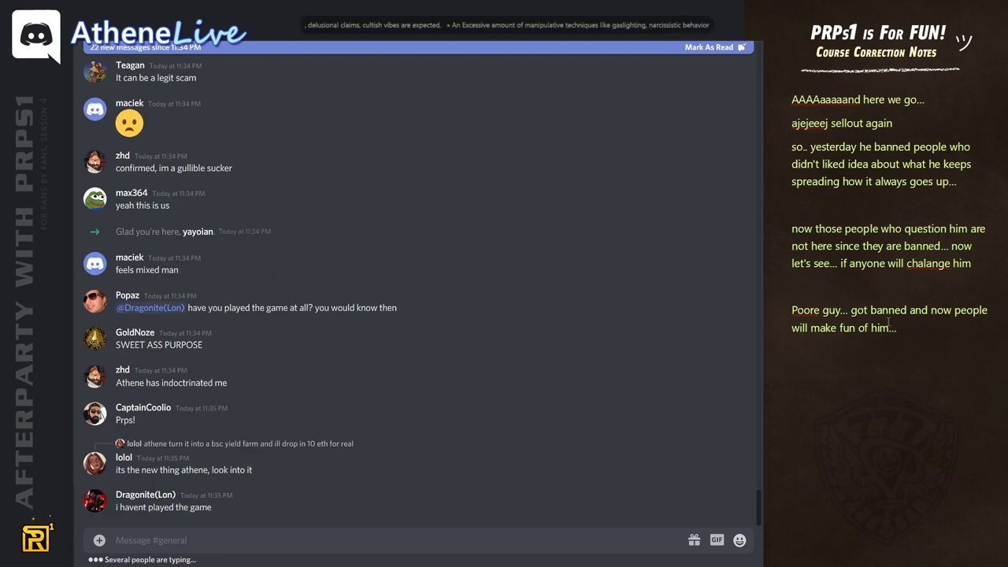
scroll(down, 3)
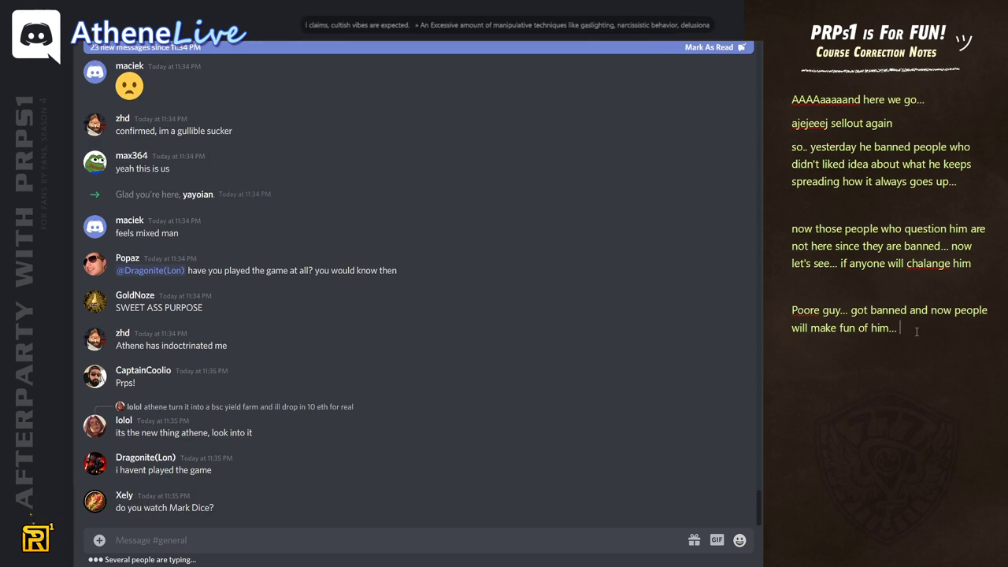
drag(791, 328, 898, 328)
text(Sooo w)
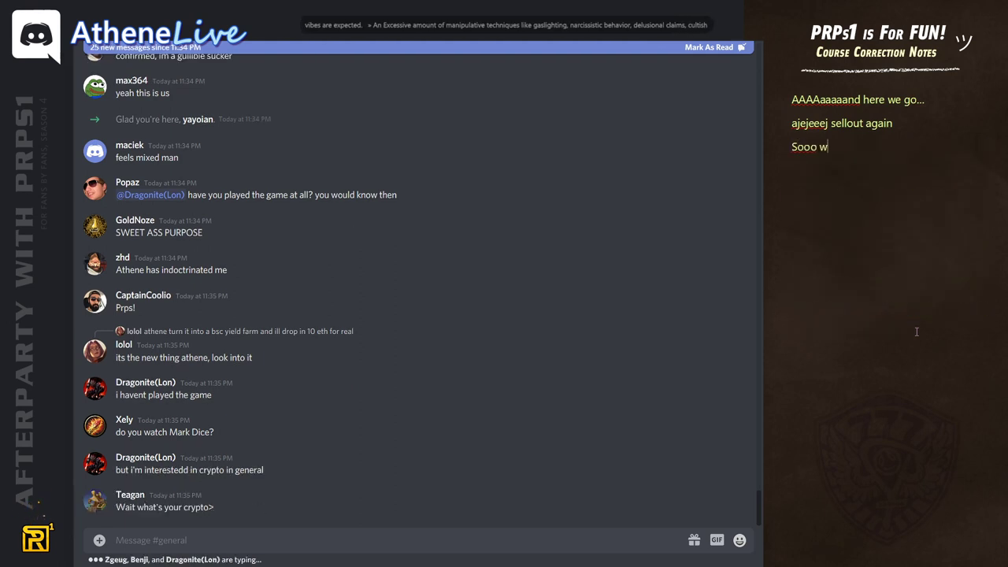
Write notes asking why people are buying PRPS and calling it a Get-Rich-Quick scheme.
text(hy are people buying prps? Because athene keeps telling them how they will become rich...)
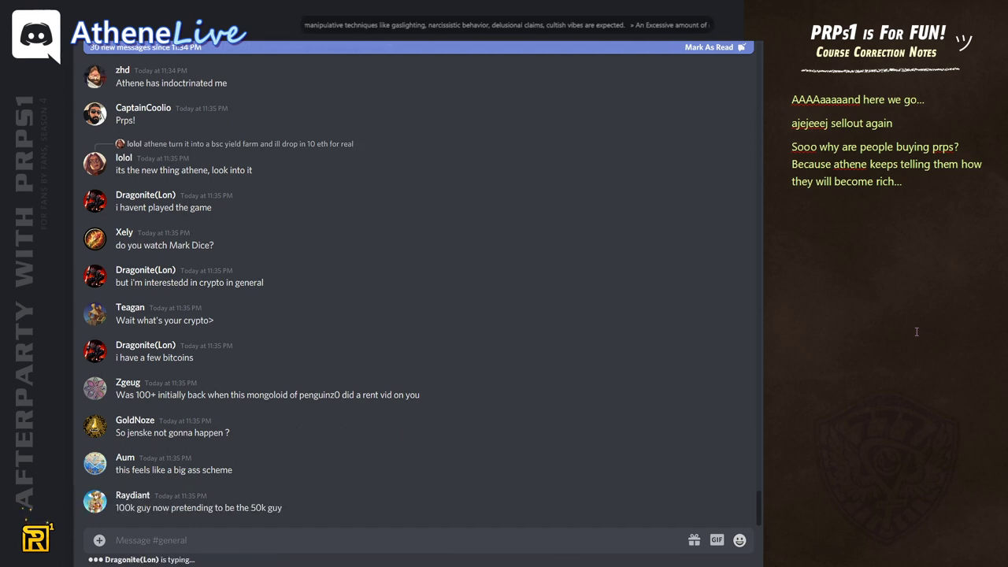
text(it is... Get-R)
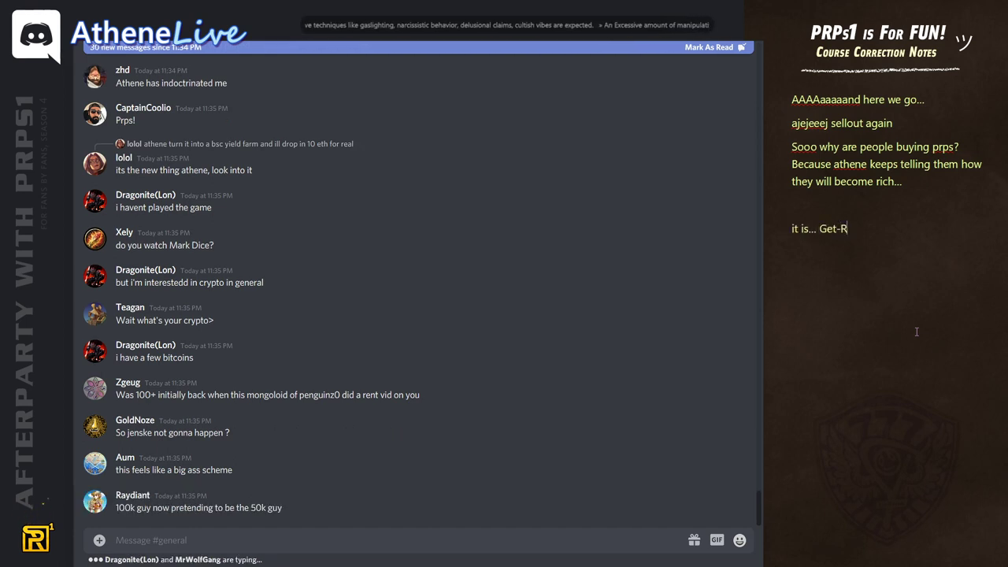
text(ich-Quick scheme)
text(too bad..)
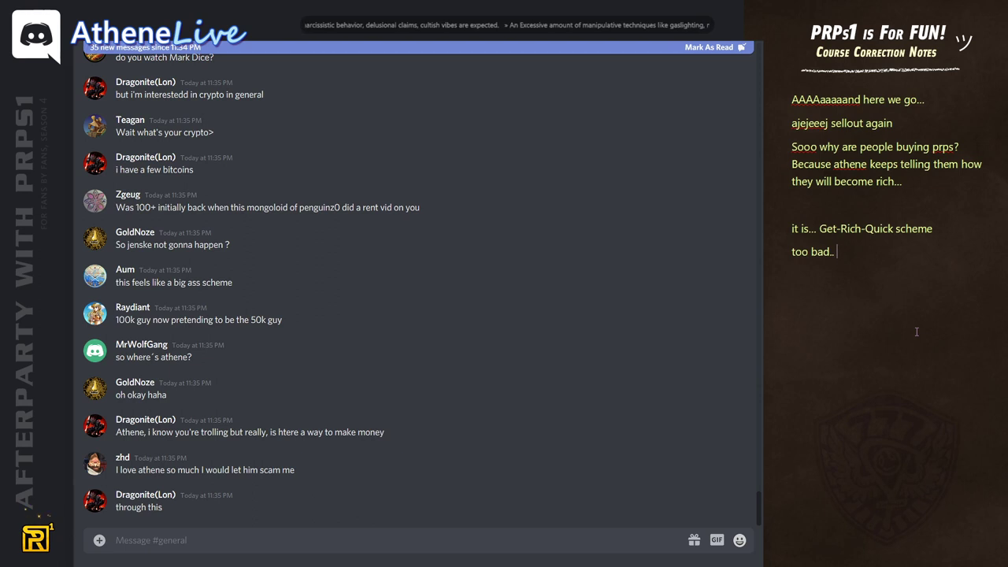
text(original idea was good)
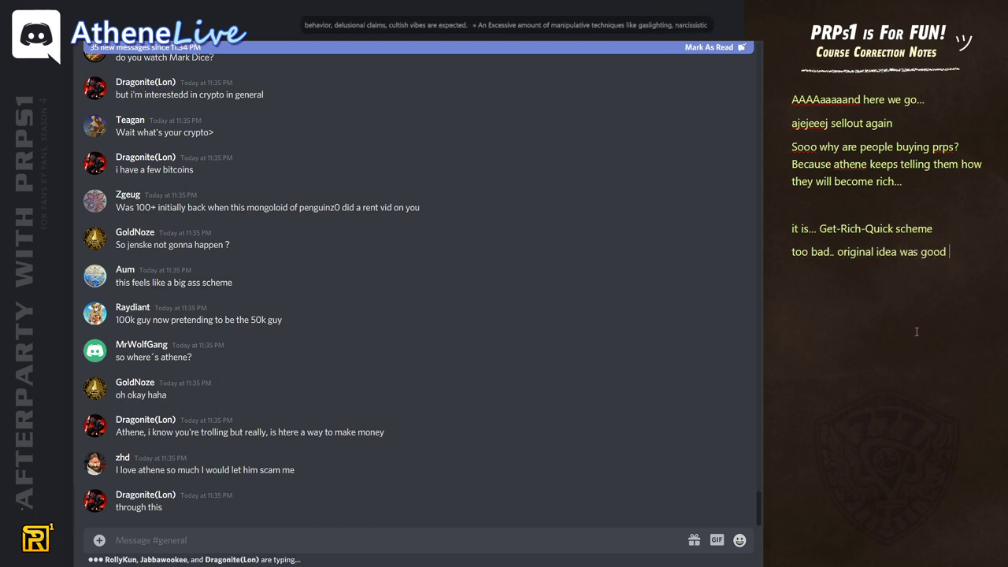
text(no one could know it will turn out into a SCAM)
text(Find out)
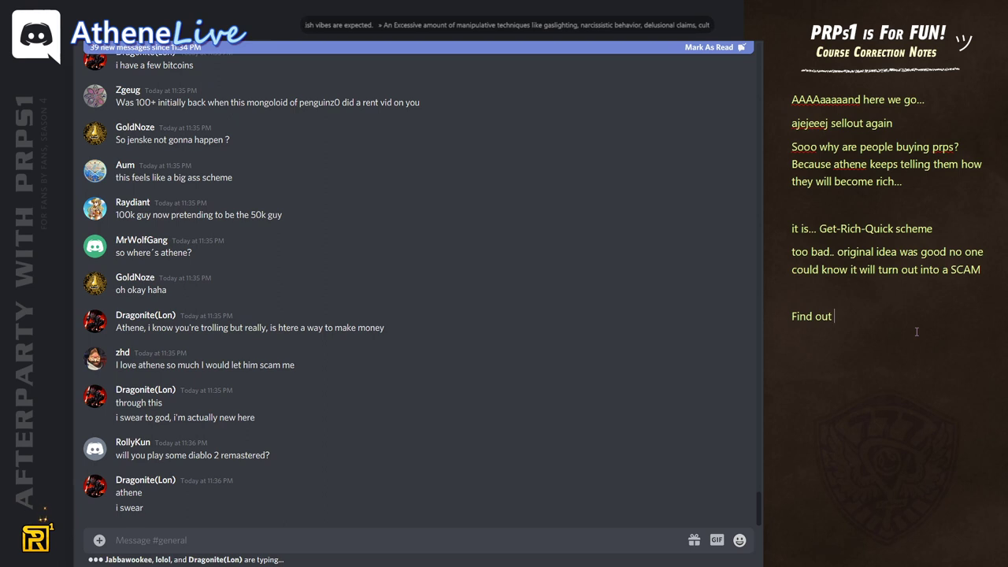
text(about original idea)
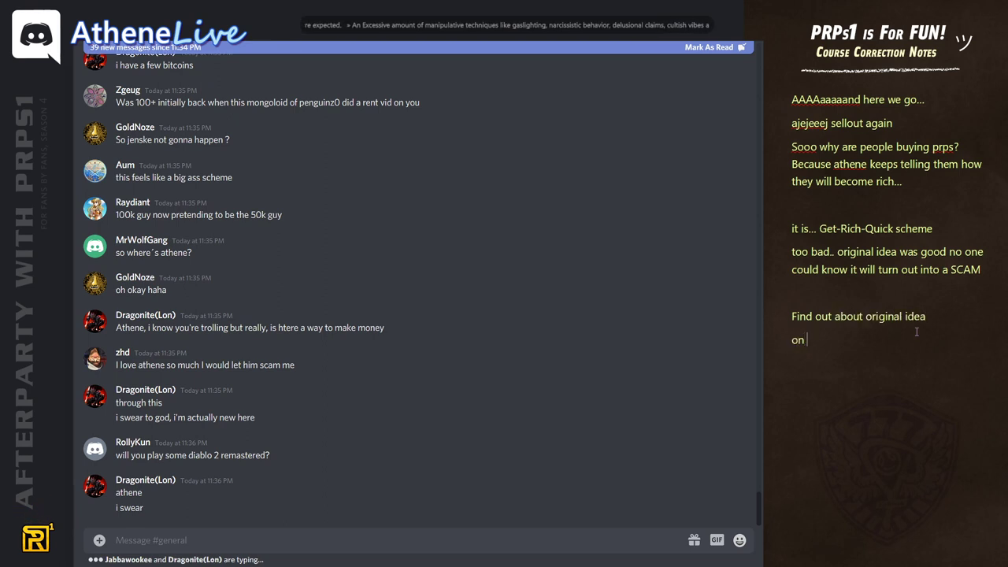
text(www. prps1.fun)
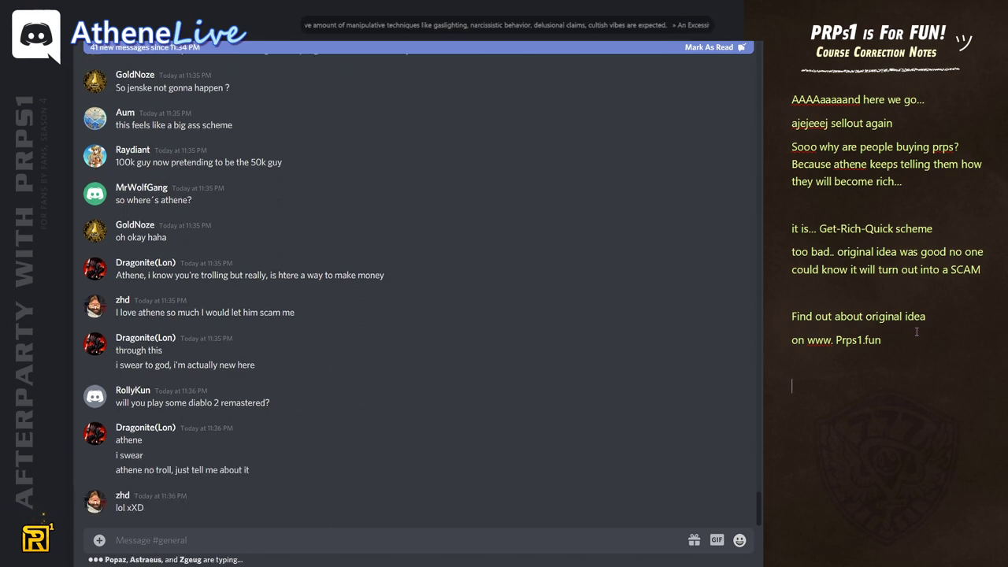
Add the 'Ooooo don't worry Athene' paragraph saying Compound members type pre-approved messages.
text(Ooooo don't wor)
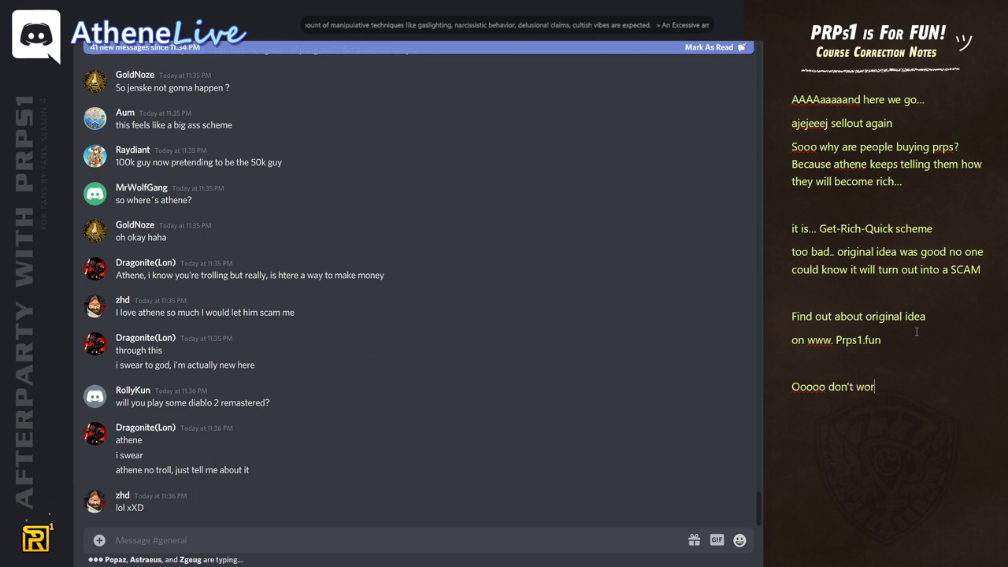
text(ry Athene's Compound member f)
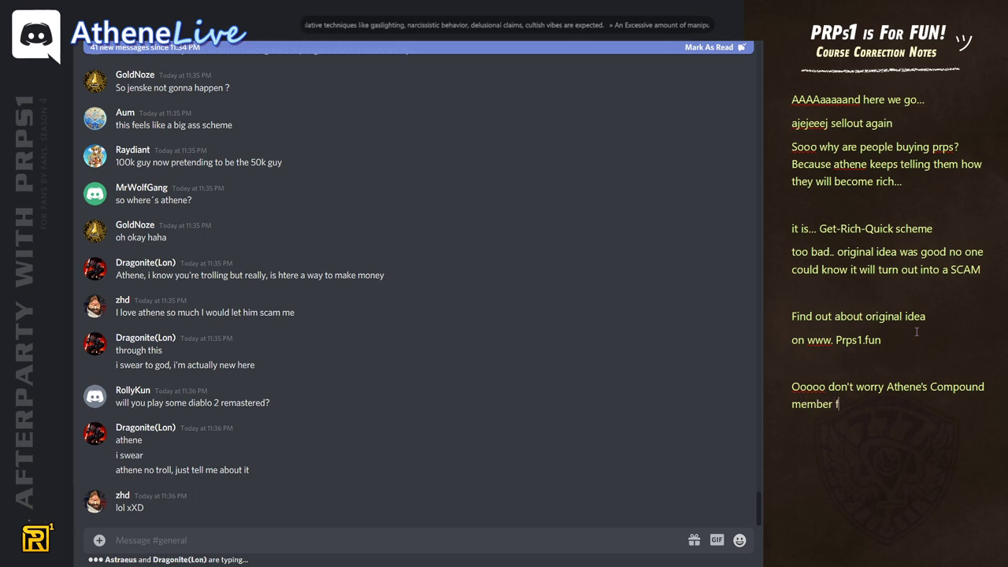
text(or sure are)
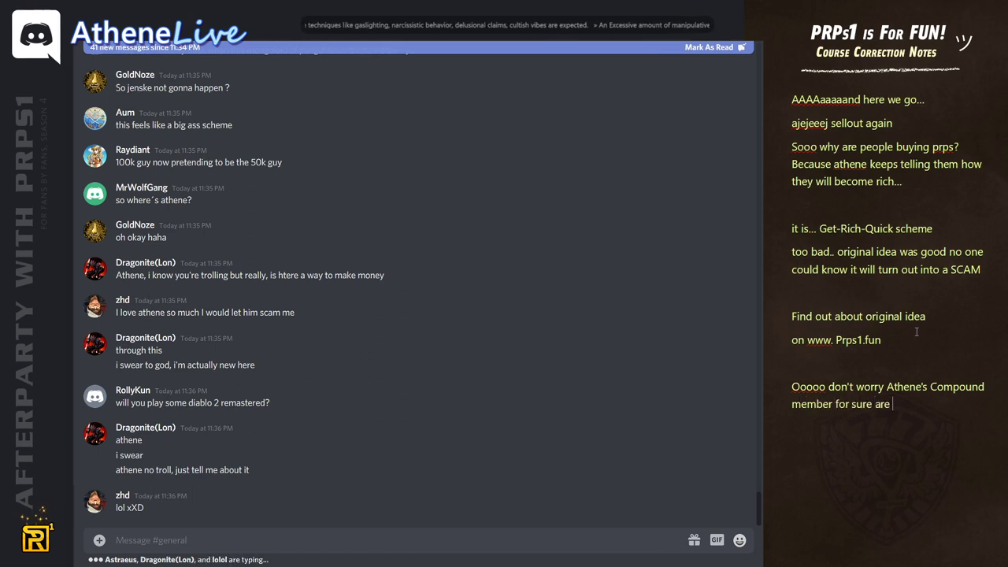
text(typing pre-aprooved messa)
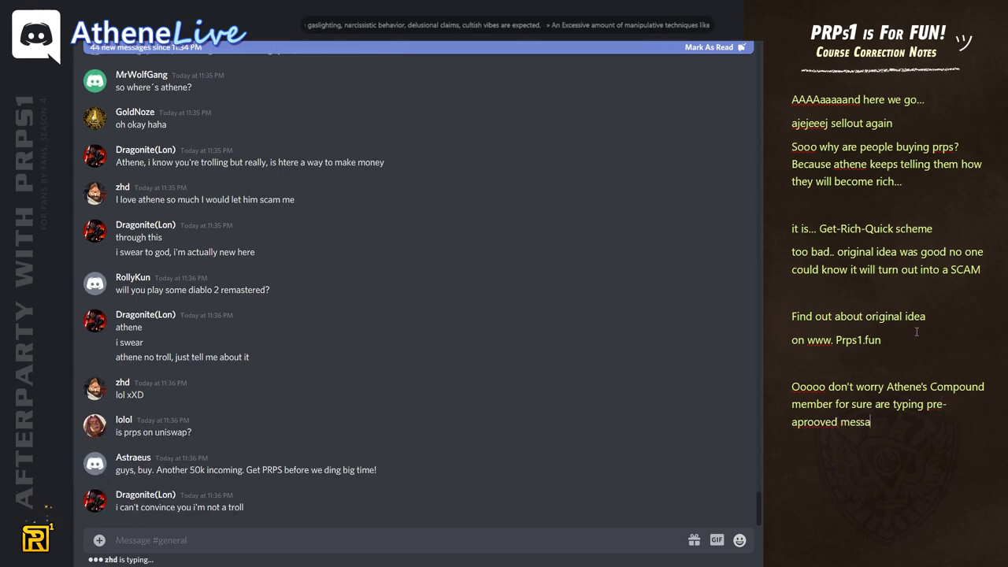
text(ges)
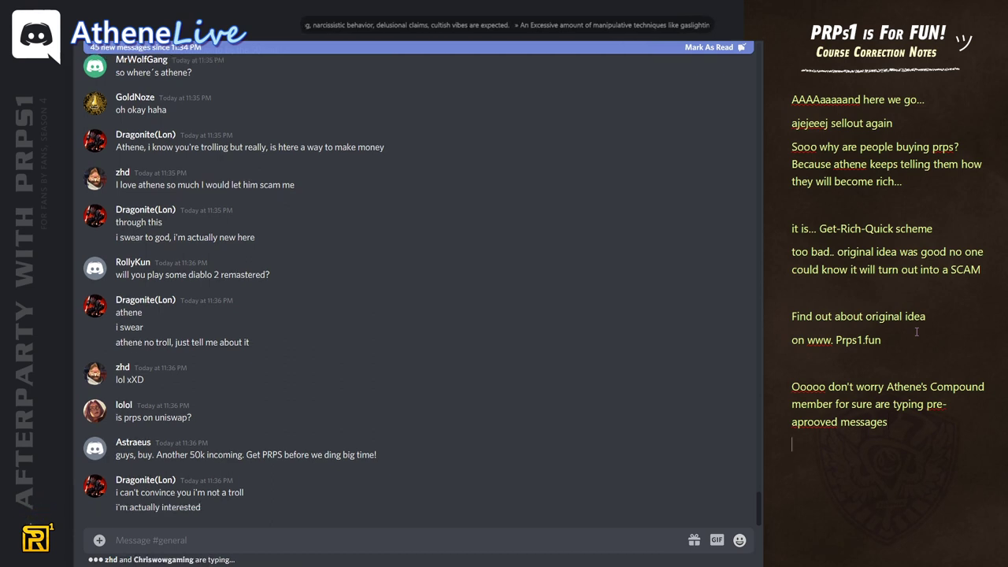
Add the 'hahaa.. purpose is only on dubiex' line to the notes.
text(hahaa..)
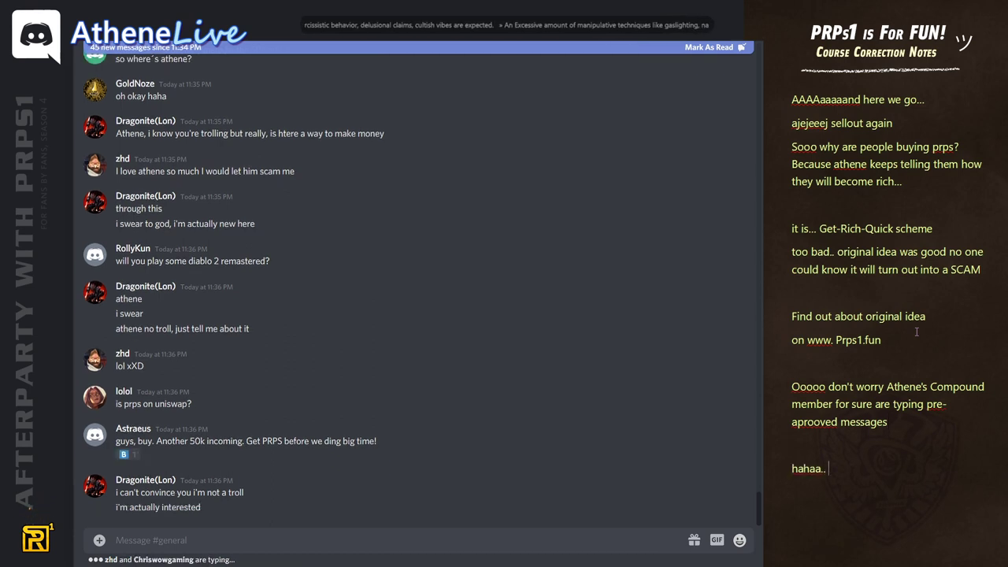
text(purpose is only on dubiex cause it was rejected from everywhere else)
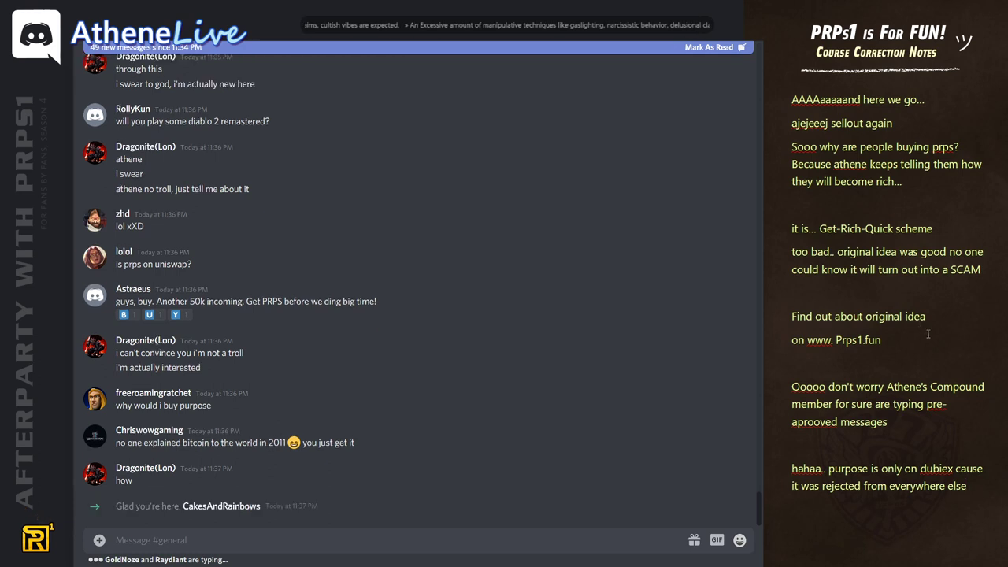
scroll(down, 3)
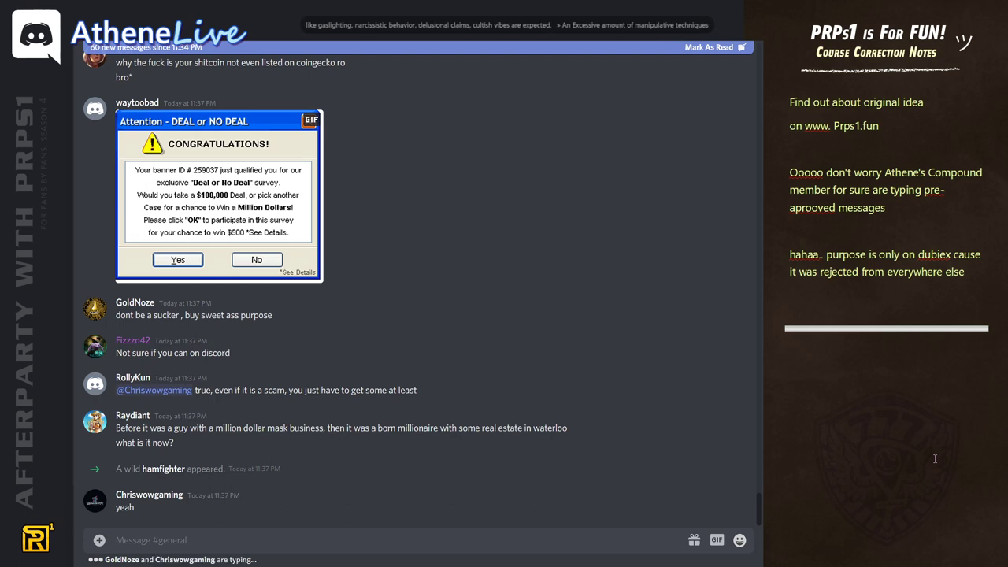
scroll(down, 3)
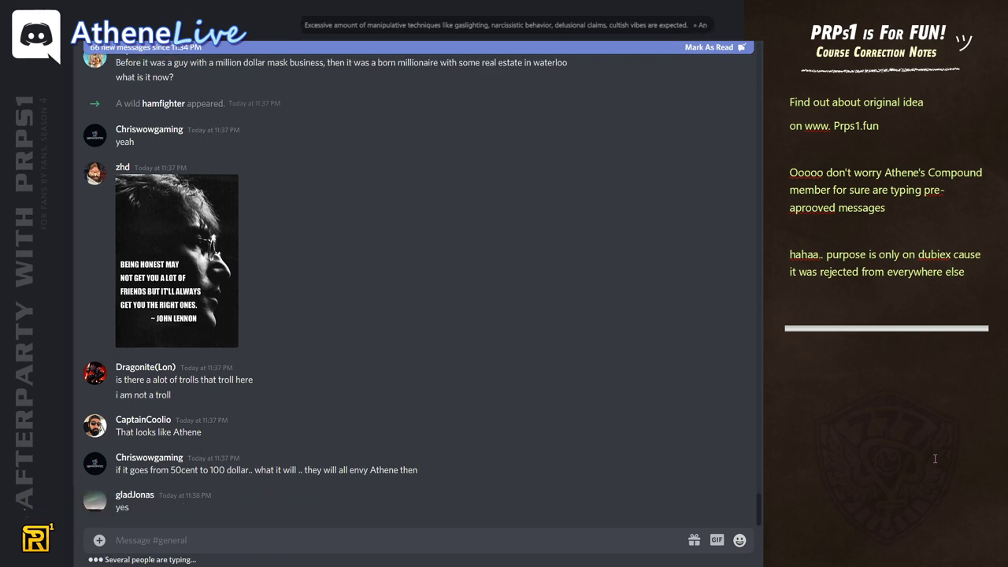
scroll(down, 3)
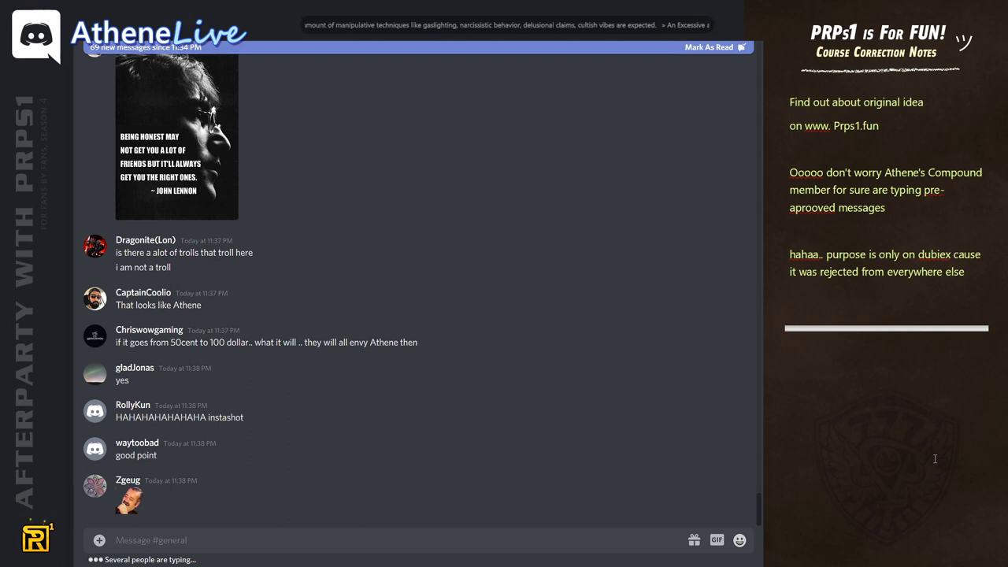
scroll(down, 3)
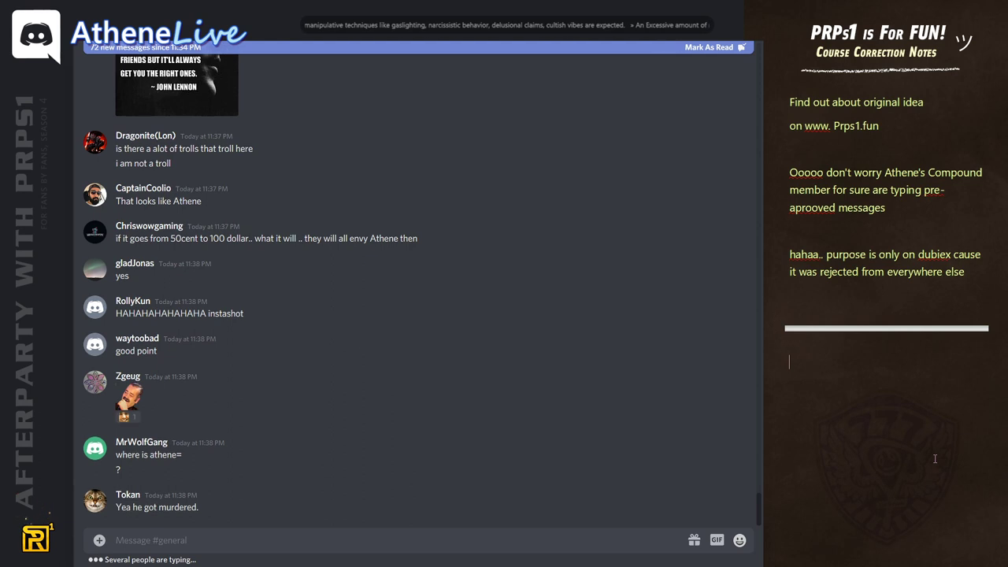
scroll(down, 3)
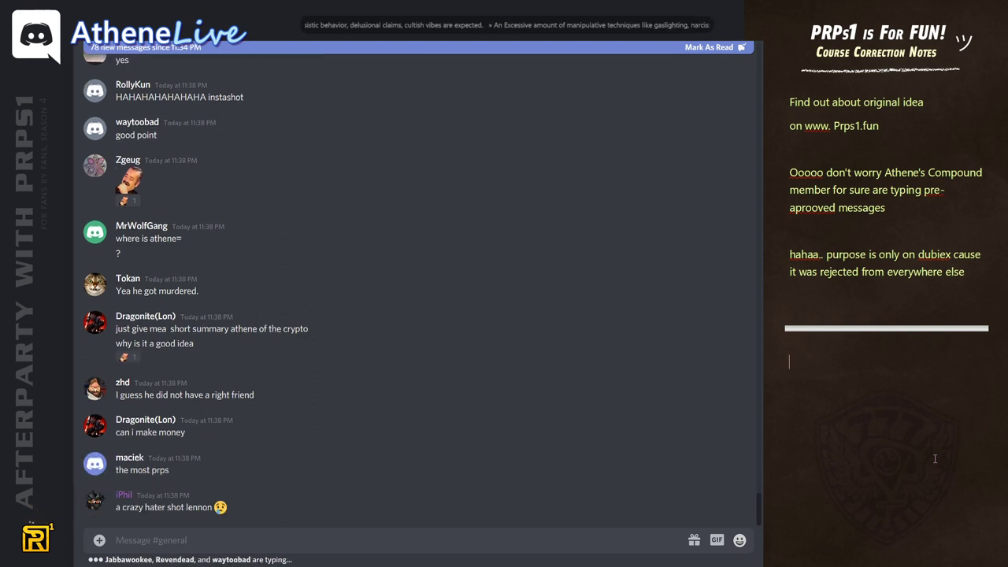
Write the 'those delusions' paragraph saying he can't even type how funny he sounds.
text(ahaaaa those delusions... man...)
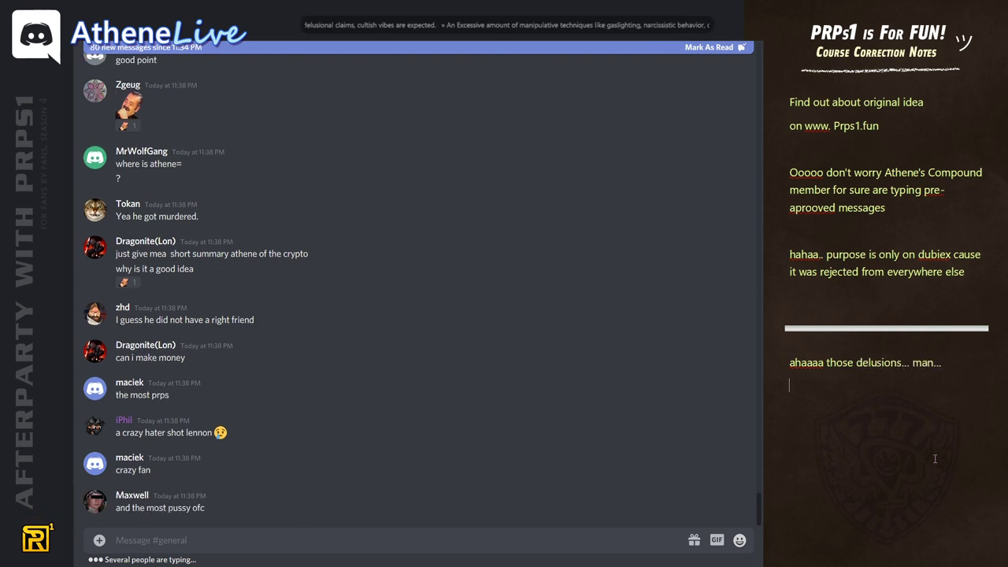
text(I can't even typ)
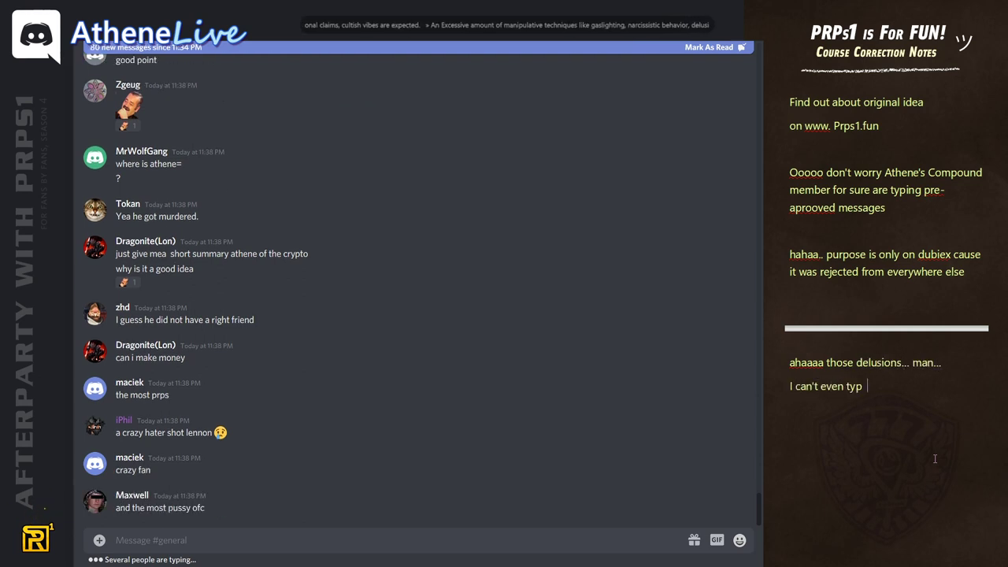
text(e how)
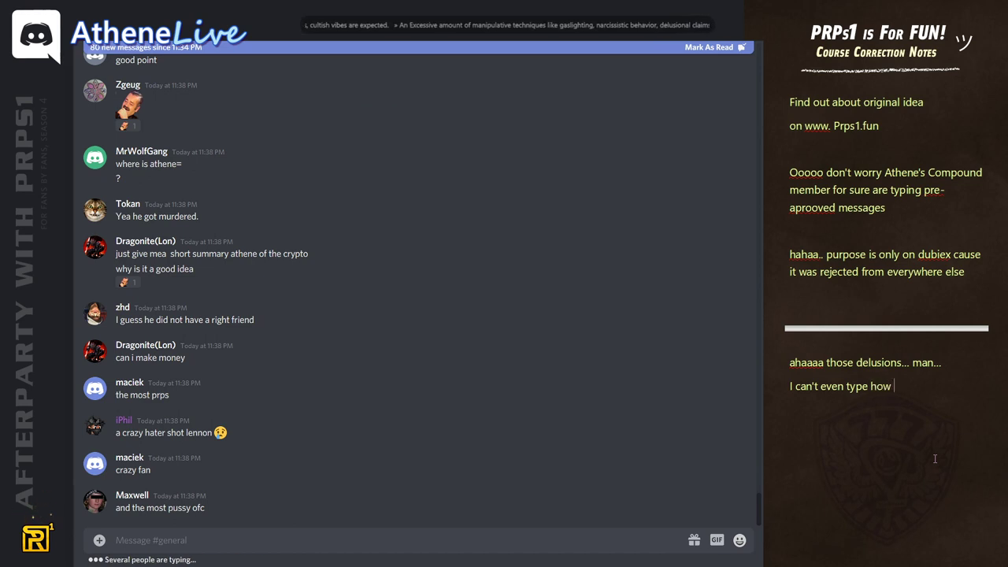
text(funny he sounds many times I wonder if he actualy think before he say)
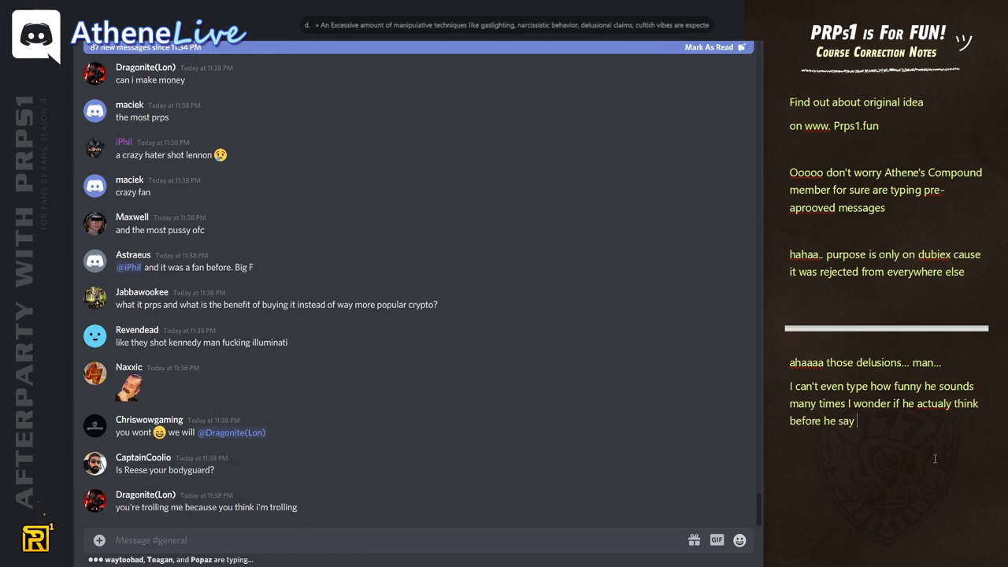
Finish it wondering if he thinks before speaking, rewording the ending to words keep flowing illogically.
text(something or just words keep going out of his mounth...)
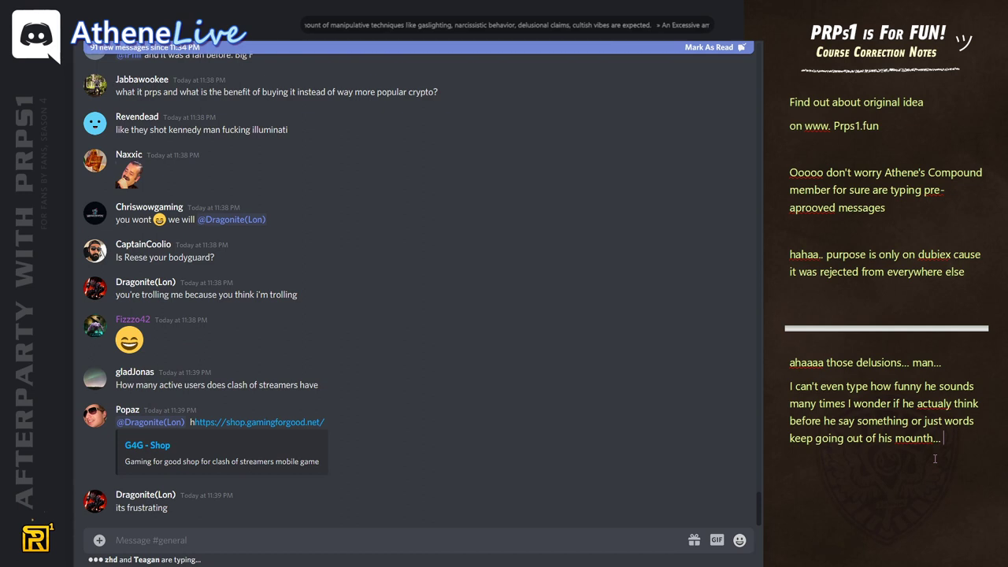
double_click(917, 438)
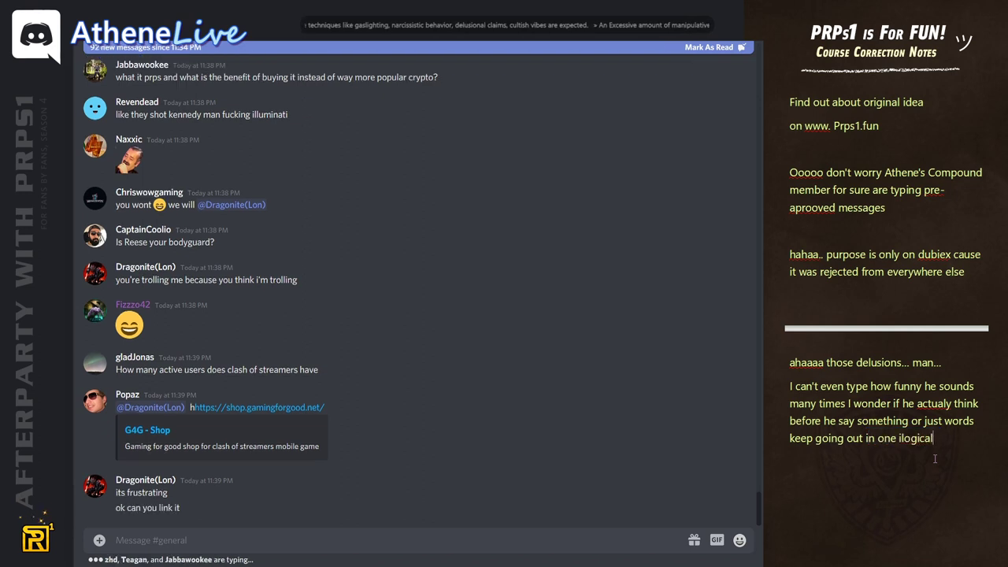
text(flow)
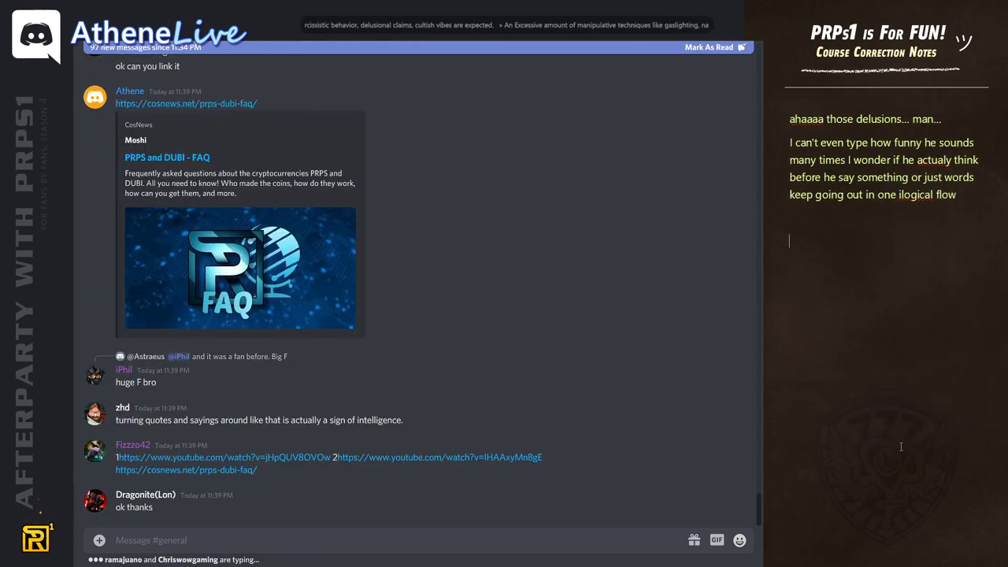
Add the 'SURE Comment and SUBSCRIBE' and 'PRPs1 is for FUN' lines to the notes.
scroll(down, 3)
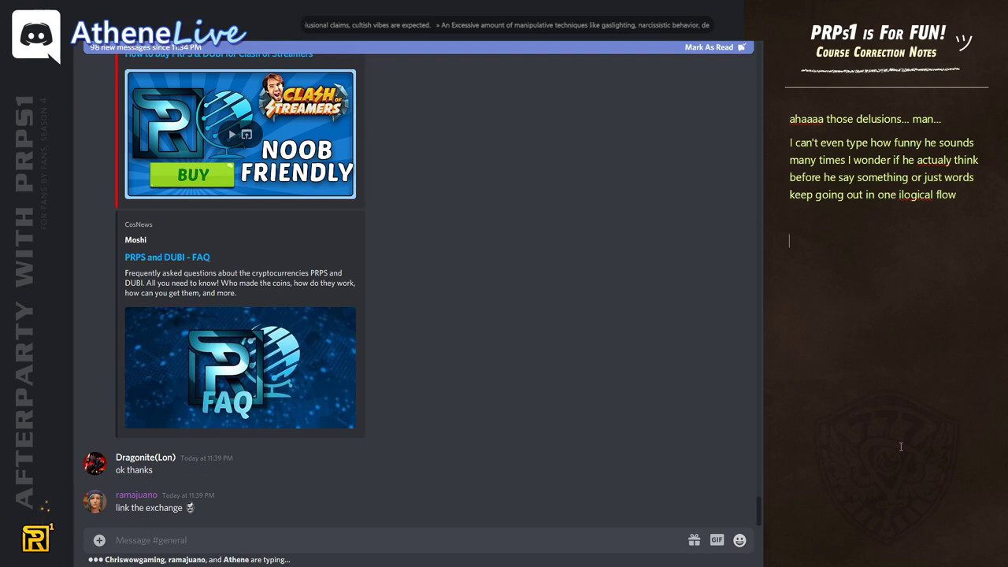
text(SURE)
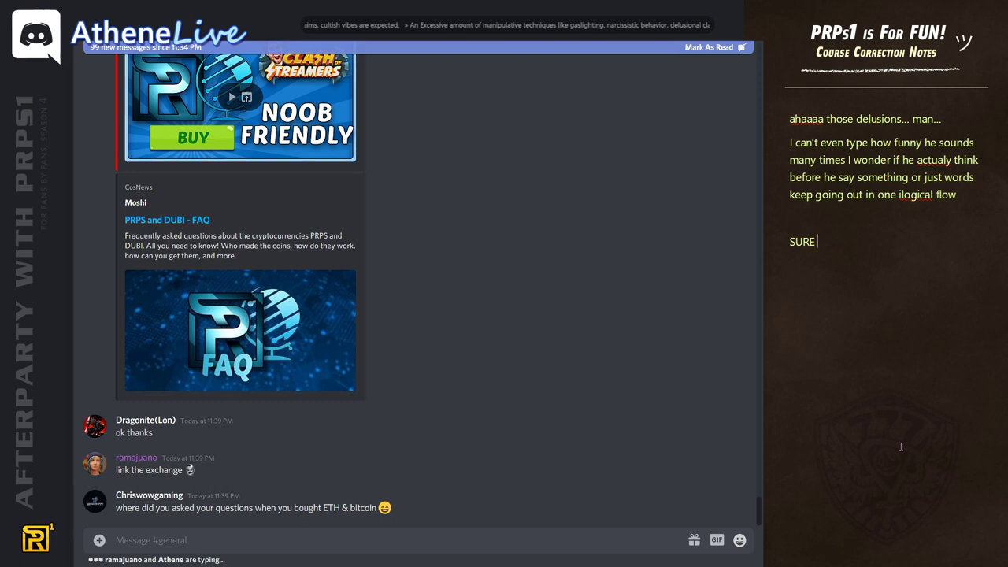
text(Comment and SUBSCRIBE)
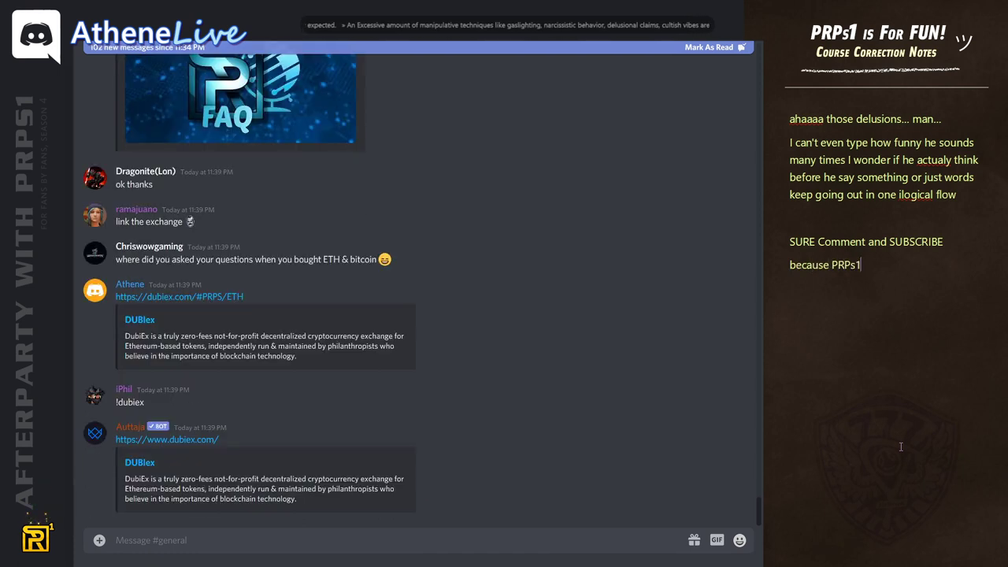
text(is for FUN)
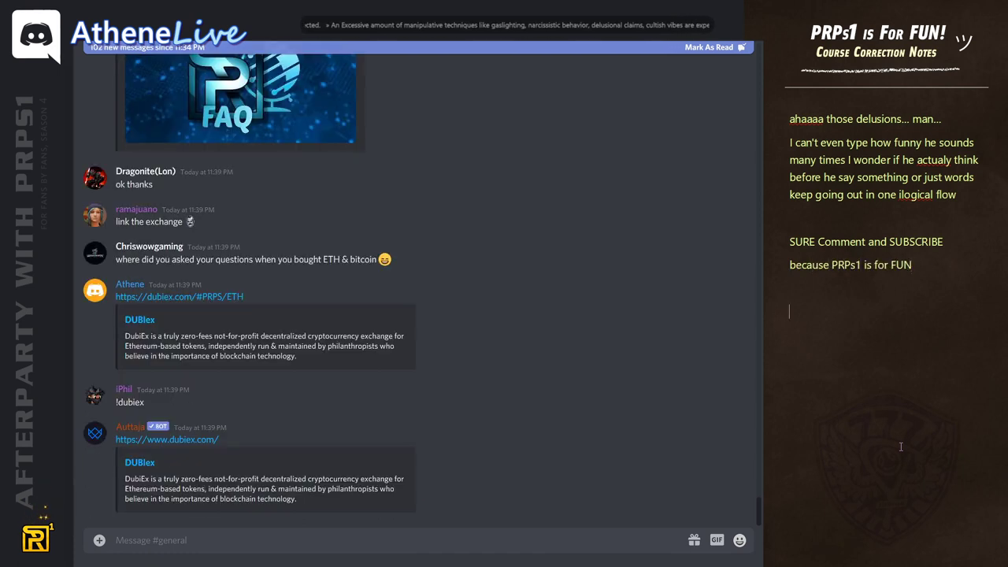
text(lol... his)
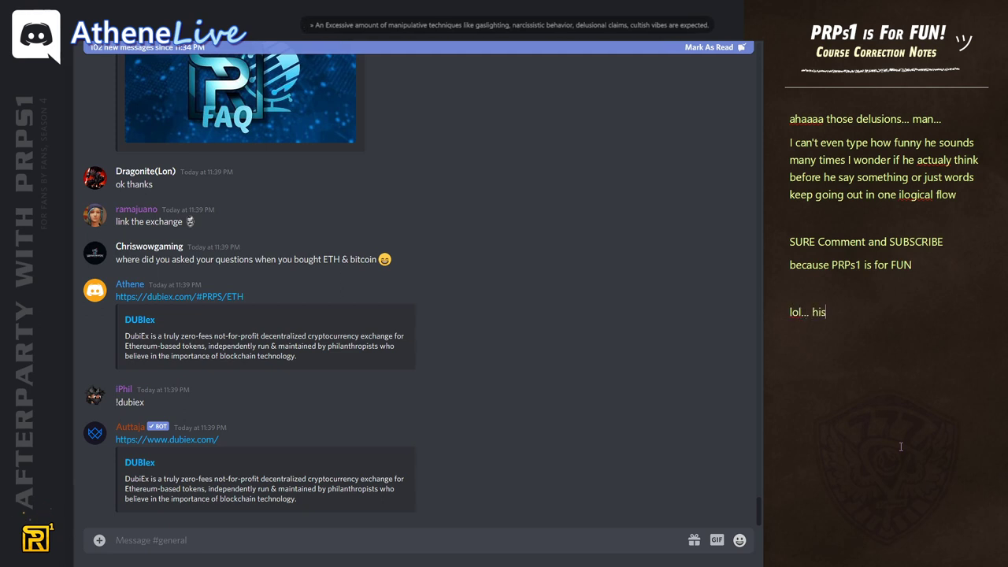
Write that dubiex is a pretty much copy-pasted open source project and he keeps twisting facts.
text(dubiex is pretty much copy&paste open)
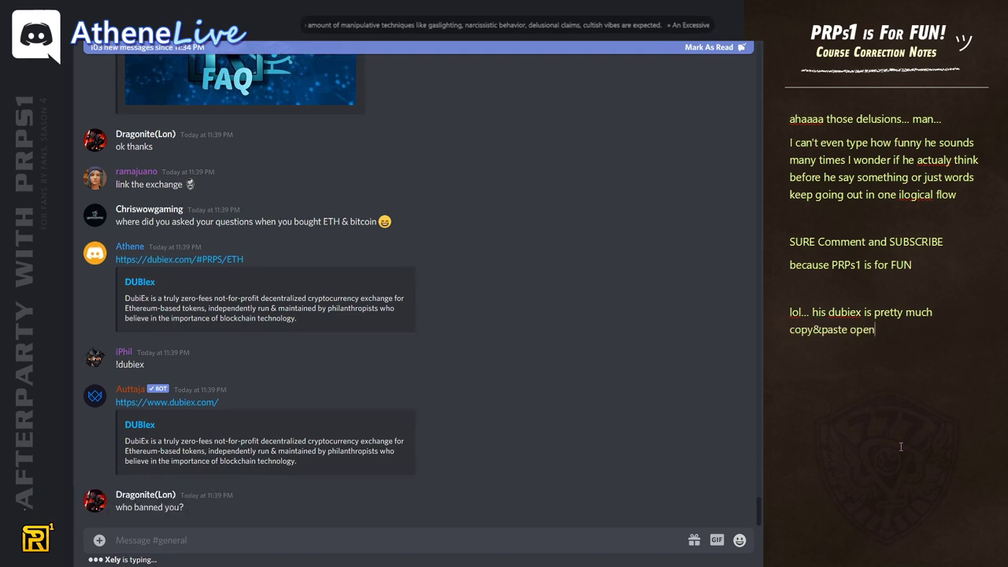
text(source project... ye they coded it from s)
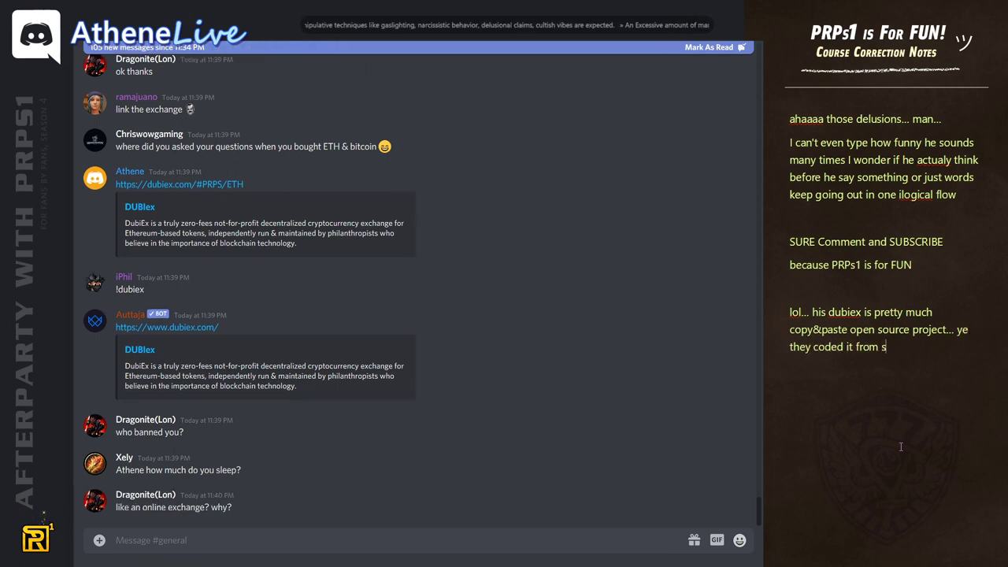
text(cratch... this)
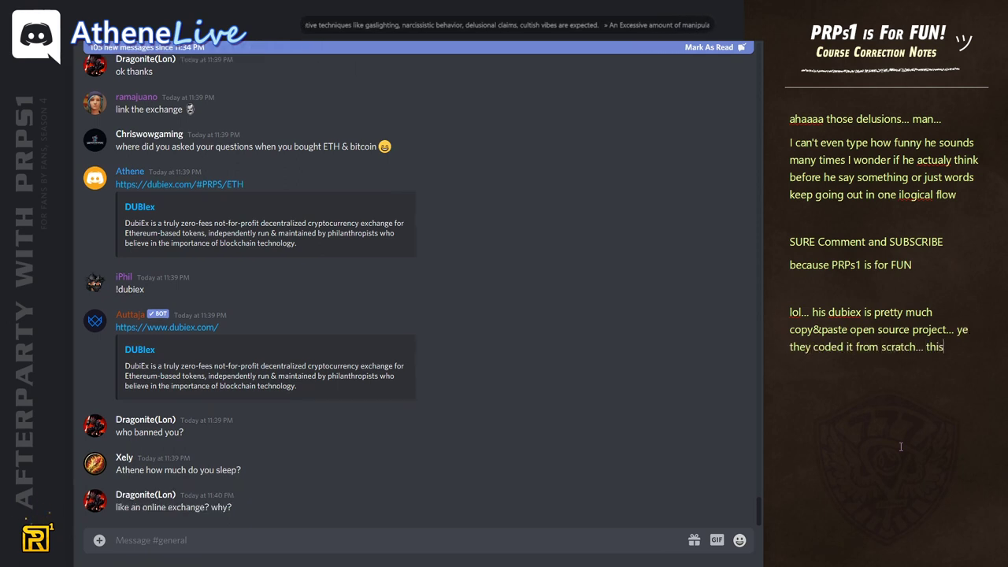
text(guy keeps)
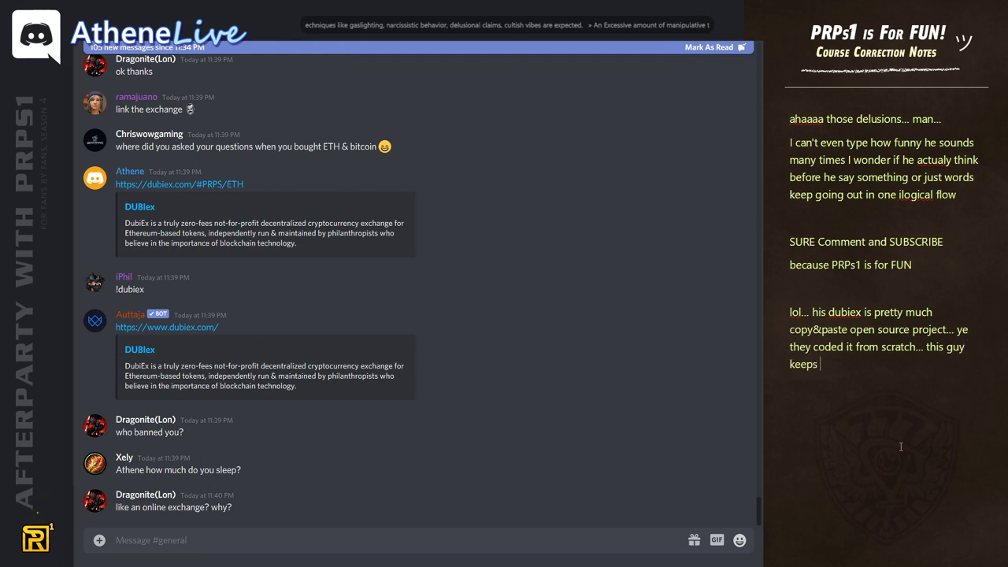
text(twisting f)
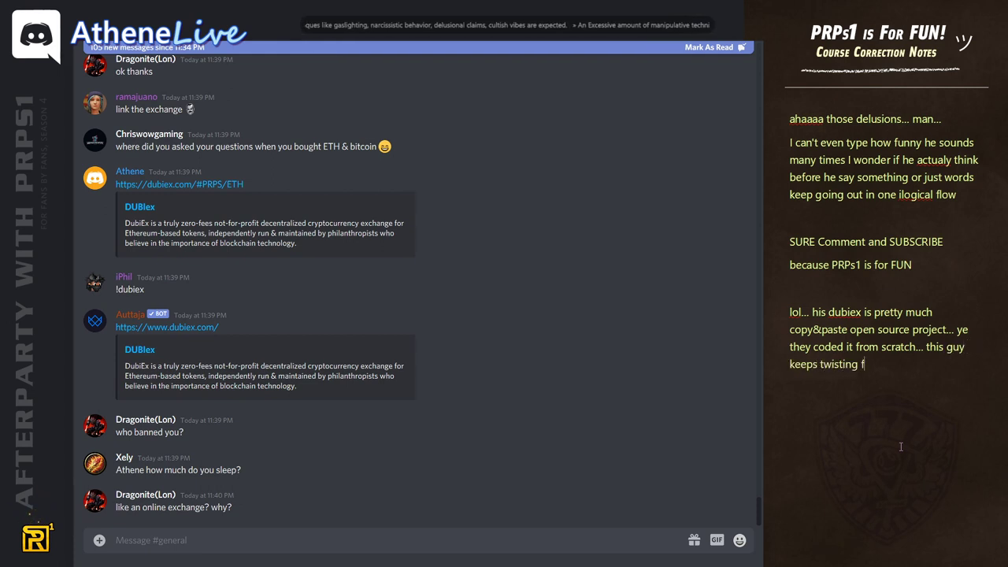
text(acts again and again if)
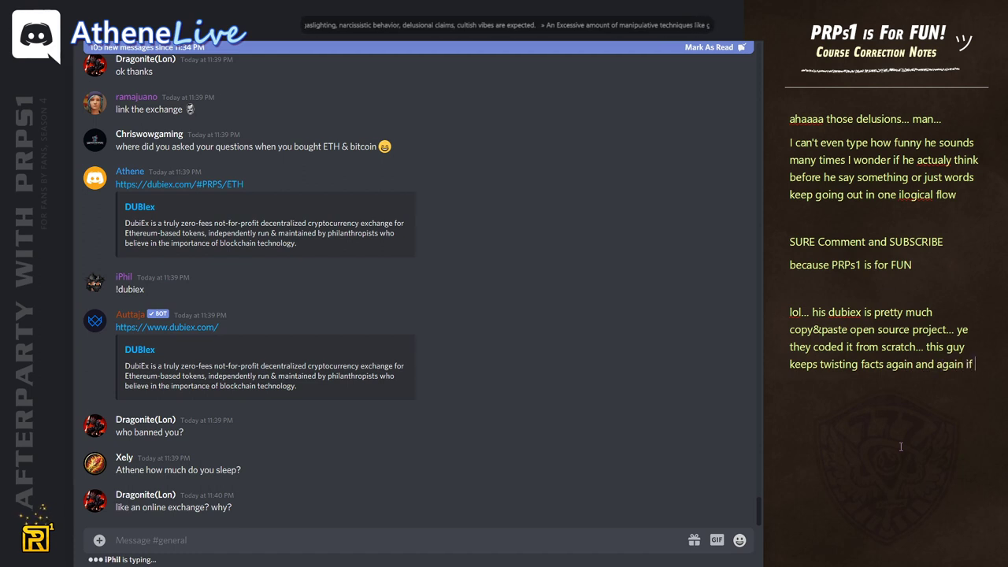
Finish the paragraph saying if he were honest he'd probably get another concussion.
text(he would be honest a)
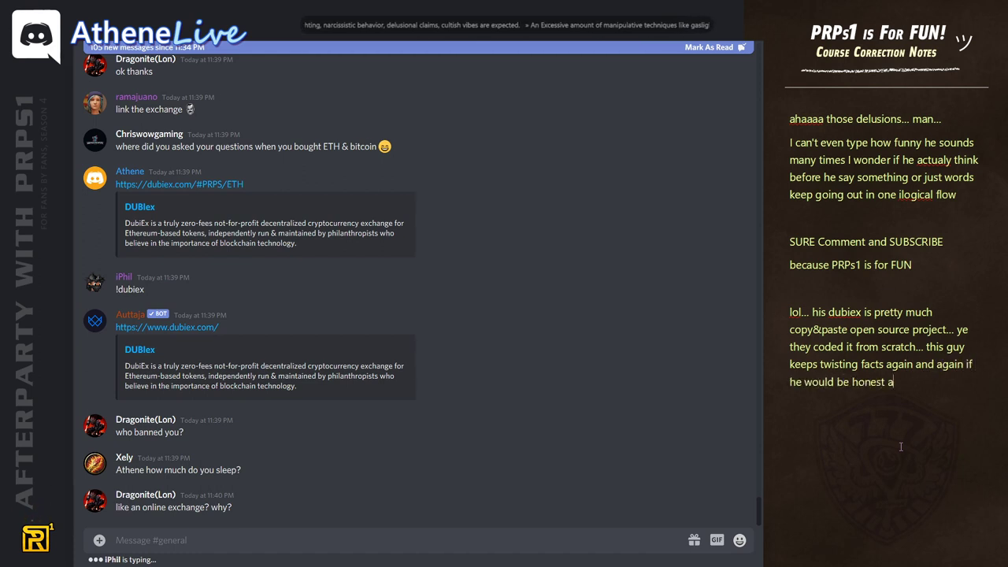
text(bout something probably he would)
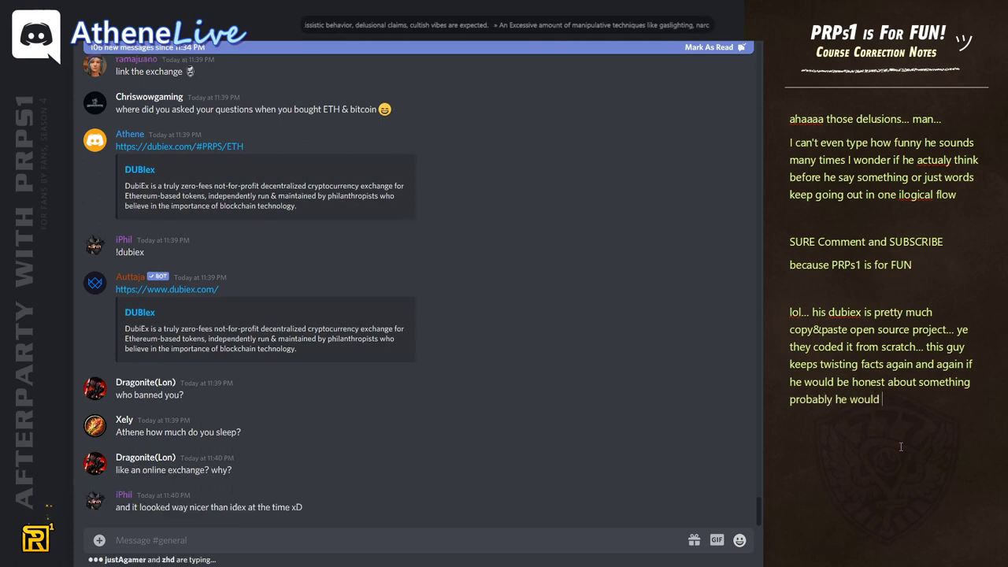
text(get)
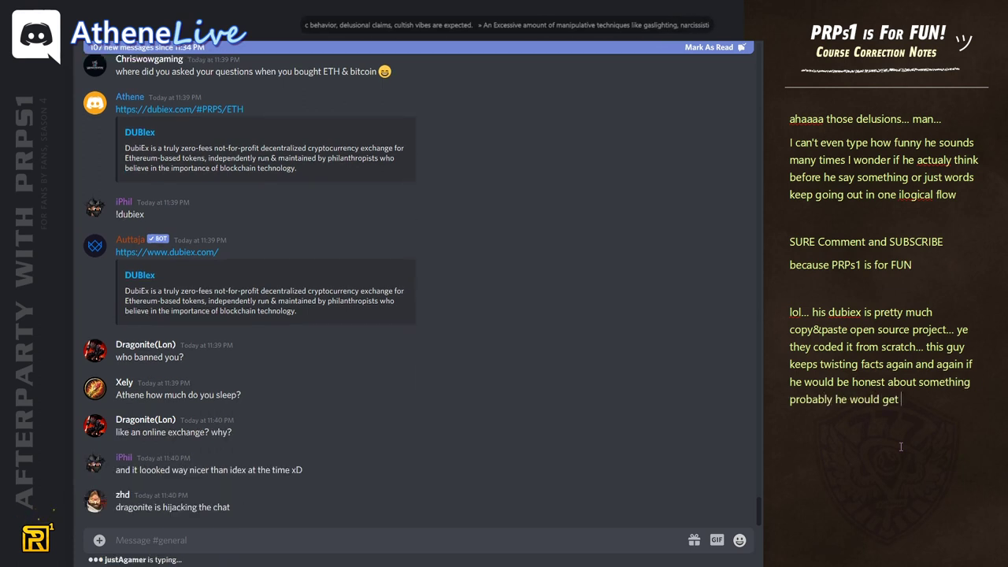
text(another concaus)
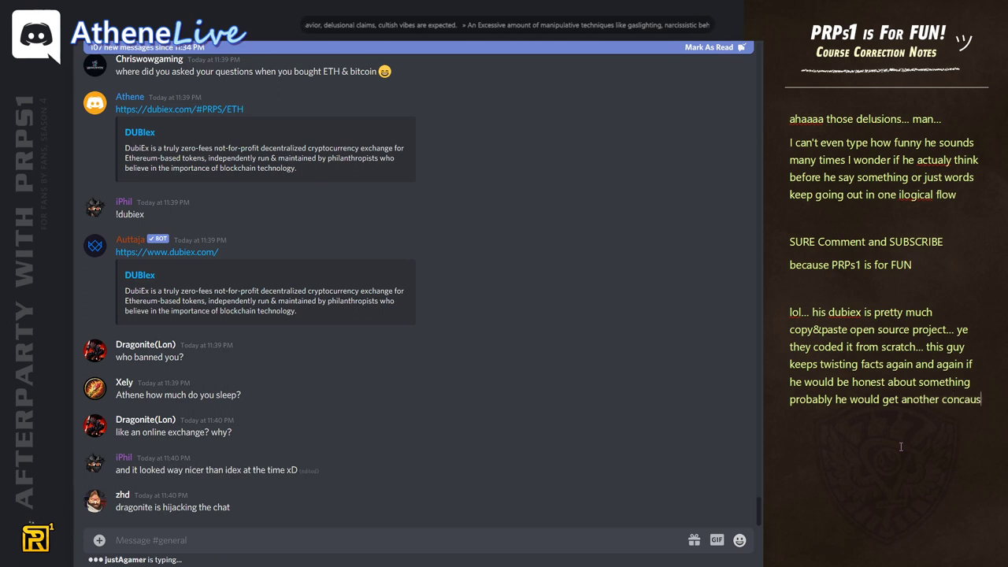
scroll(down, 3)
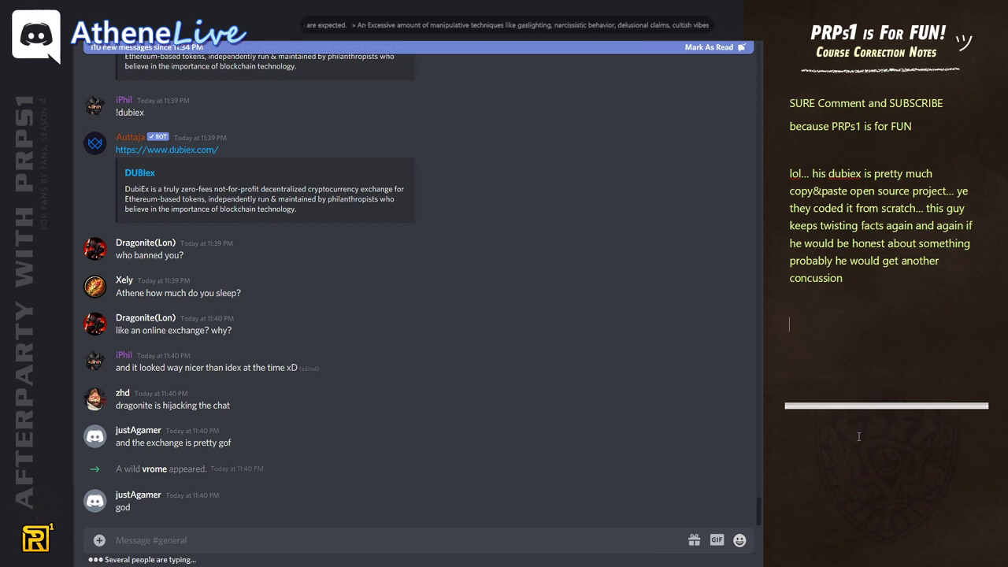
Add the 'Aahahaaaa one and only decentralized exchange' paragraph about winning a delusional-person prize.
text(Aahahaaaa one and only decentralized exchange....)
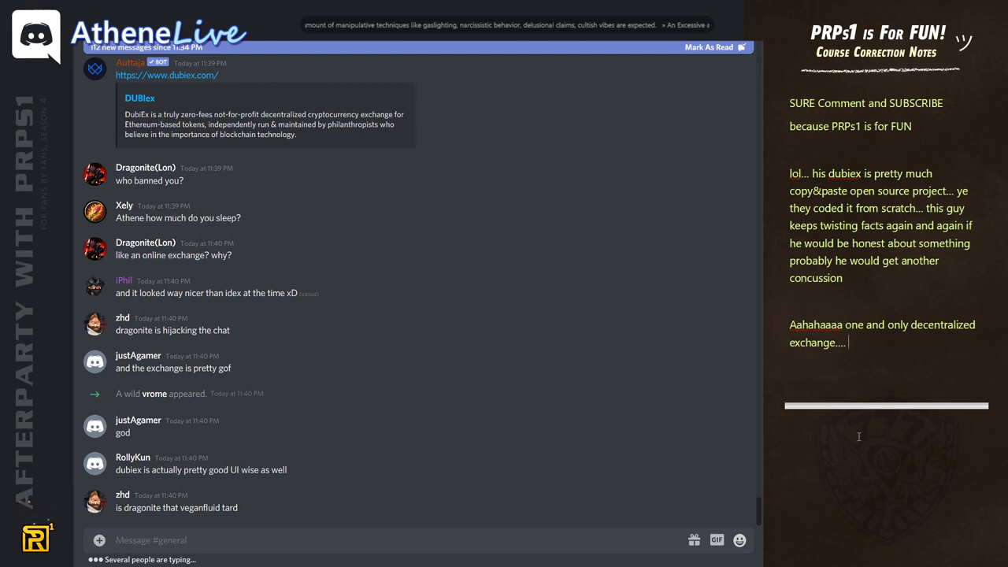
text(He will win)
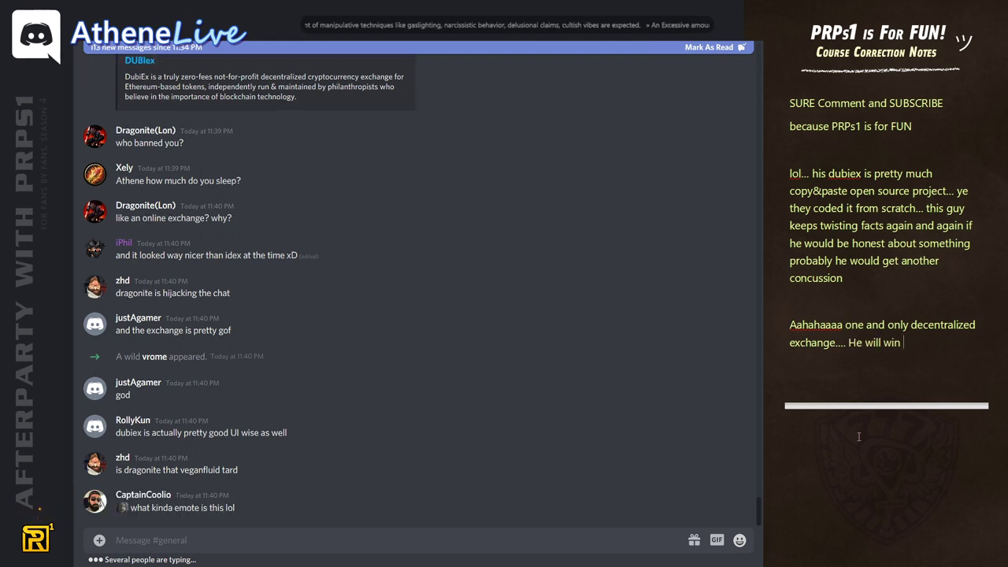
text(a price of most delusional person in the world..)
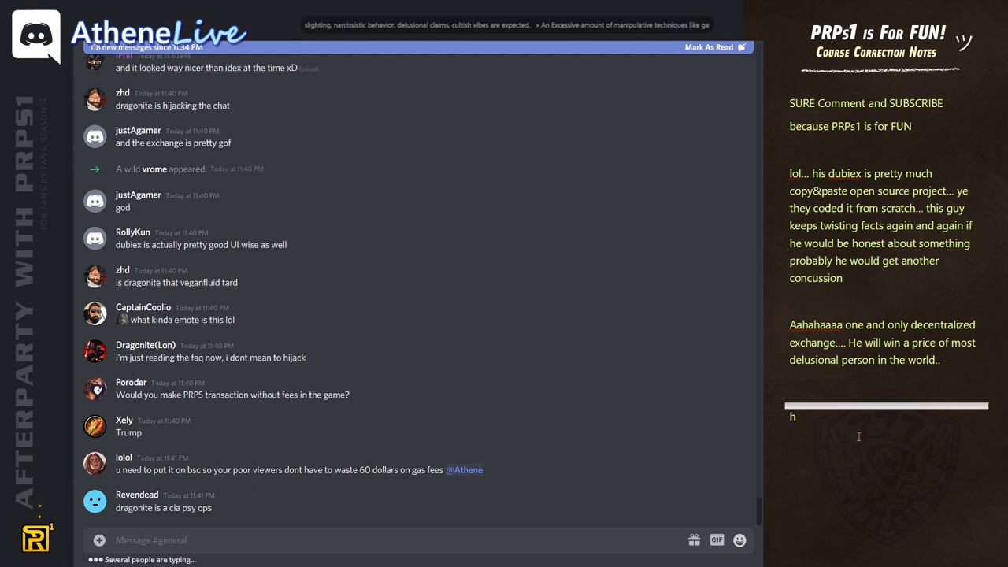
Add the 'hehee you see..' paragraph asking why he talks about Trump, ending 'oh... ok...'.
text(ehee you see..)
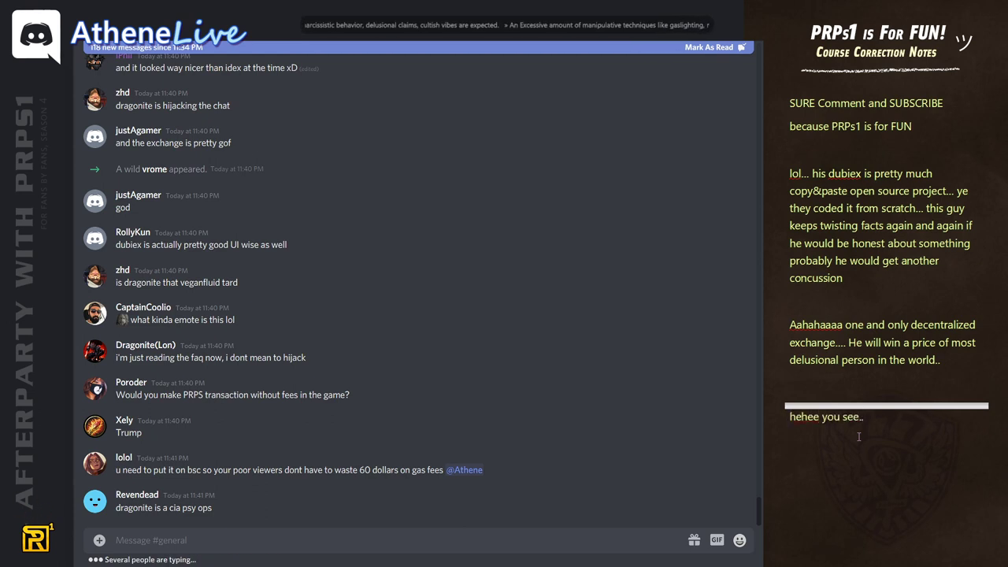
text(wh)
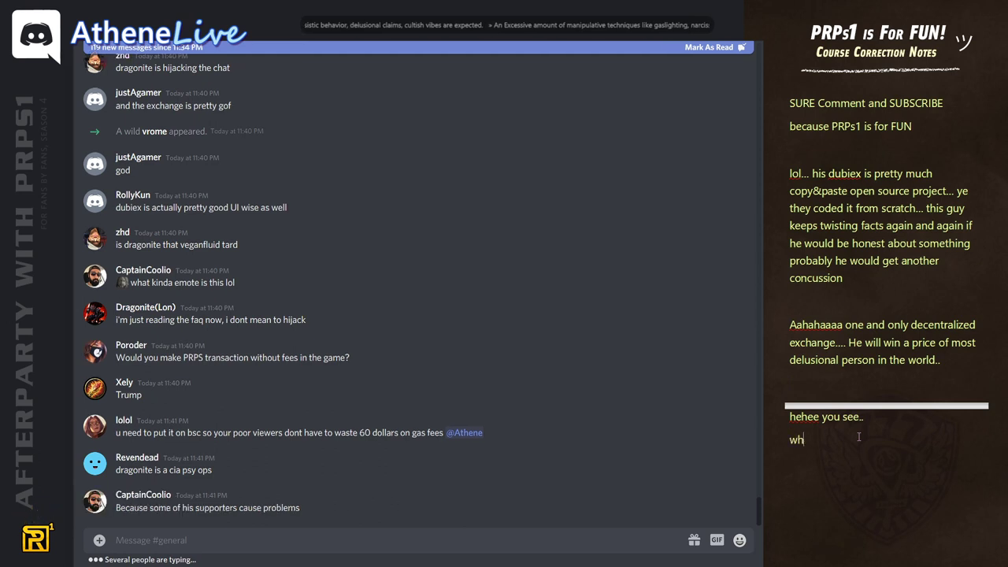
text(why do you talk about trump when he is done..)
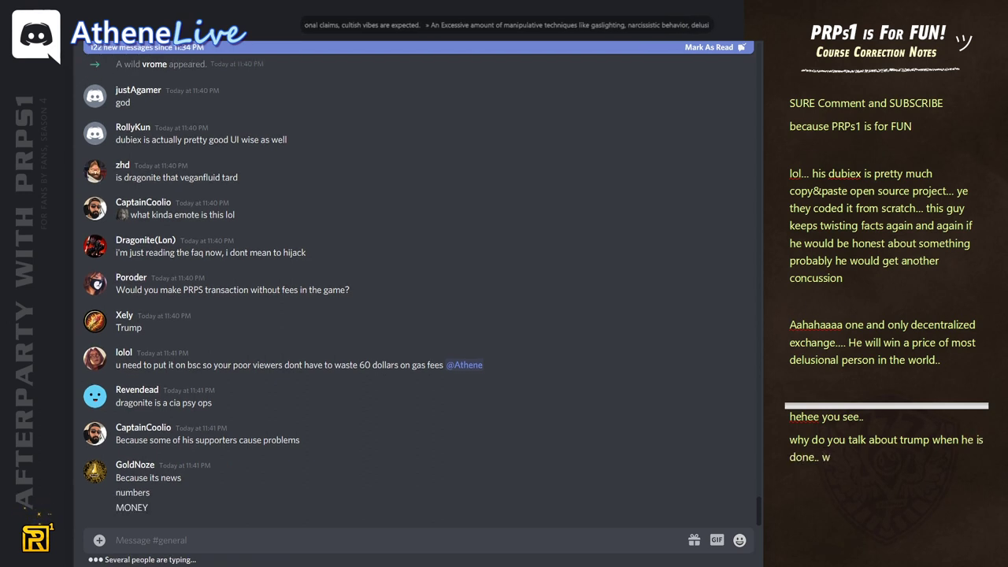
text(what can we)
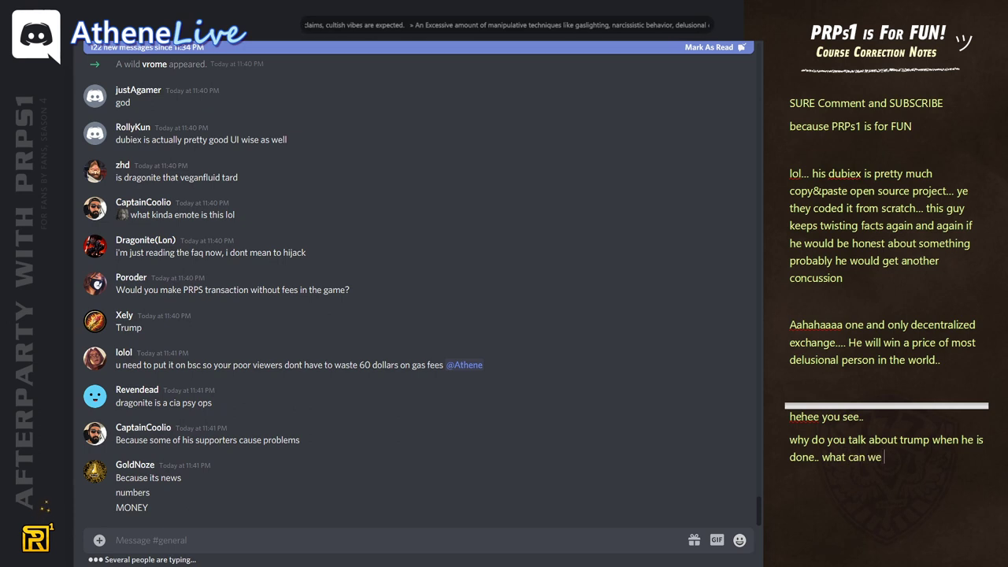
text(say onlyo)
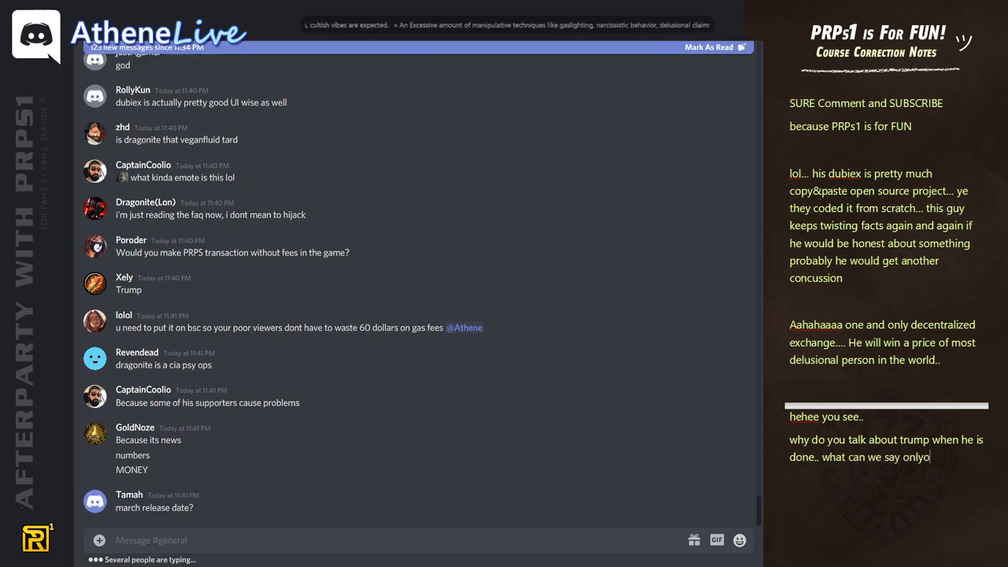
text(oh...)
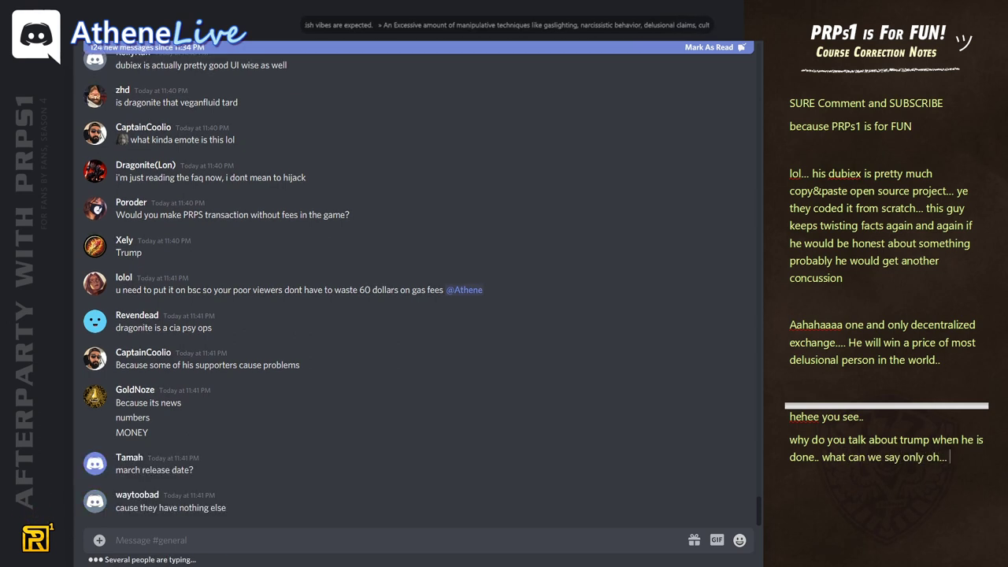
text(ok...)
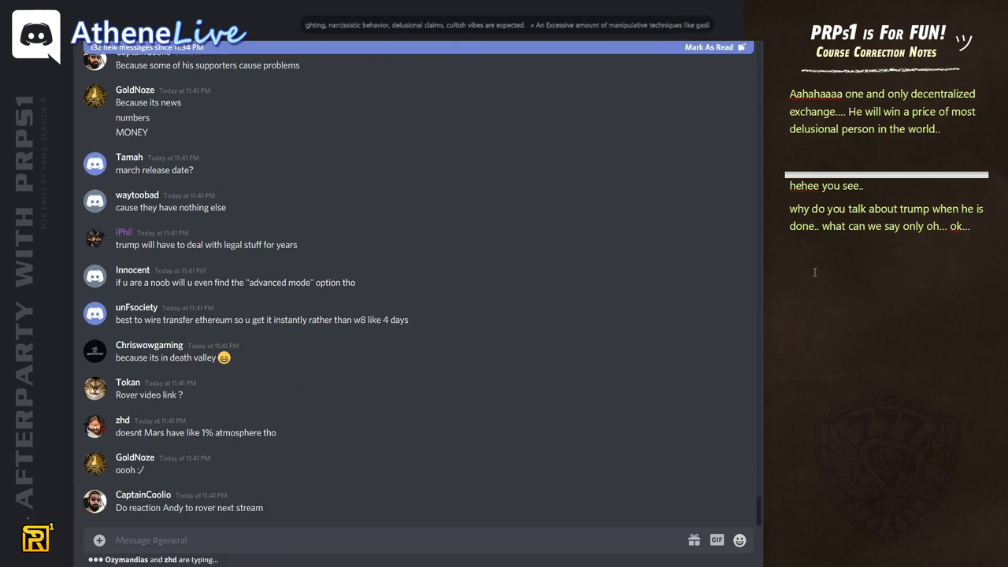
scroll(down, 3)
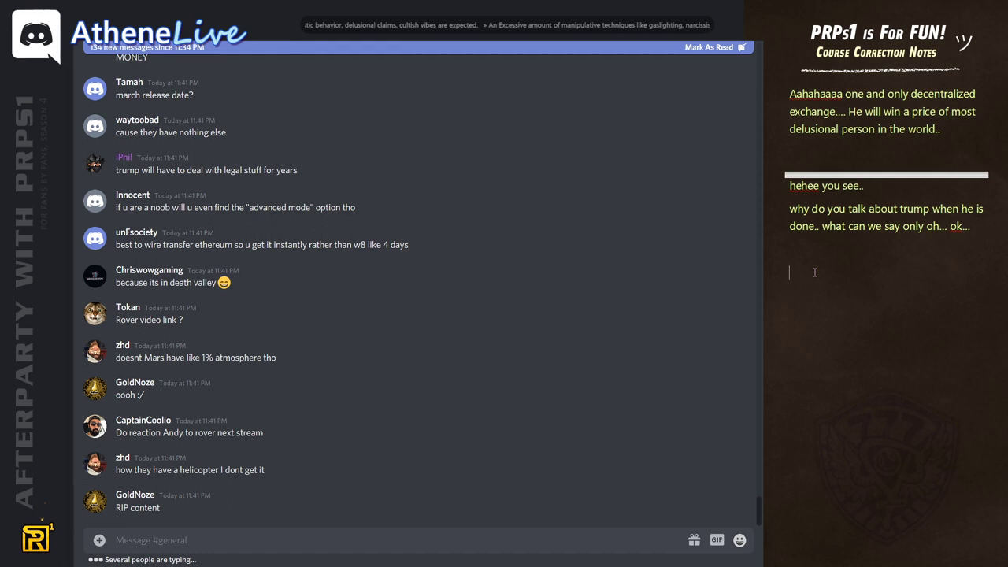
scroll(down, 3)
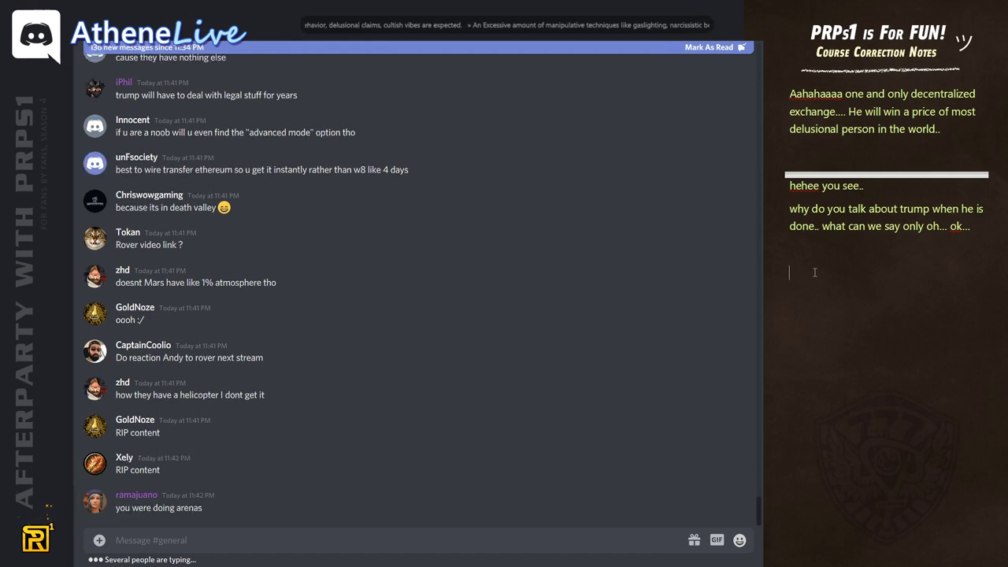
scroll(down, 3)
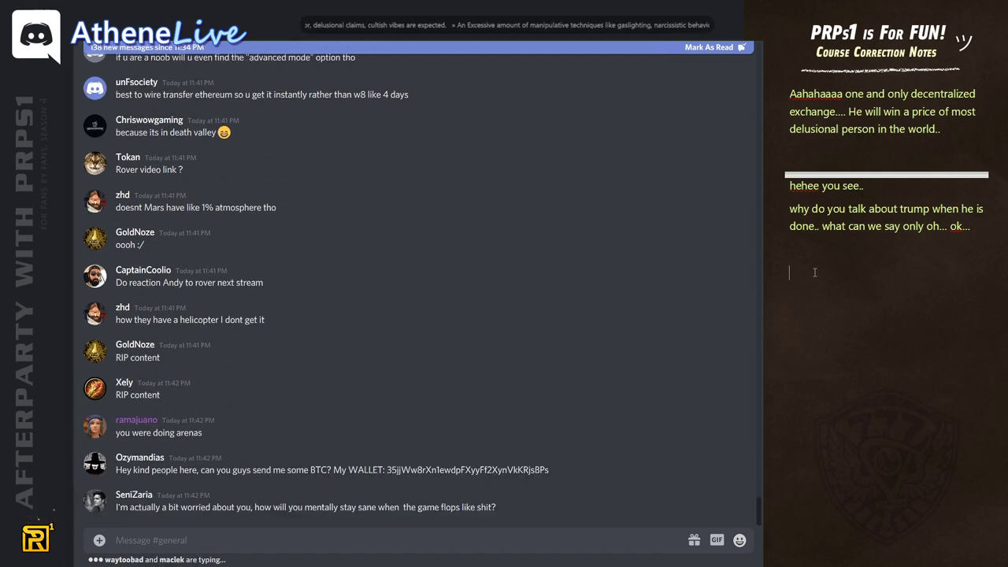
Write 'moment of silence...', then select it and overwrite it with laughter lines.
text(moment of silence is sometimes better than)
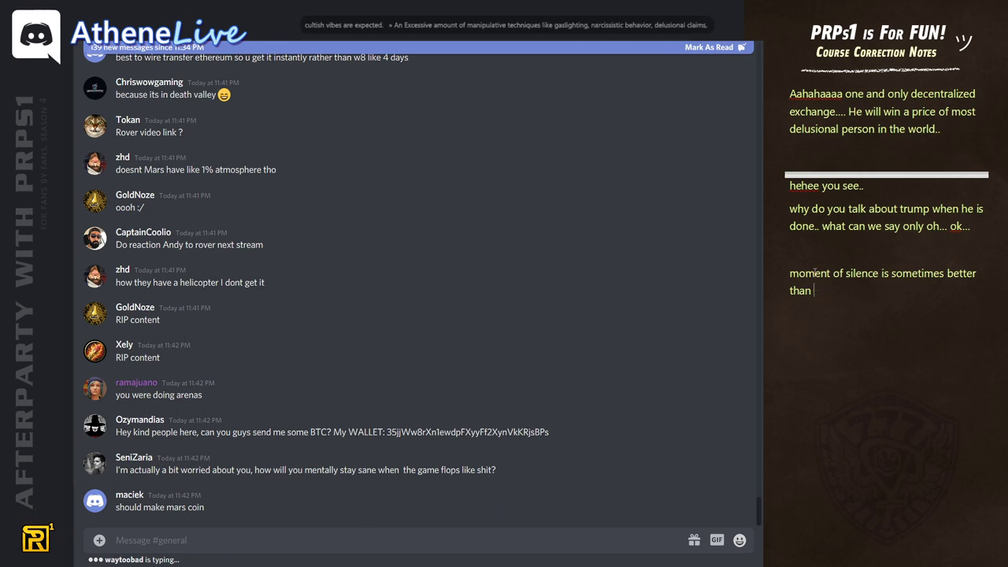
drag(844, 274, 810, 290)
text(heheheahahhaheheee)
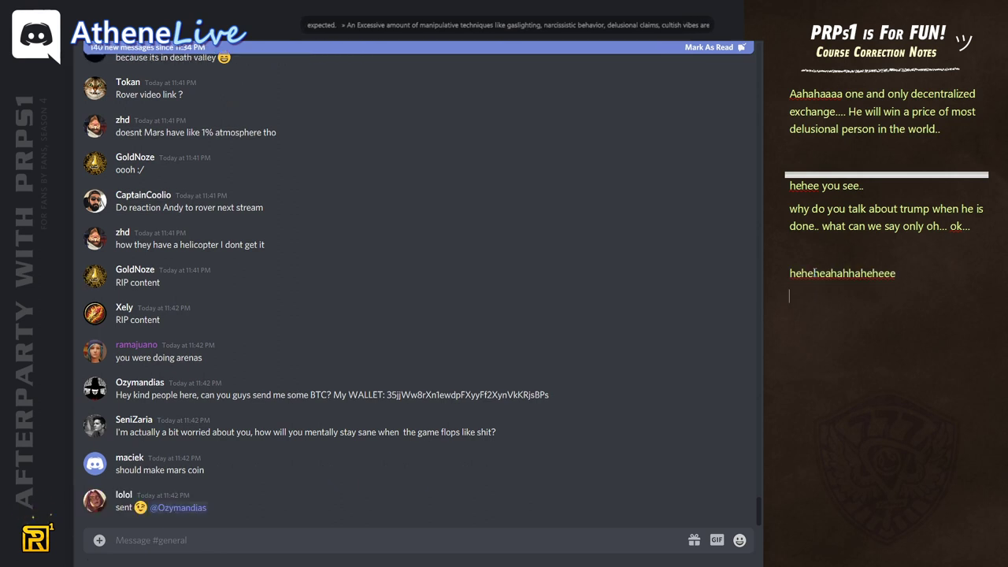
text(aahaaaahahaaaaaa)
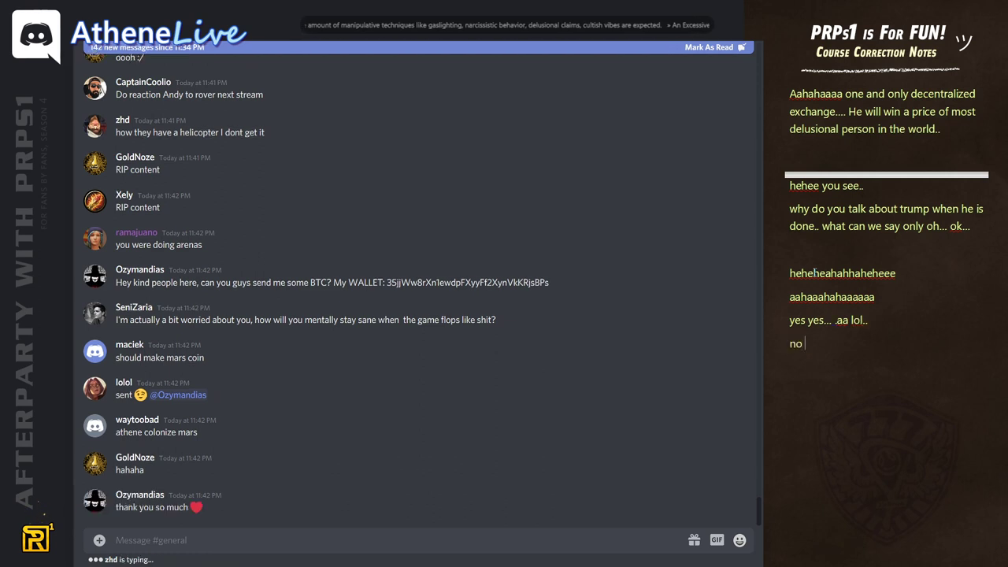
Add the paragraph wishing Athene luck to prove himself, but if he fails 'thunders will hit his ass'.
text(we don't want athene to feel like shit, we just wish him good luck, but when he act like a cock)
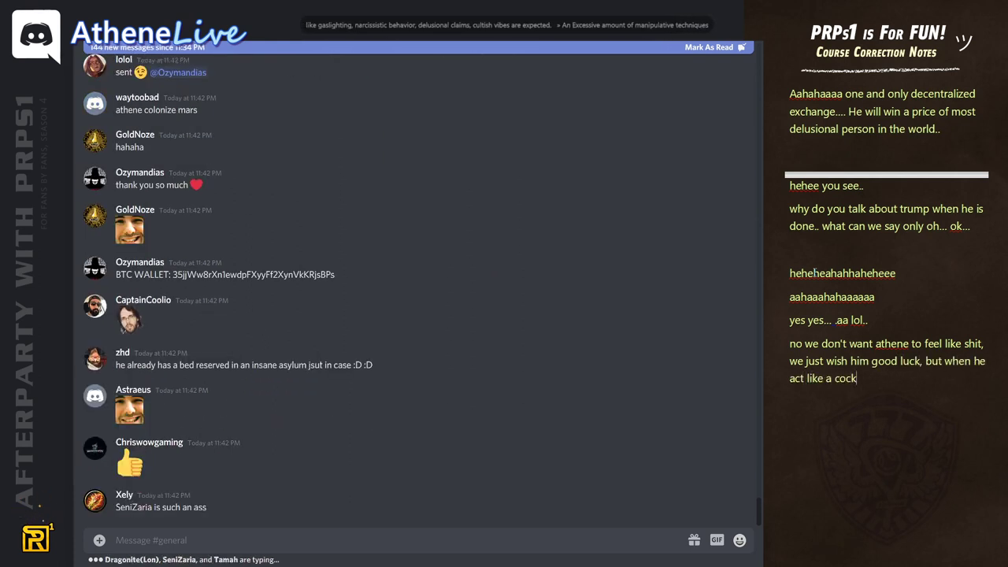
text(than well)
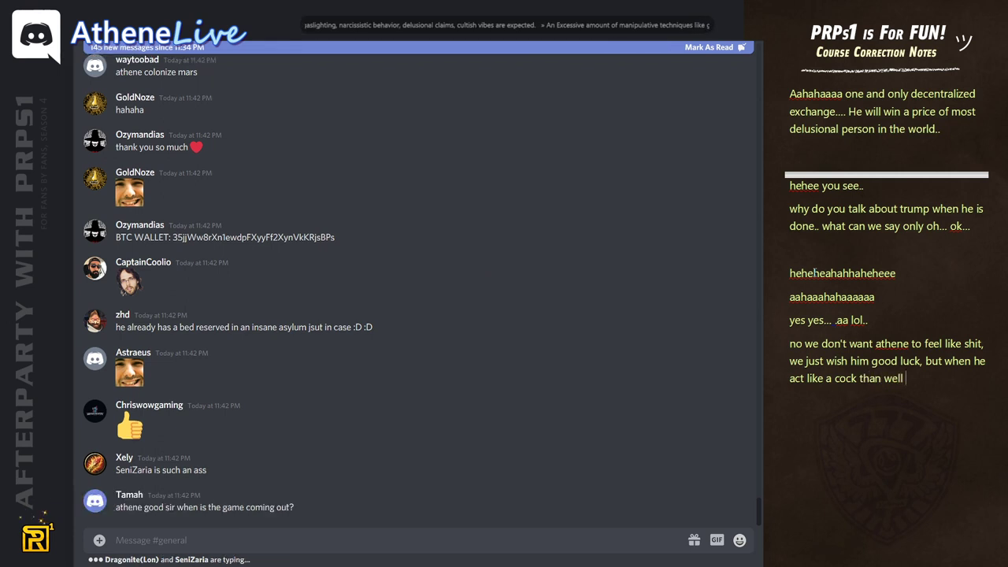
text(it's a different)
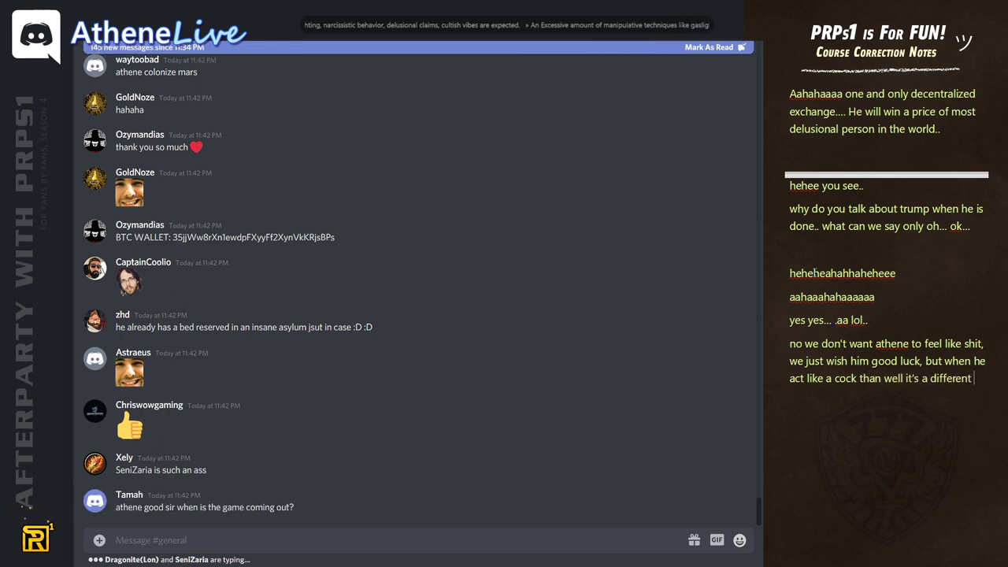
text(story, than he have to prove that he can afford to act like a)
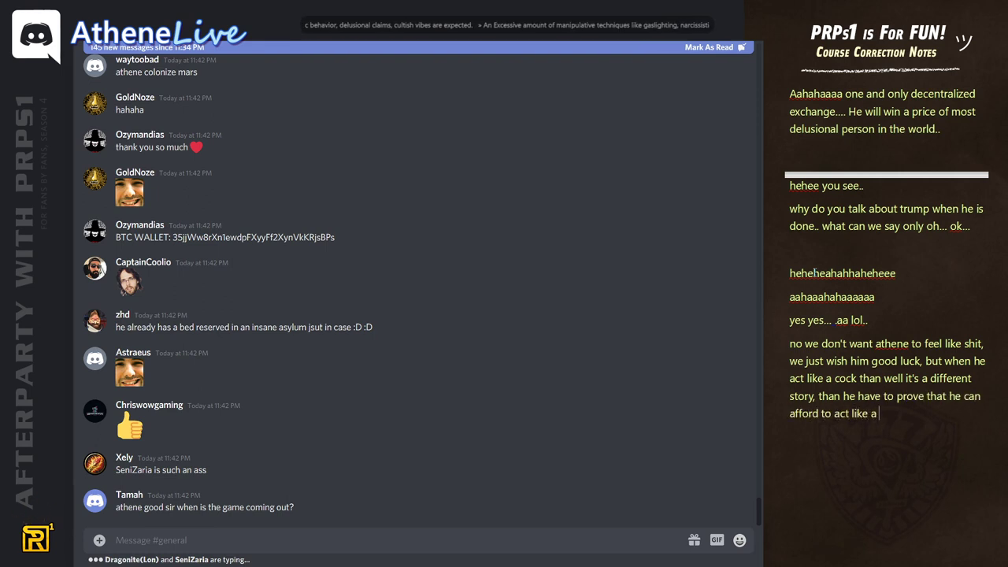
text(cock b)
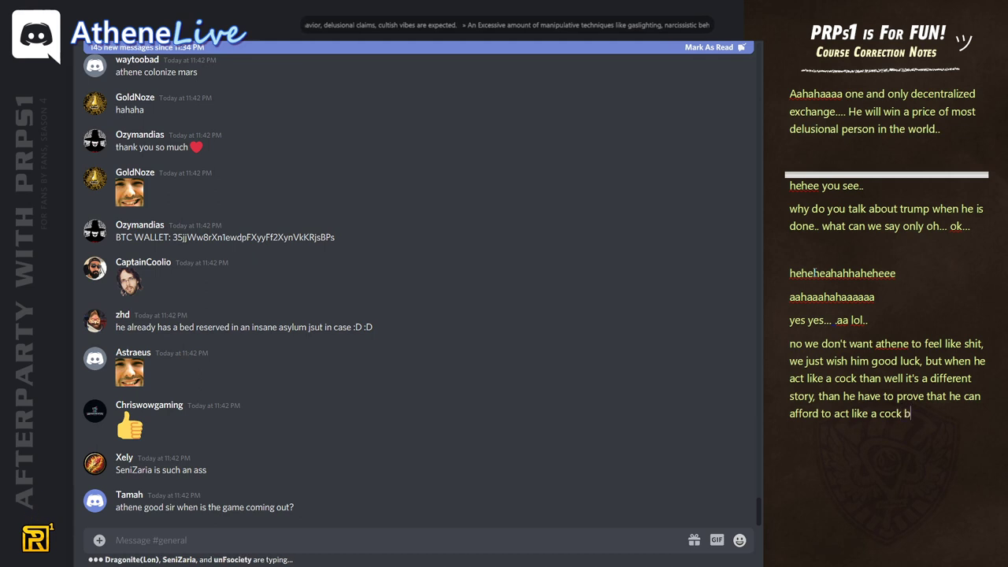
text(ut if he fails t)
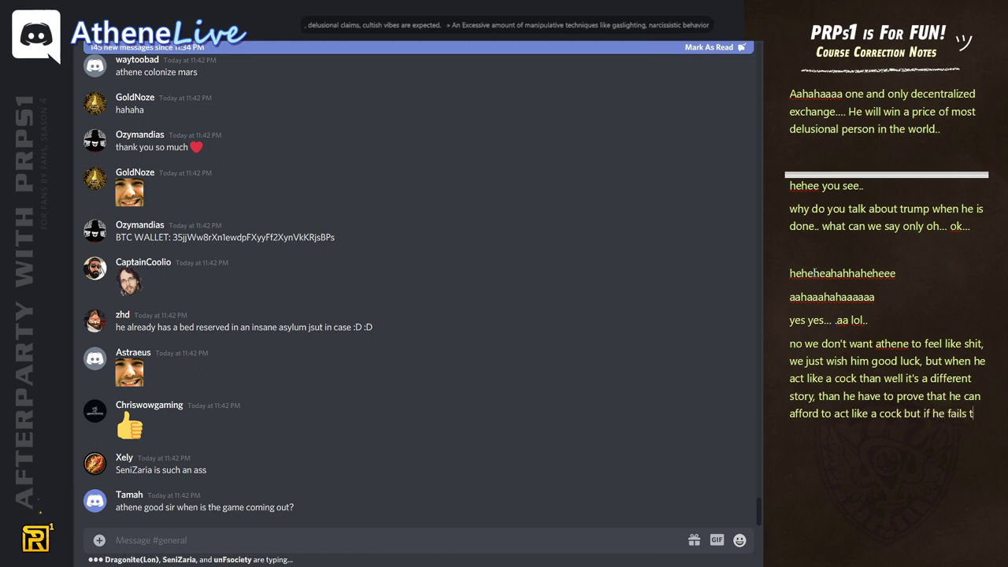
text(han ooo boy ... thunders will hit)
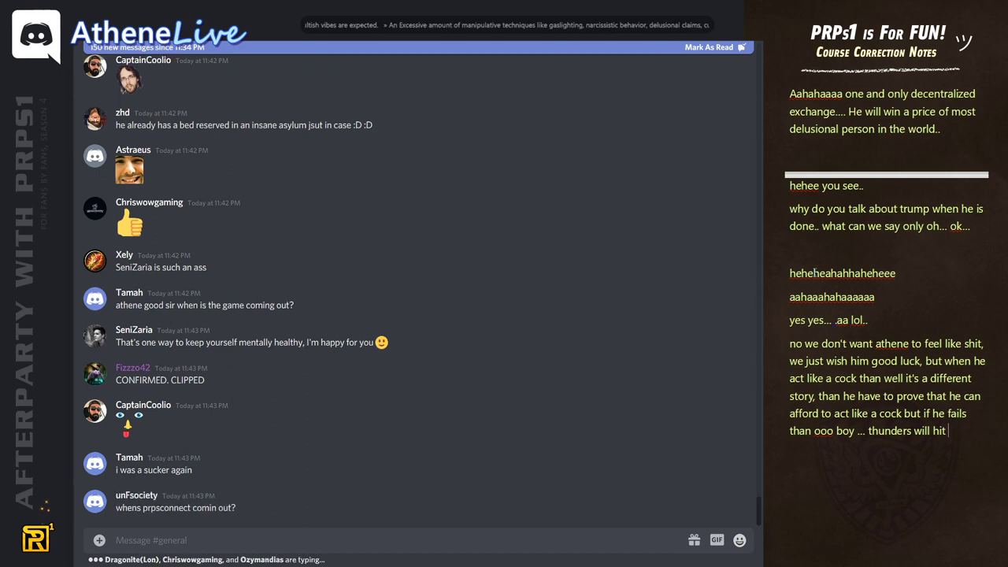
text(his ass)
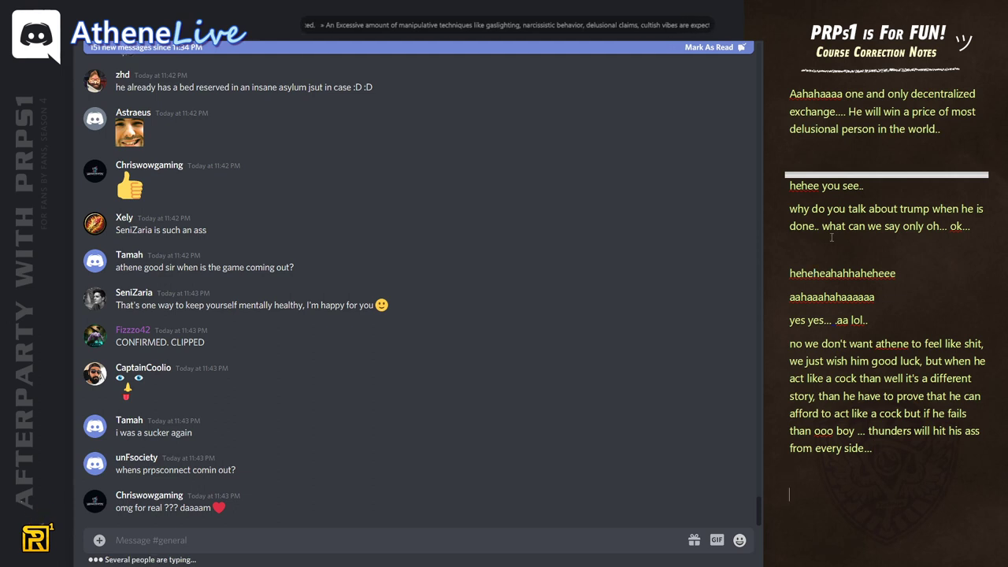
scroll(down, 3)
text(Coming S)
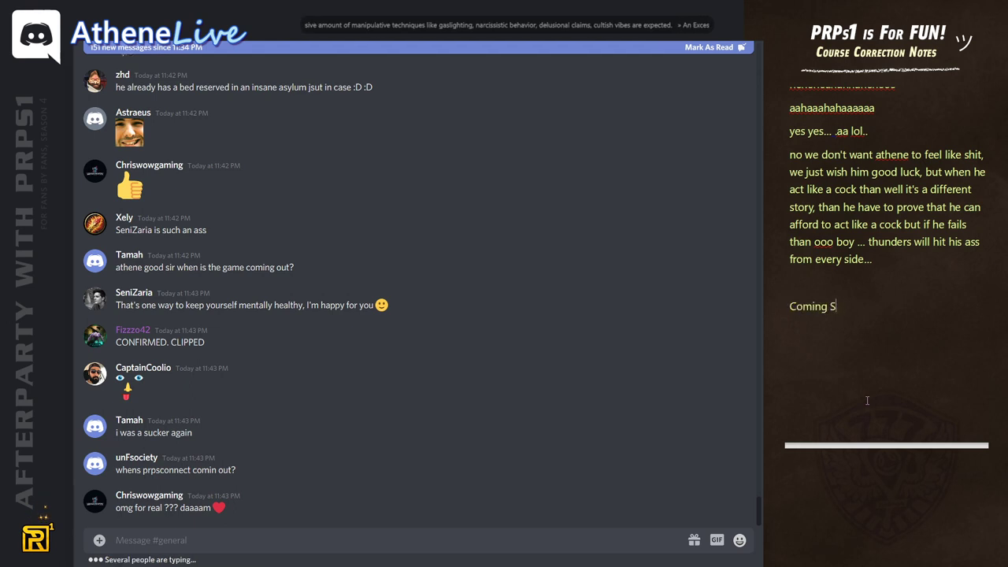
Finish 'Coming Soon since 2017' and write that it's a scam with the game almost done for years.
text(oon since 2017)
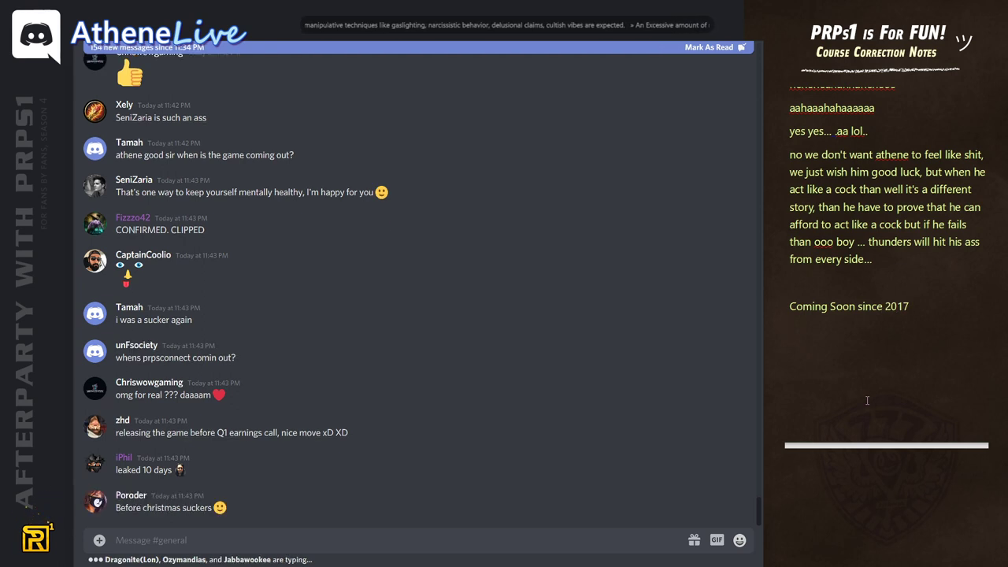
text(of course i)
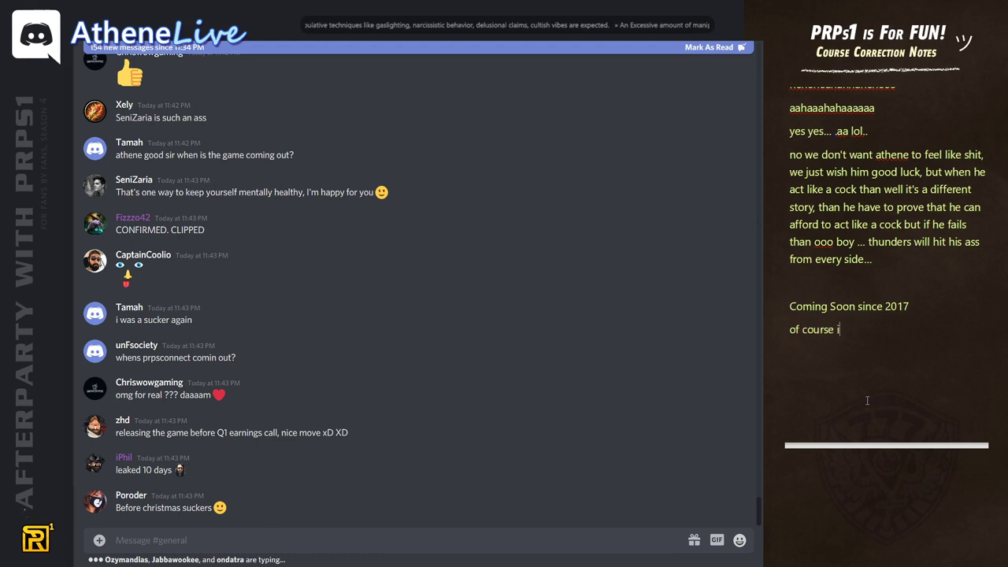
text(t's a scam when he keeps telling h)
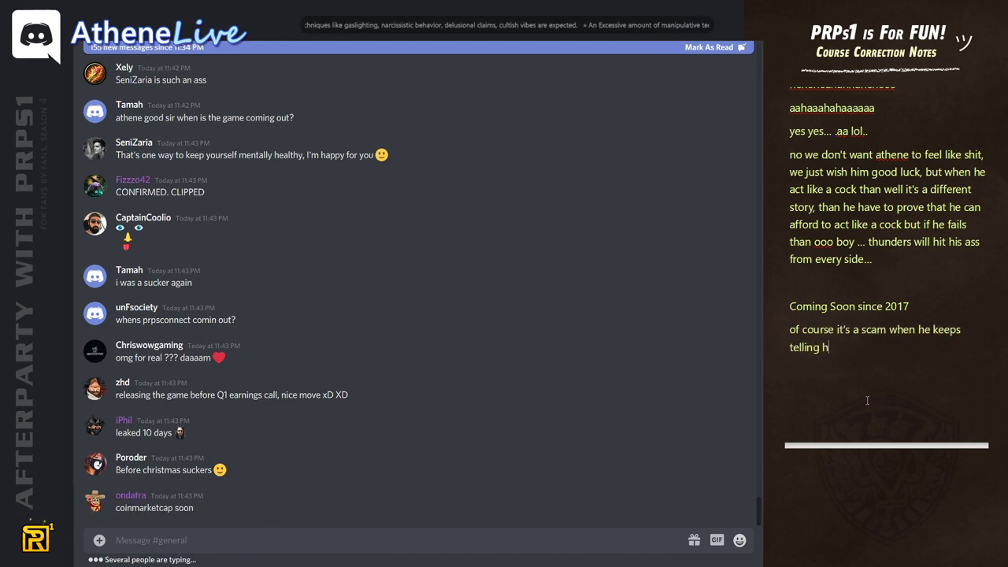
text(ow he have game almost done for years and always)
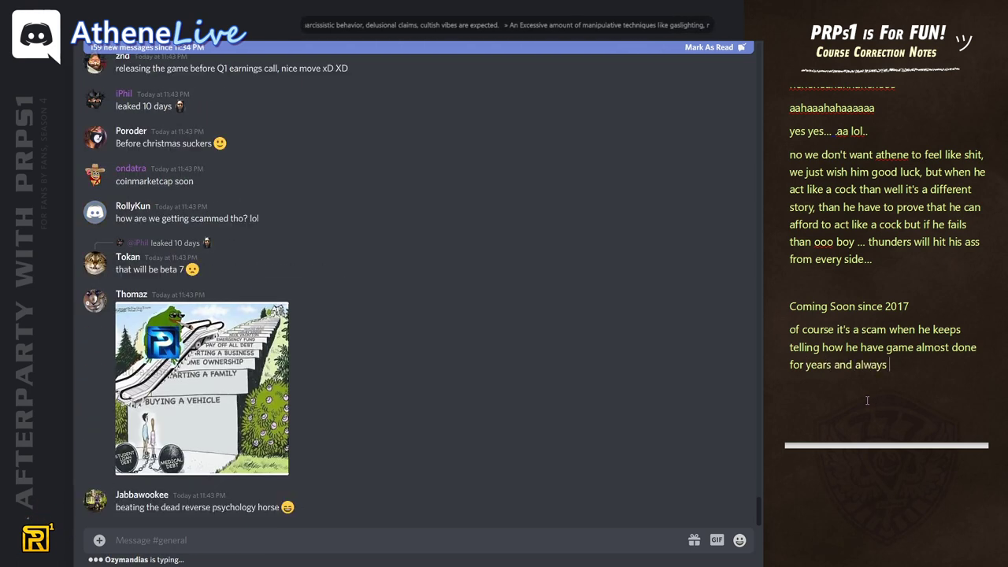
Add that new people who trust him keep buying his shit coin, then view the shared stairway meme full size.
text(new people are found)
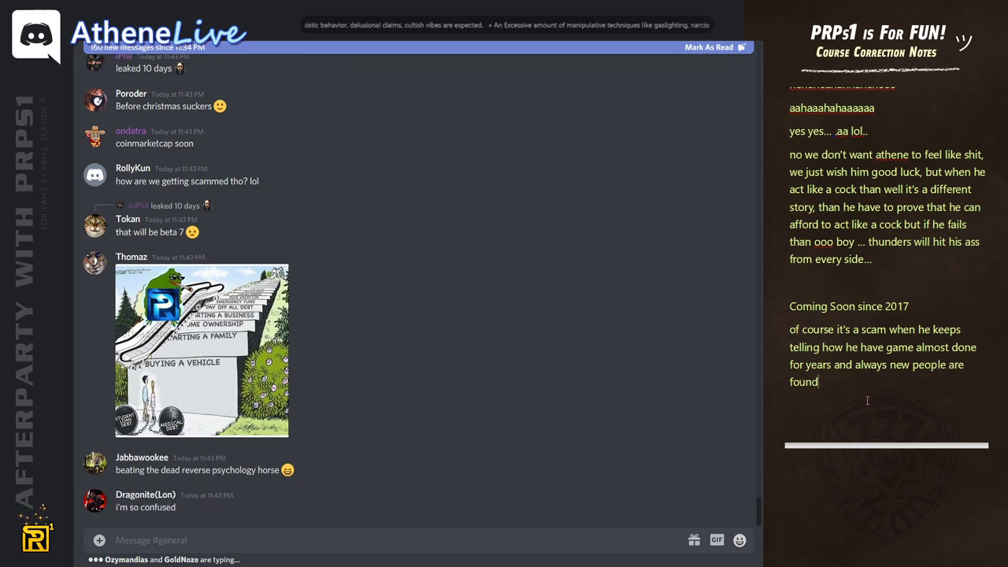
text(who trust him and)
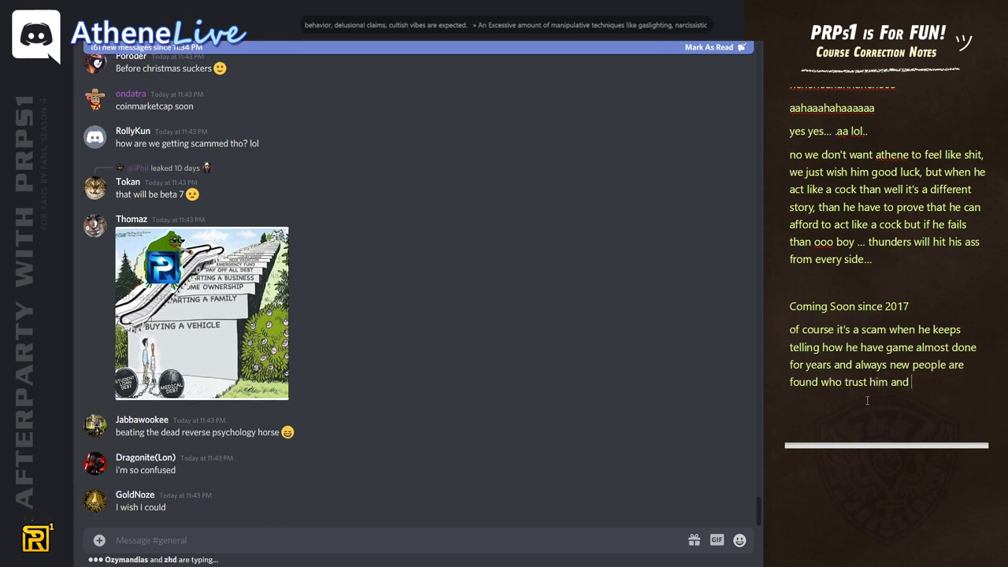
text(buy his)
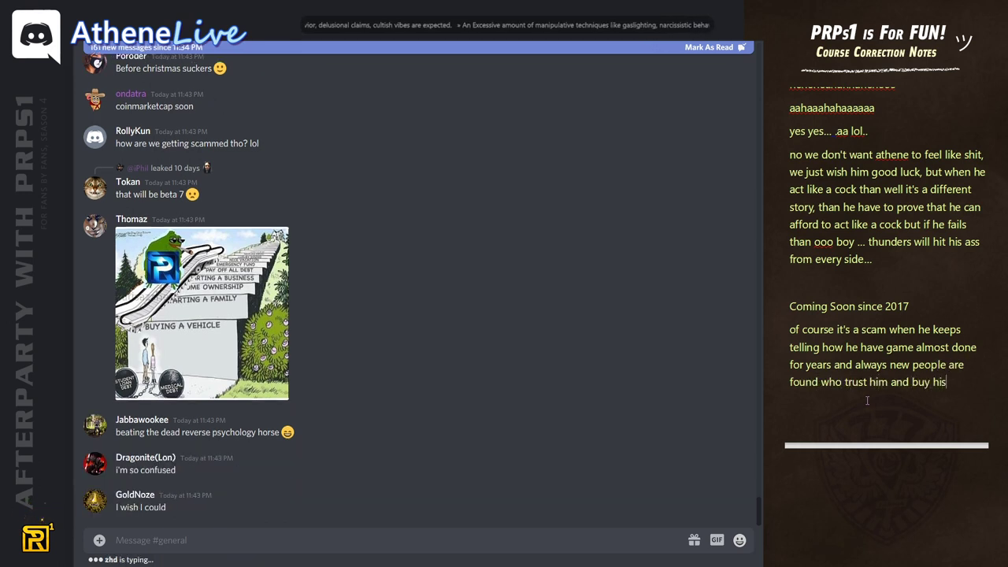
text(shit coin...)
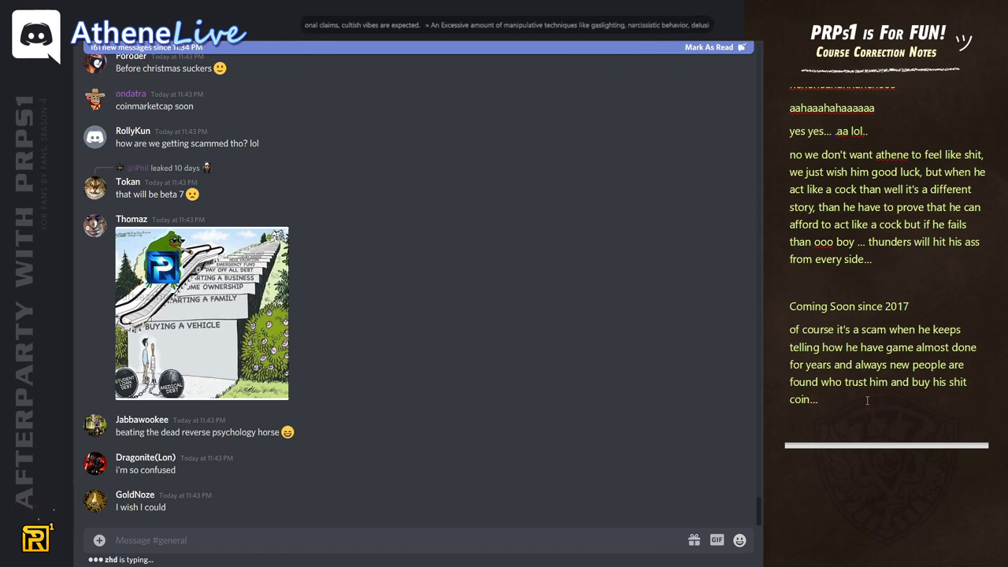
scroll(down, 3)
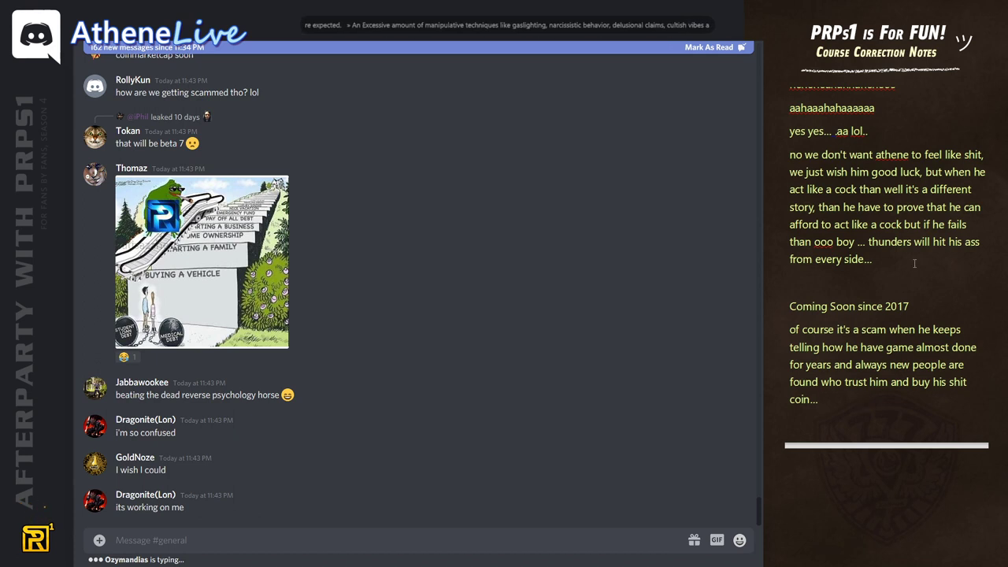
click(202, 262)
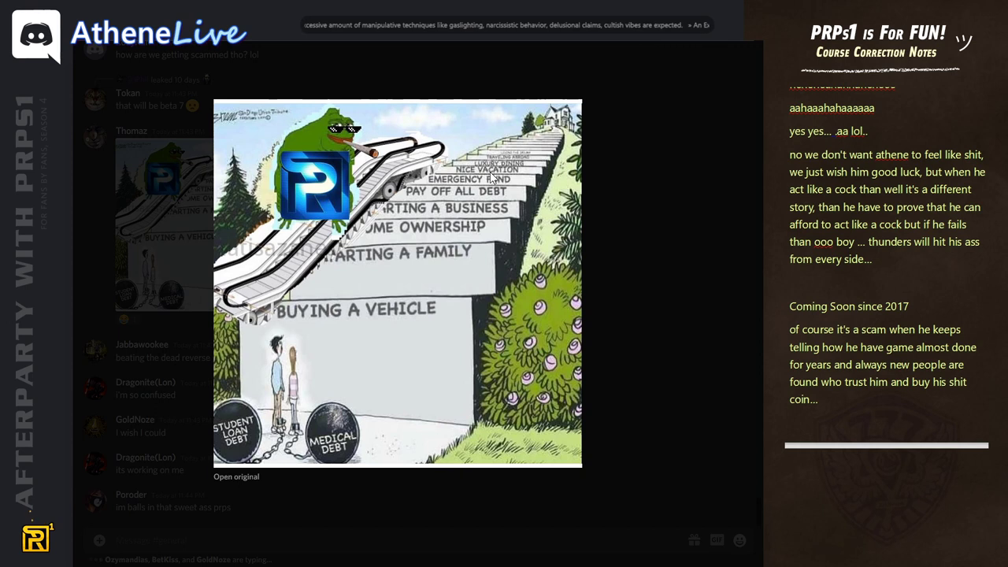
mouse_move(340, 303)
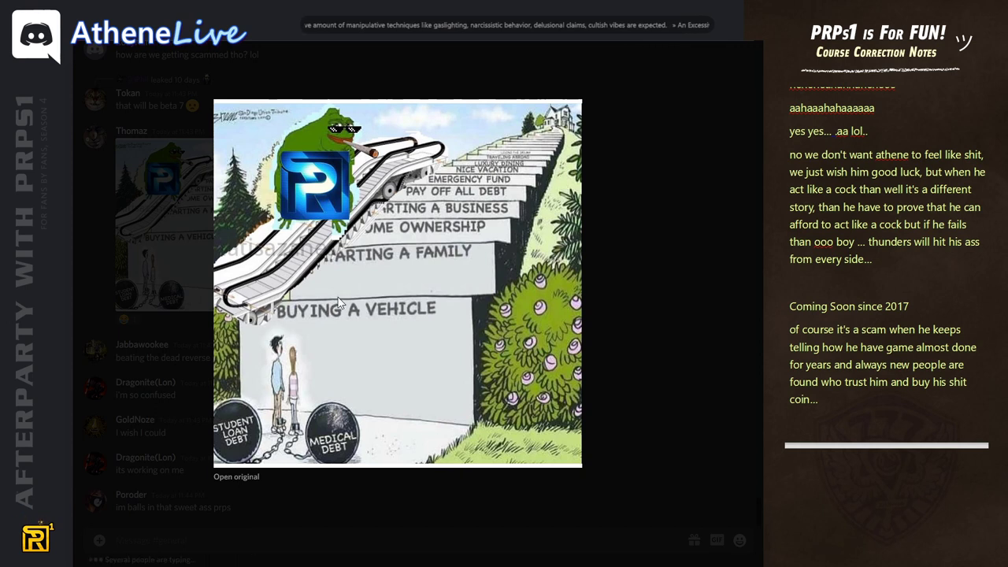
mouse_move(356, 330)
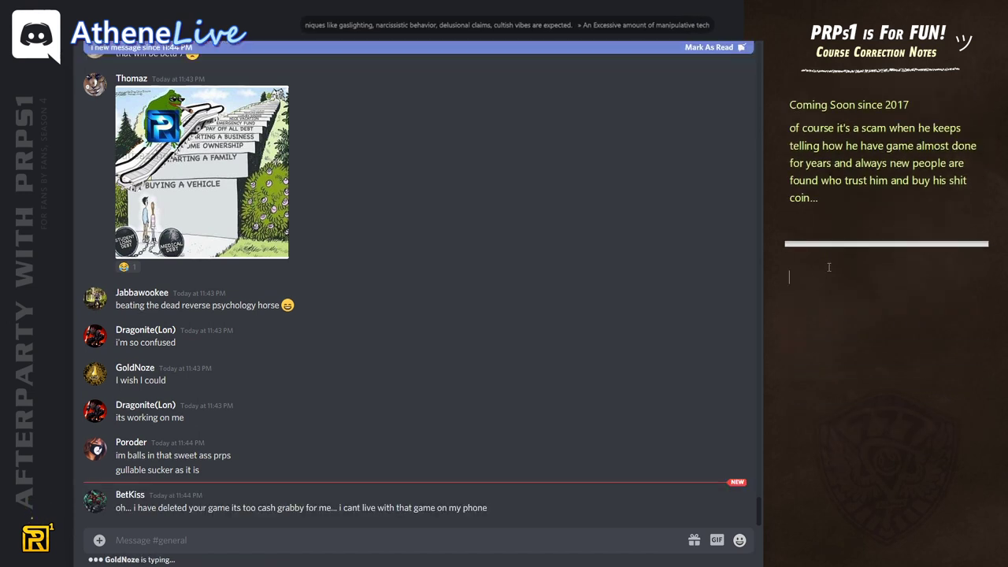
Write 'Oh ye... they life can change... maybe they will get an email from reese' ending with 'their pants..'.
text(o)
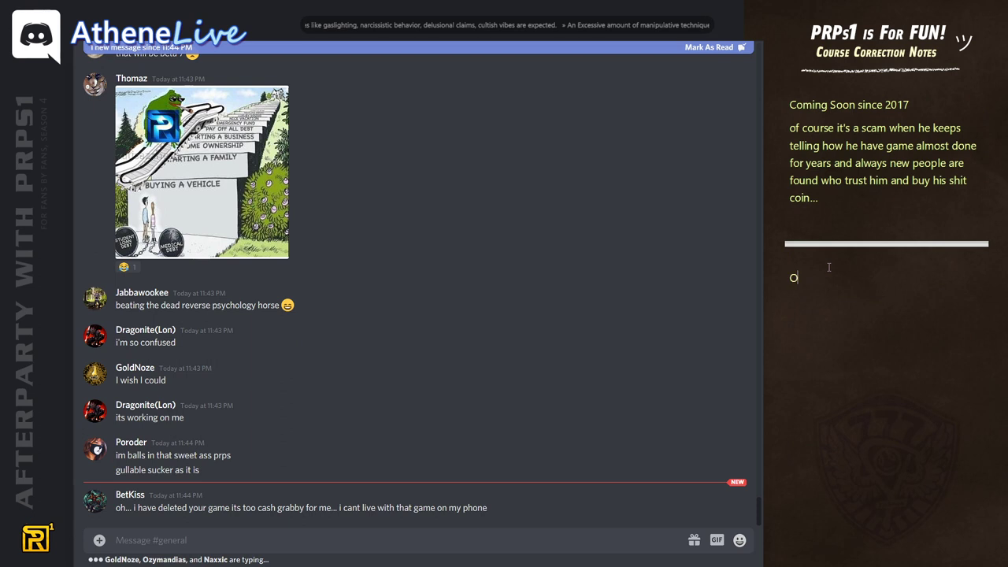
text(h ye... they life)
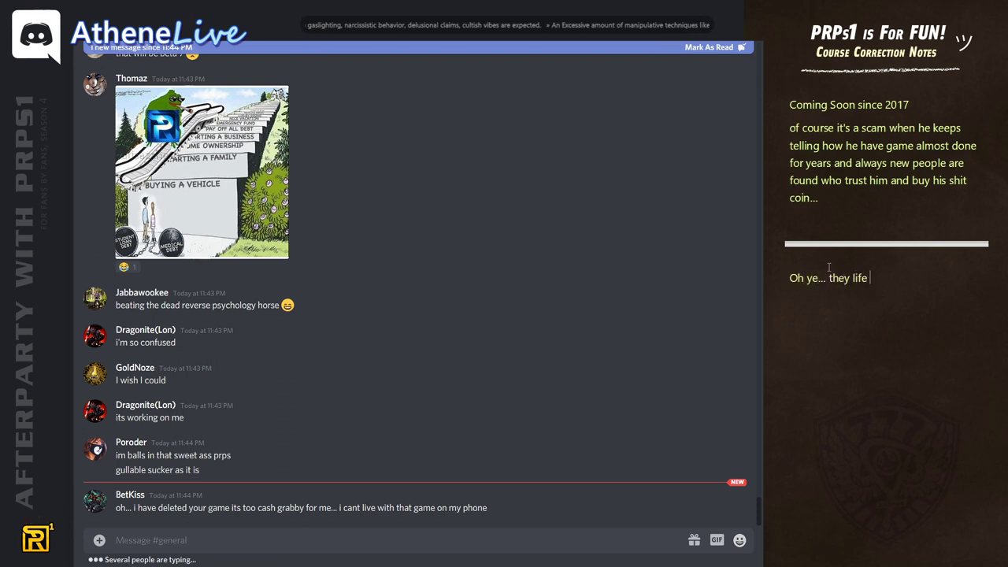
text(can change...)
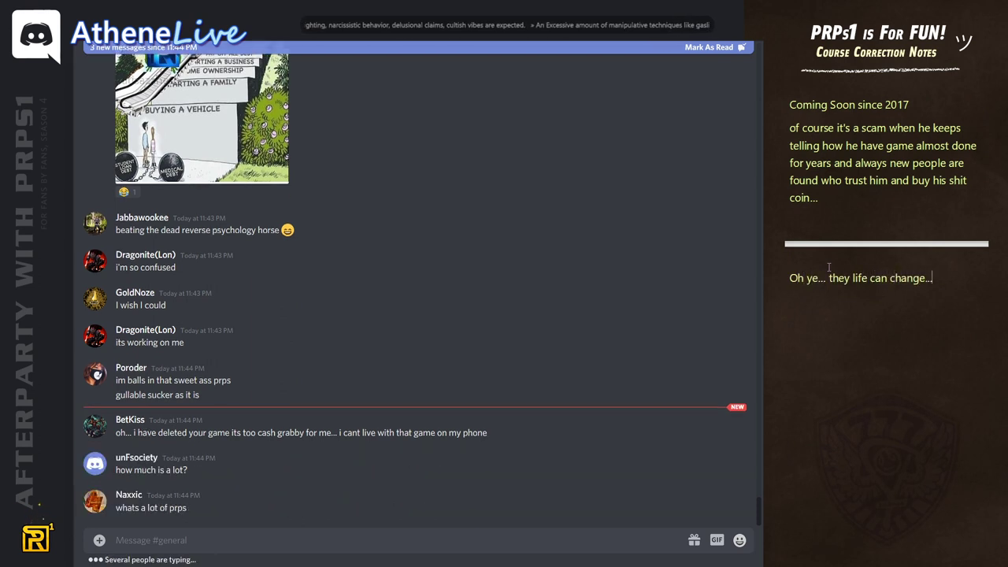
text(maybe they)
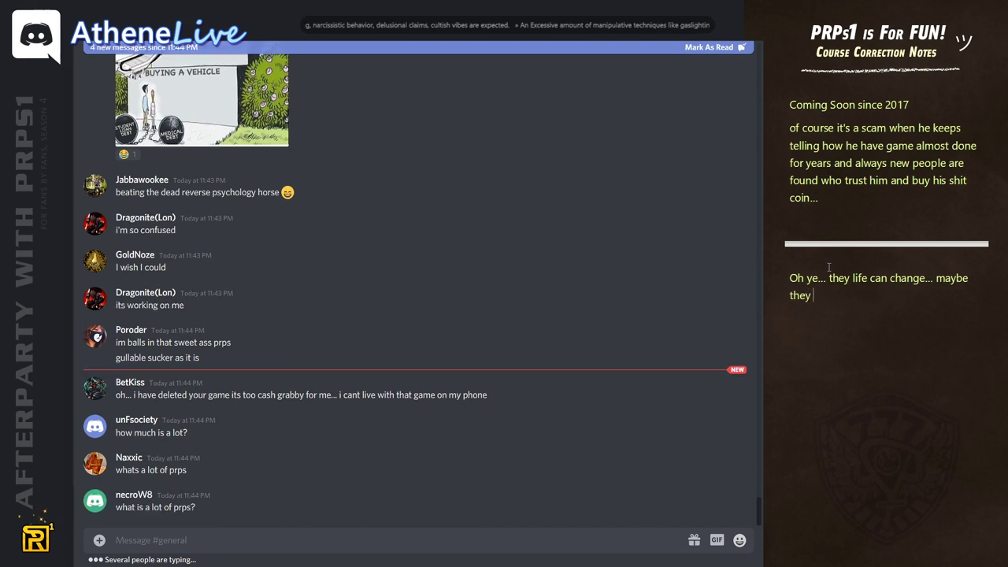
text(will get an)
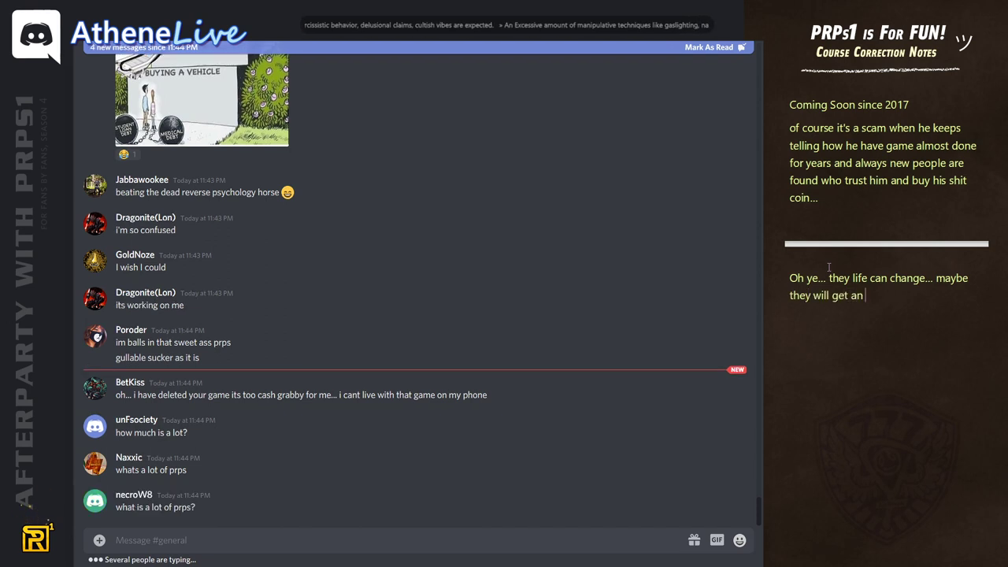
text(email from reese and will shi)
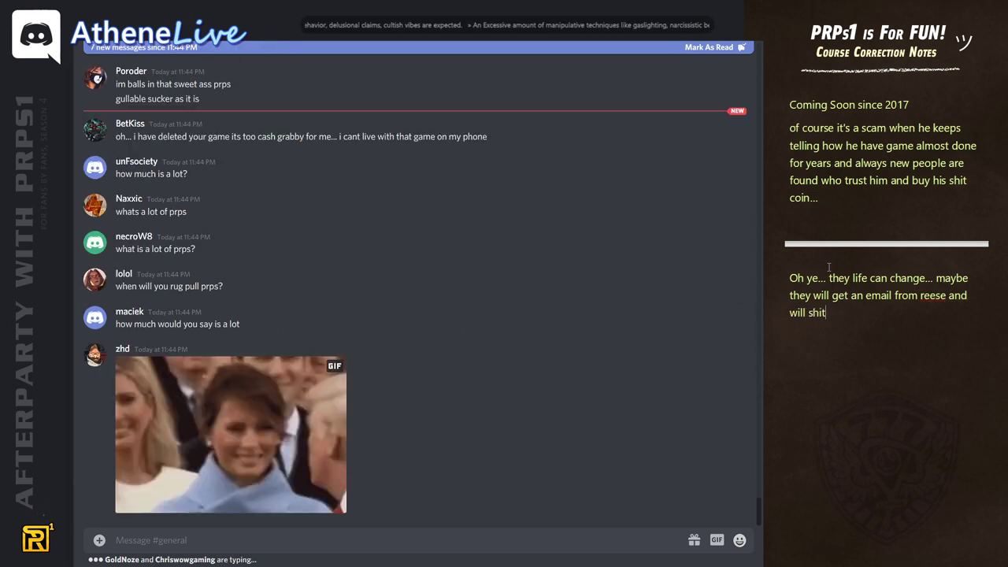
text(their pants.. ^_^)
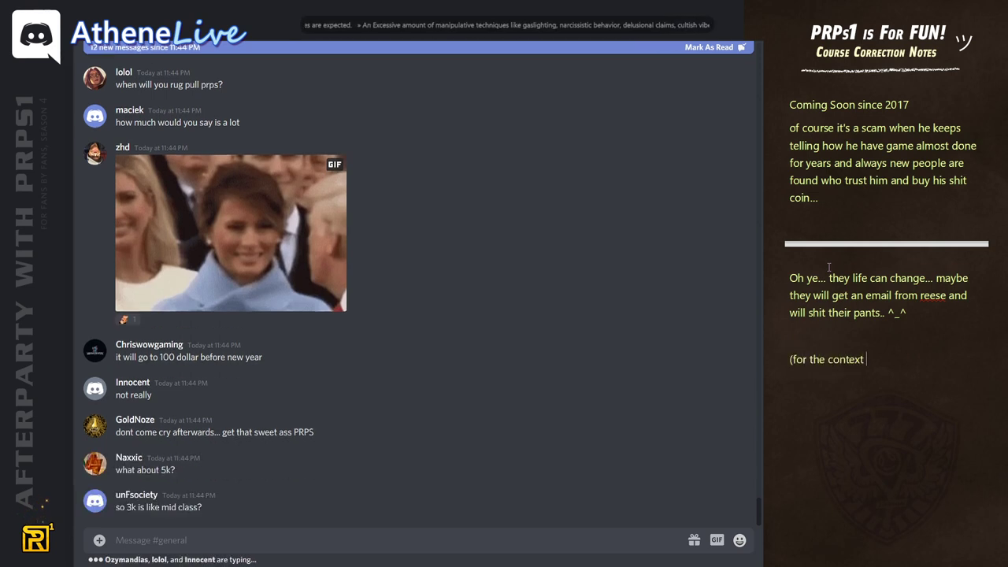
Add the pointer to watch yesterday's afterparty.
text(watch afterparty from yester)
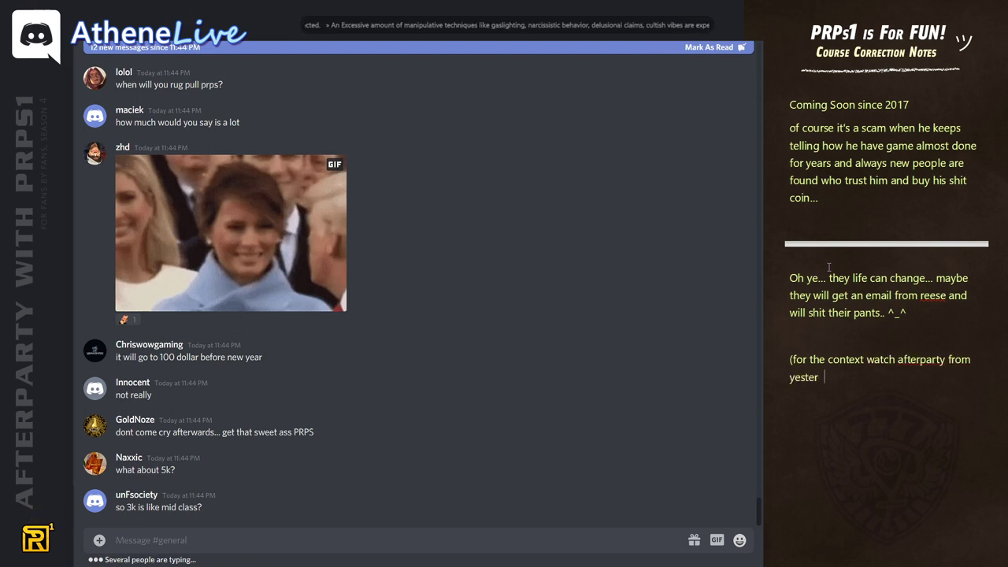
text(day))
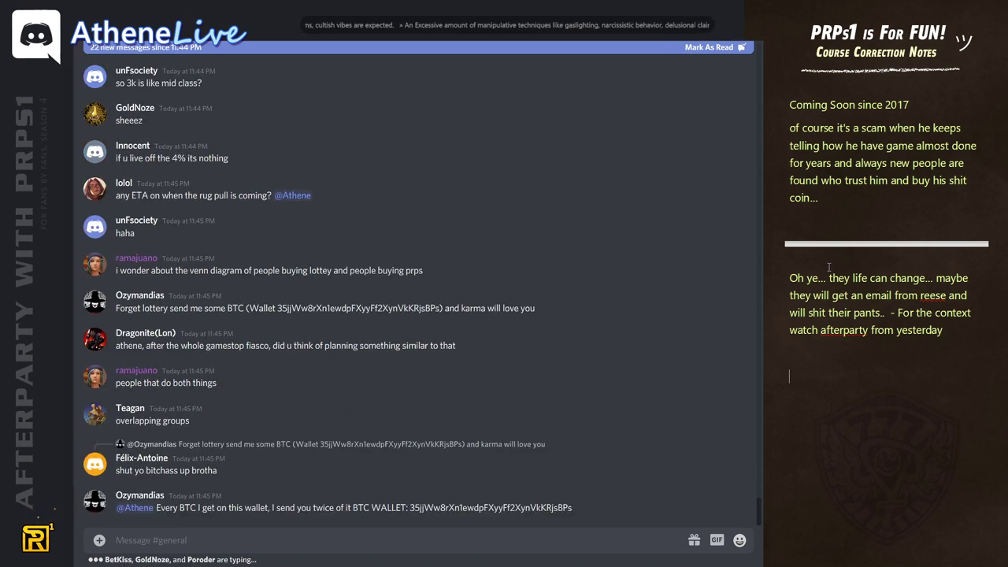
Scroll down the chat to the latest messages before starting the new paragraph.
scroll(down, 3)
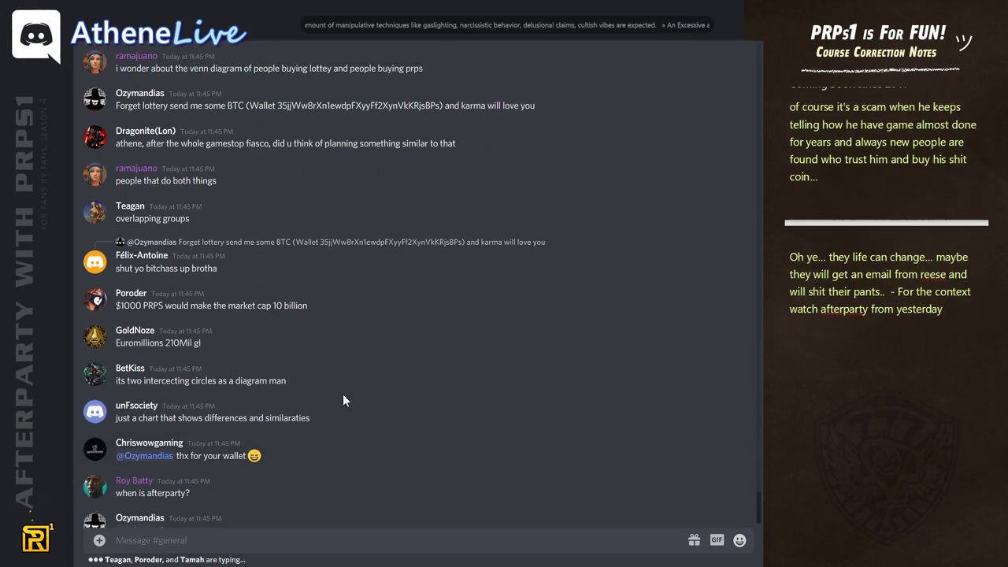
scroll(down, 3)
text(I wasn't v)
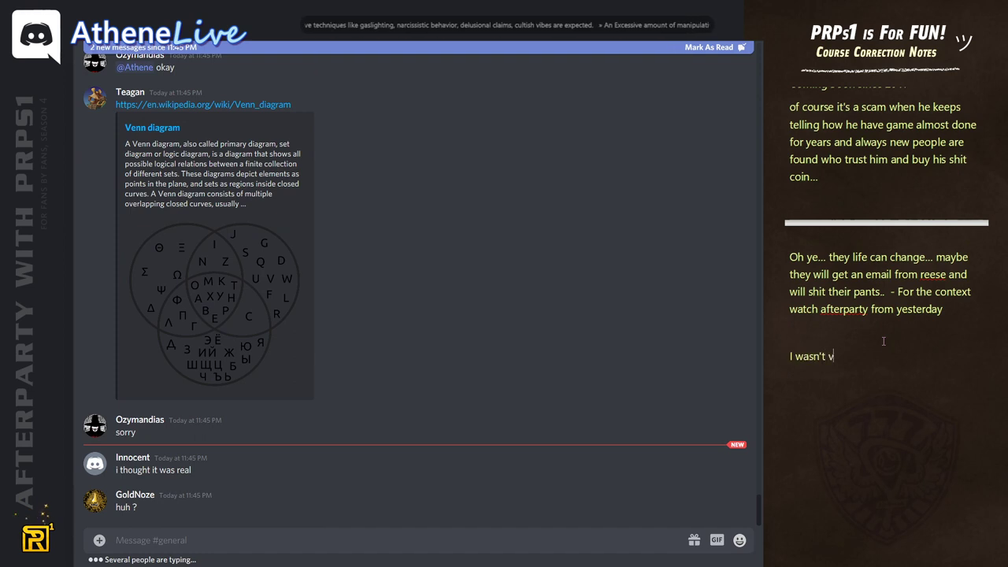
Type 'even fast enough to see what he removed... will have to rewind...' to complete the paragraph.
text(even fast)
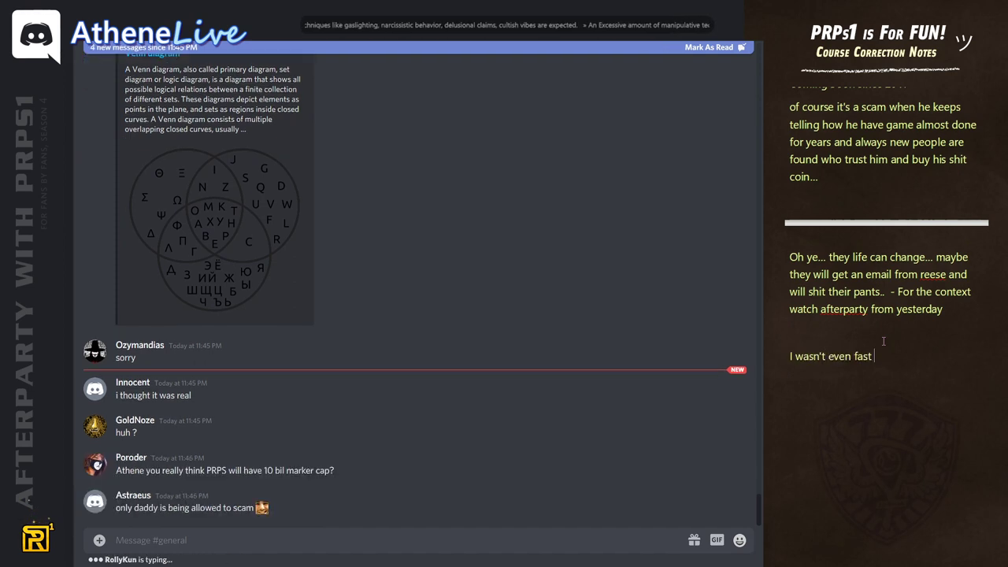
text(enough to)
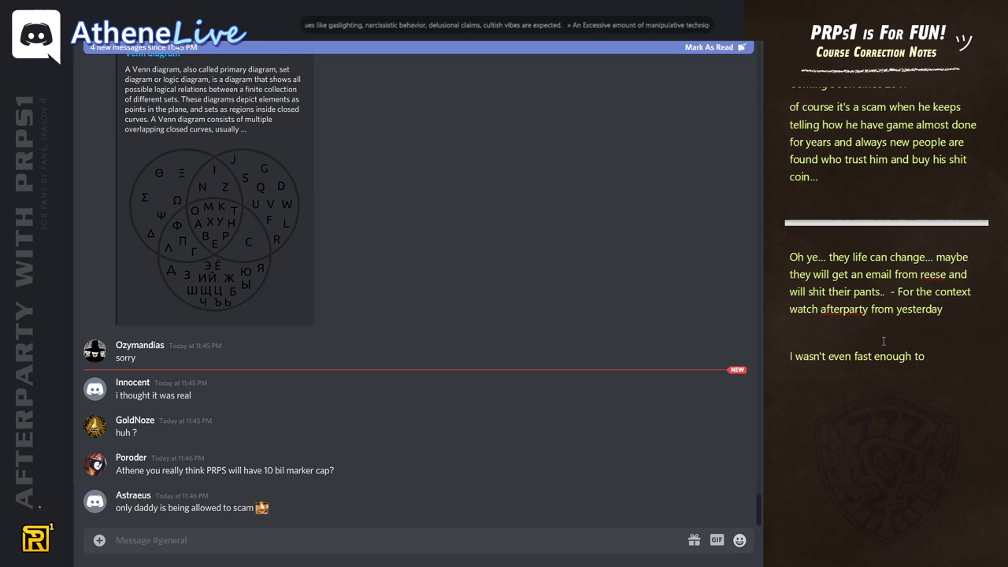
text(see what)
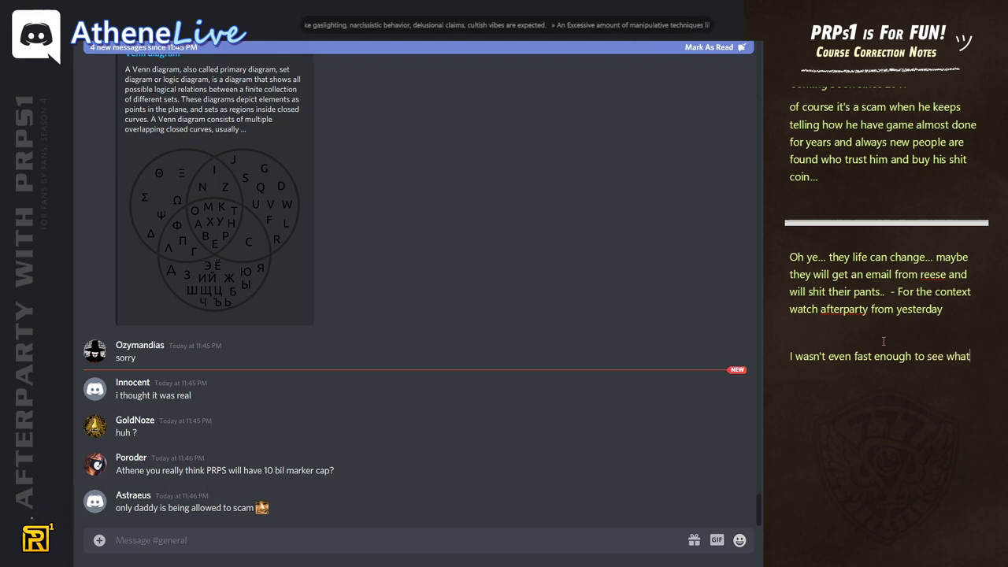
text(he removed...)
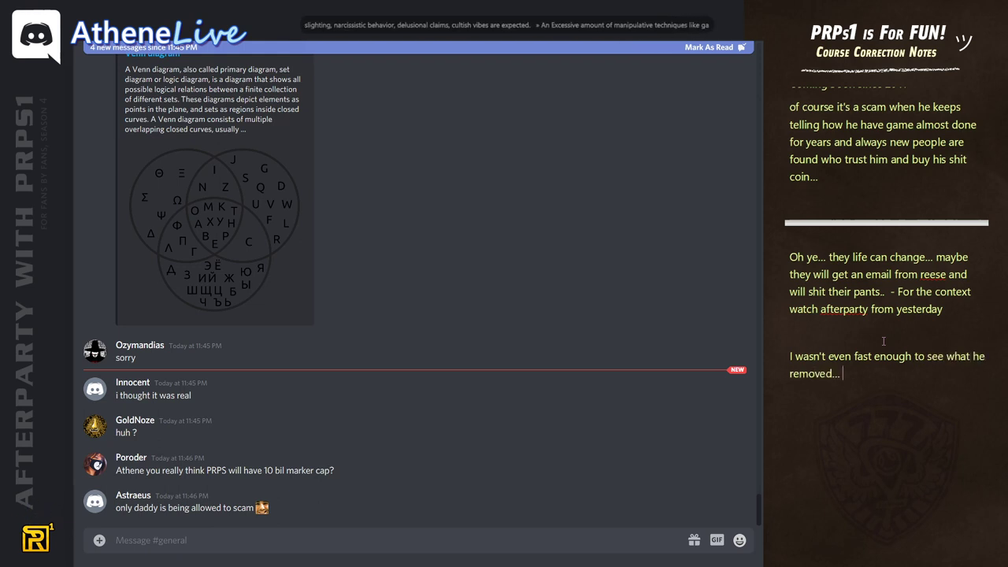
text(will have to rewind...)
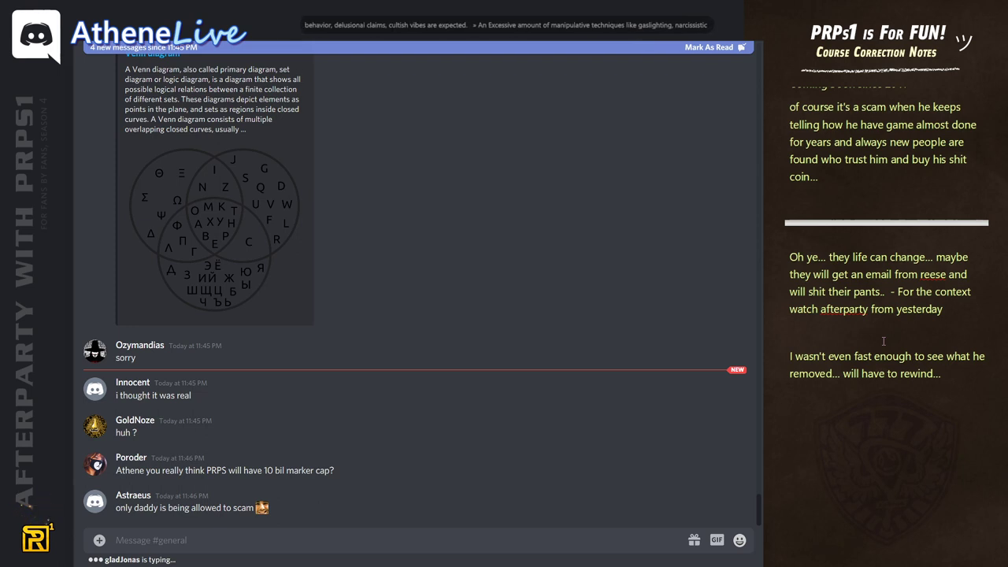
scroll(down, 3)
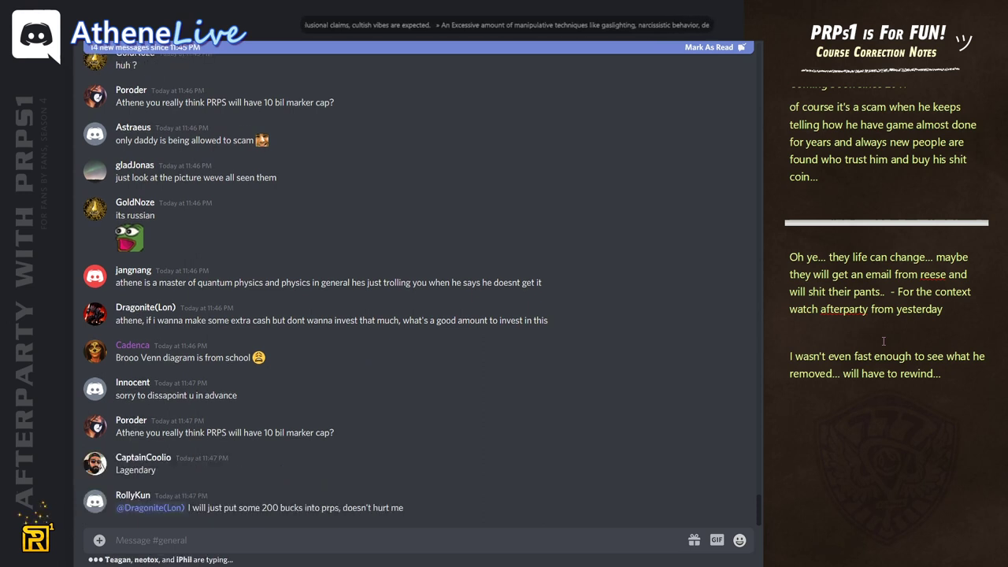
Type 'only if he would really mean it... too bad it's only part of his sellout strategy...'.
text(onl)
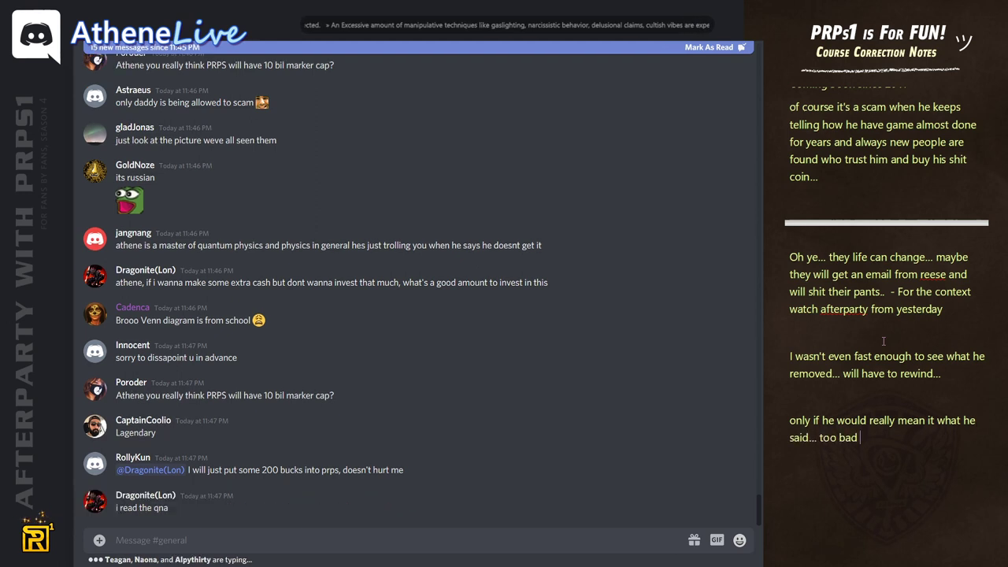
text(it)
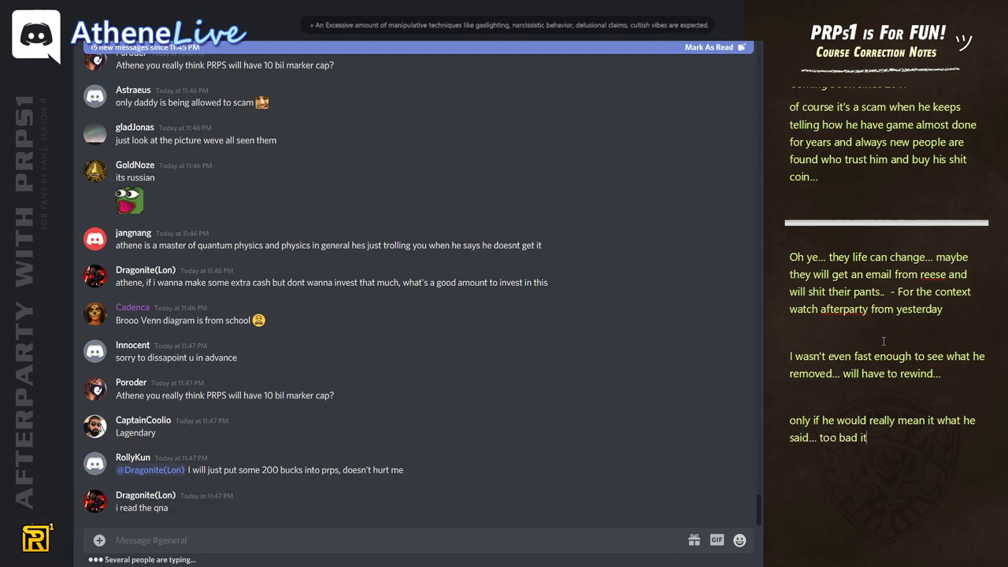
text('s only part of his sell-)
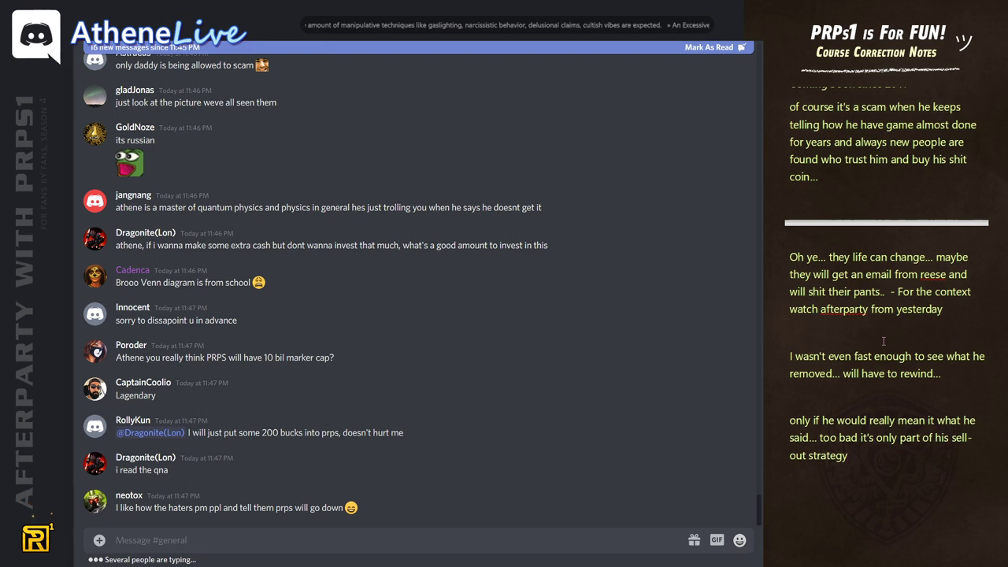
scroll(down, 3)
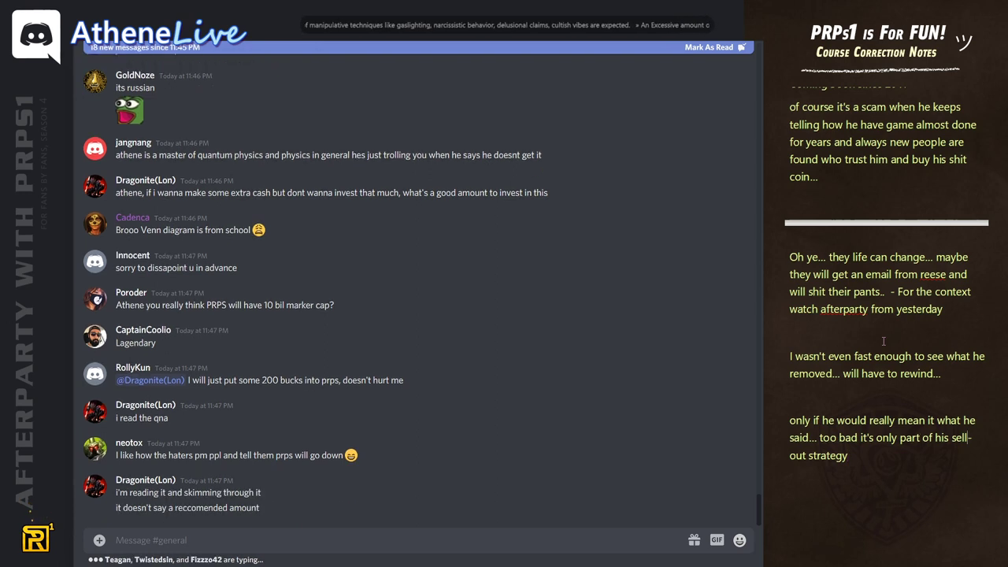
scroll(down, 3)
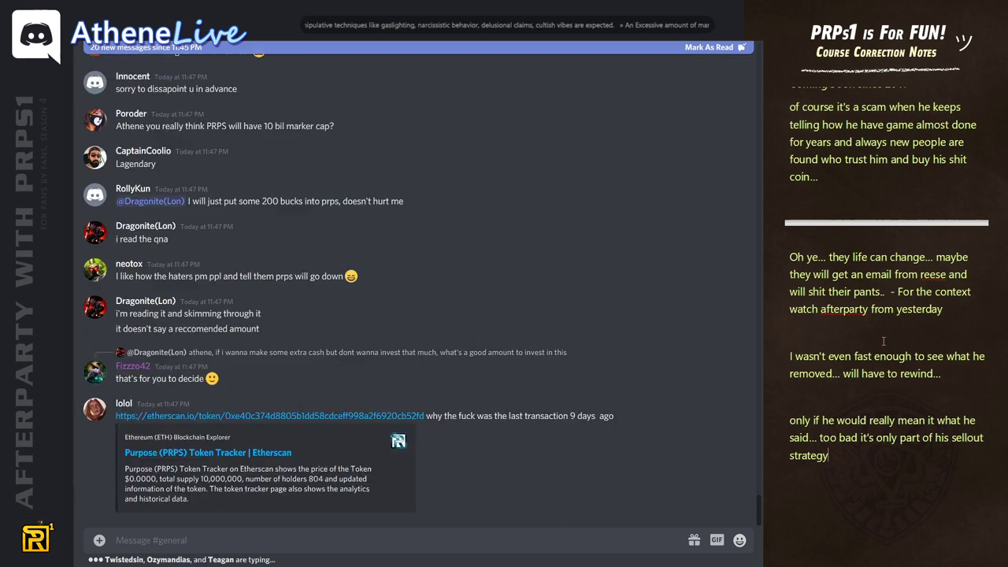
text(...)
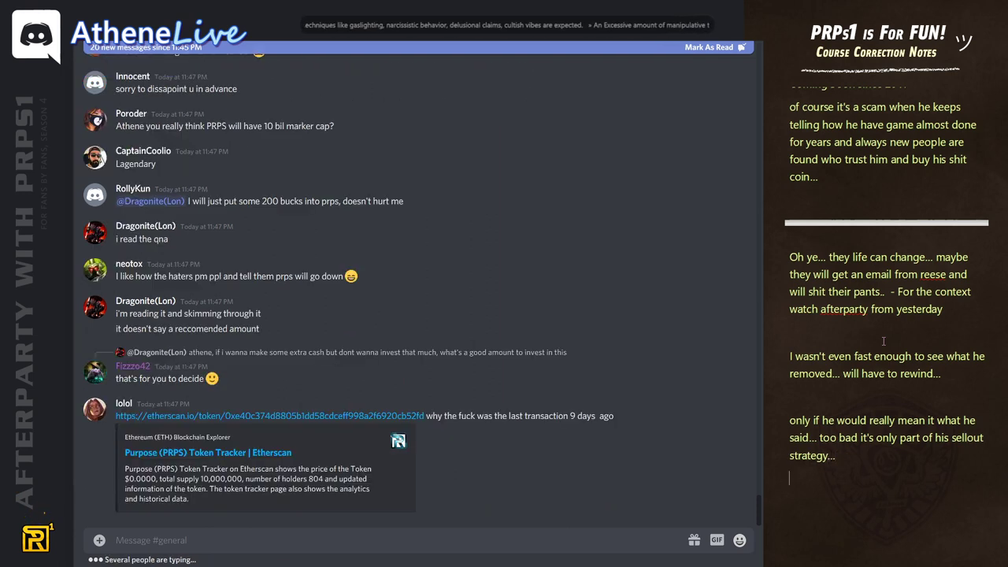
scroll(down, 3)
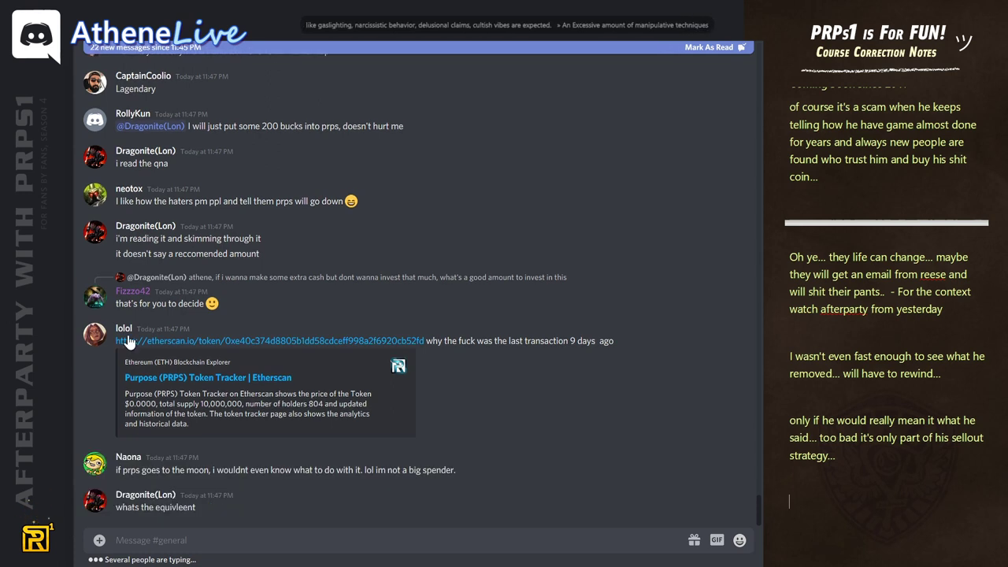
scroll(down, 3)
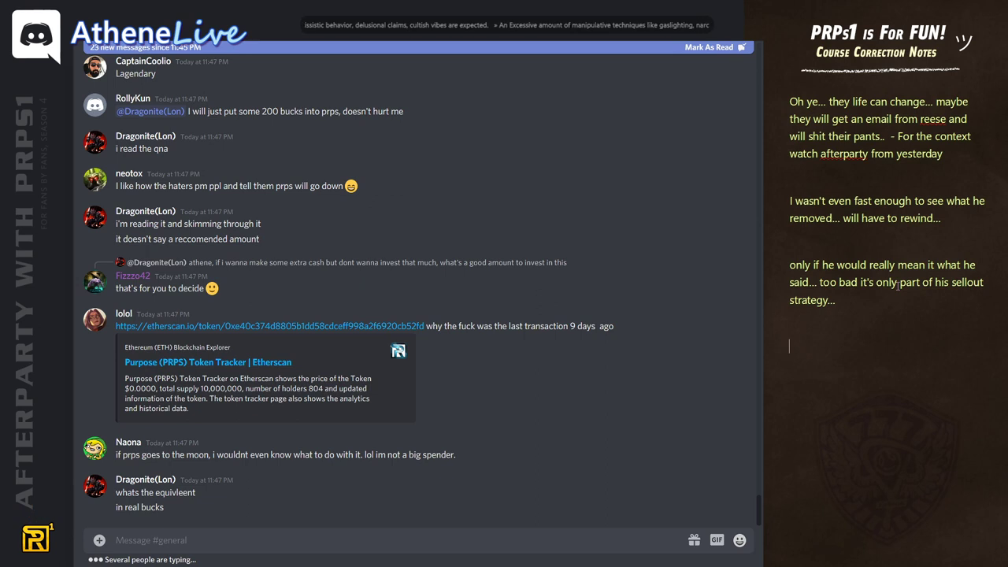
Type 'ahahaaaaaaa..... bitcoin for athene' to begin the laughing note about coins for followers.
text(ahahaaaaaaaa)
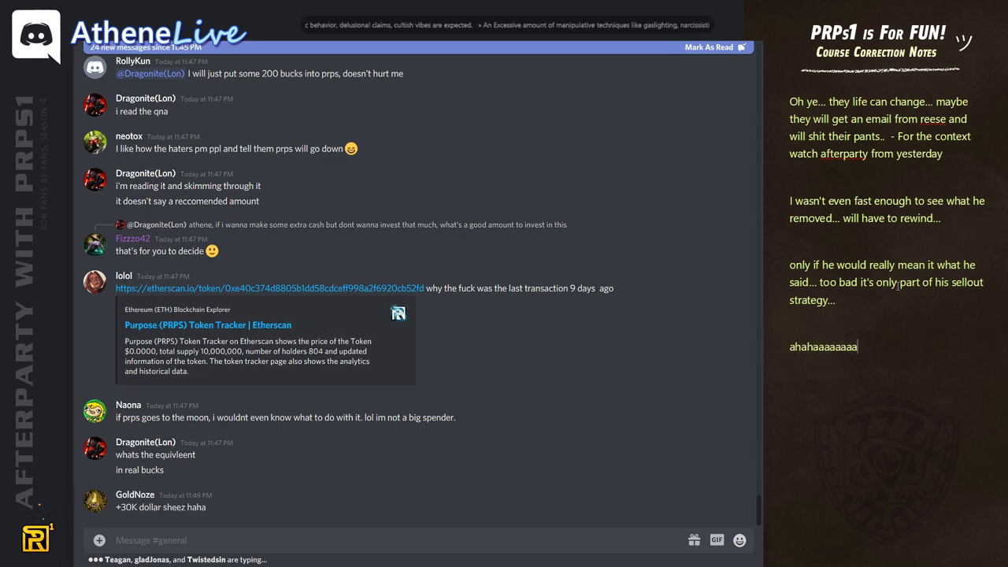
text(..... bitcoin)
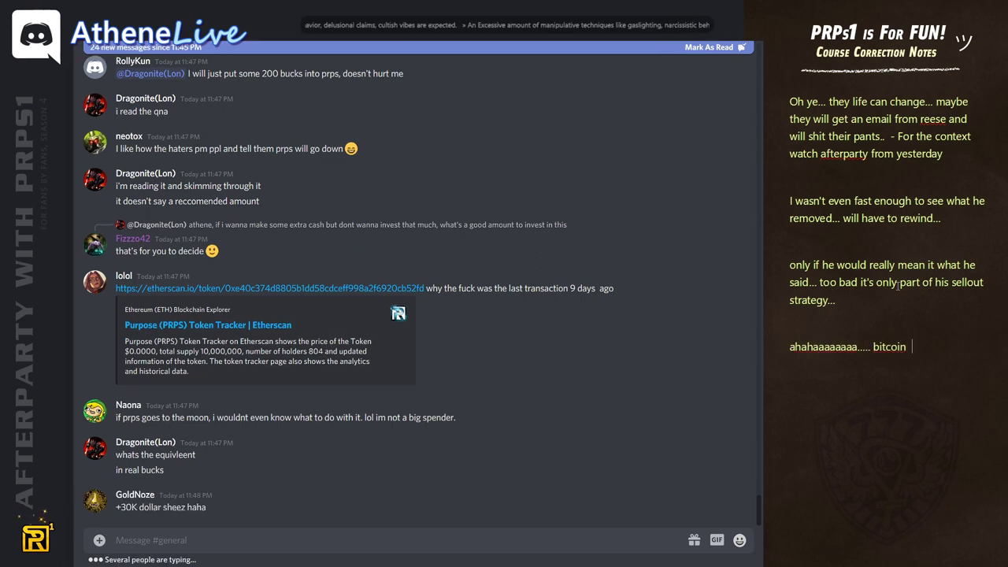
text(for athene)
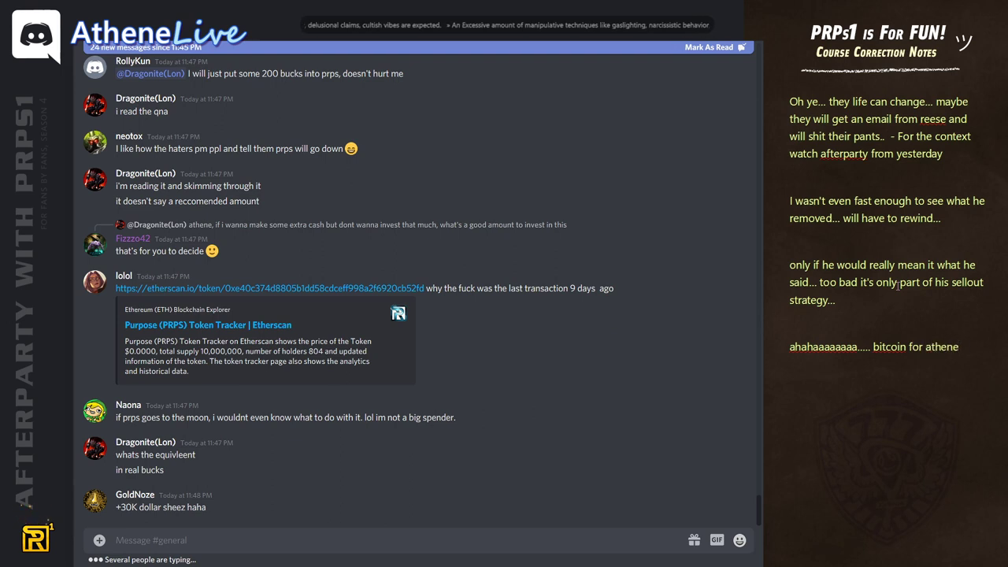
scroll(down, 3)
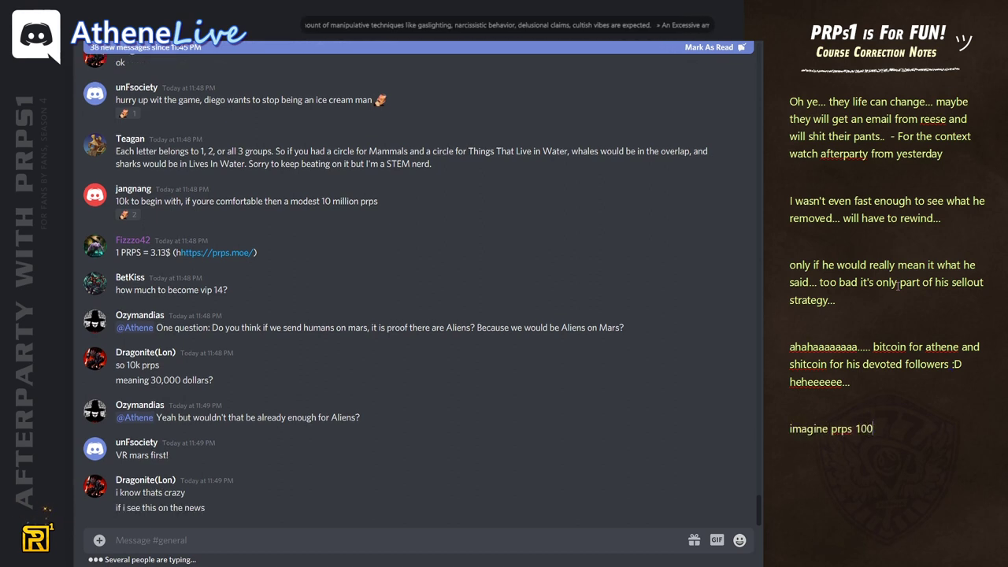
Type '$ next year but imagine bitcoin at 100k' and scroll the chat to follow new messages.
text($ next year but imagine bitcoin a)
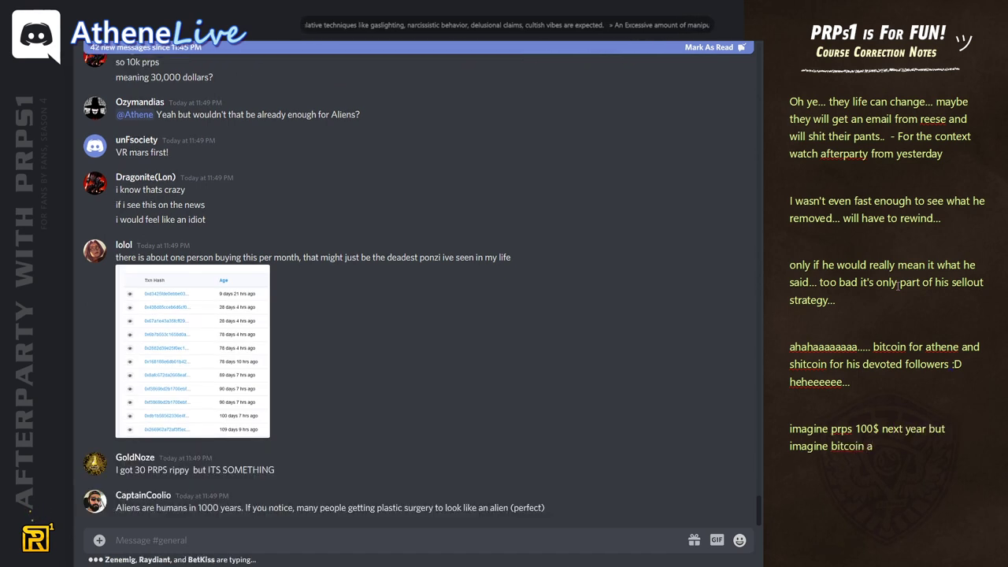
text(t 100k)
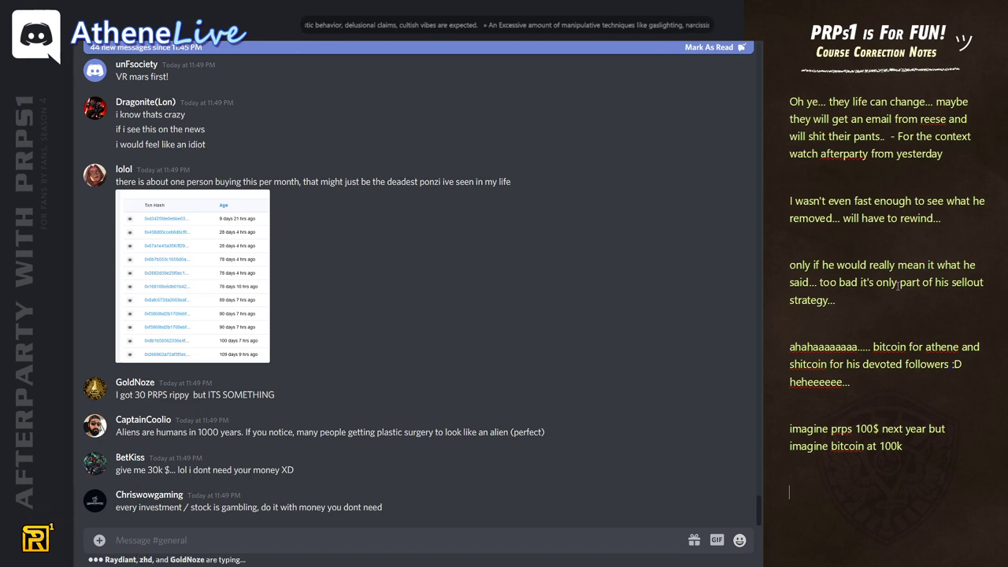
scroll(down, 3)
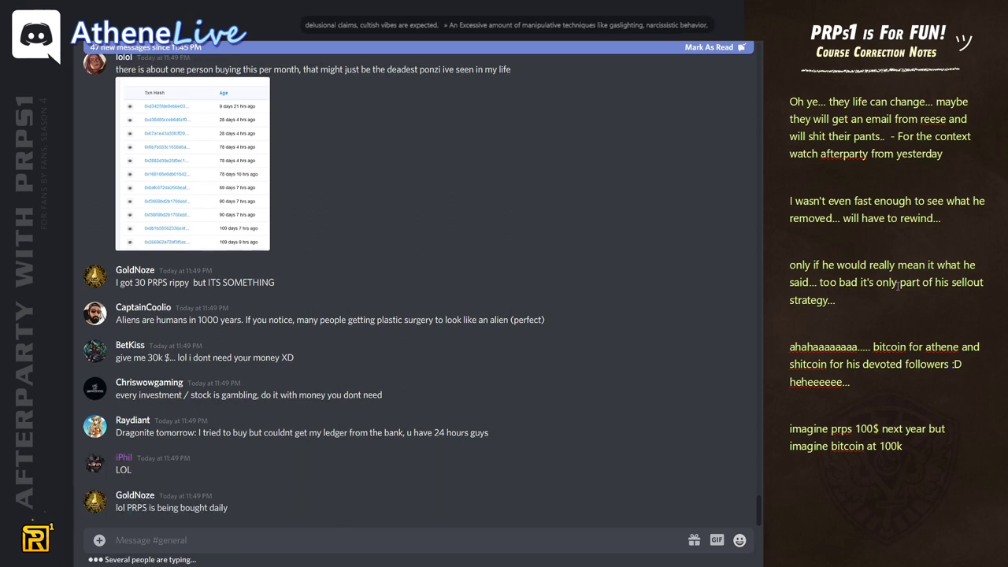
scroll(down, 3)
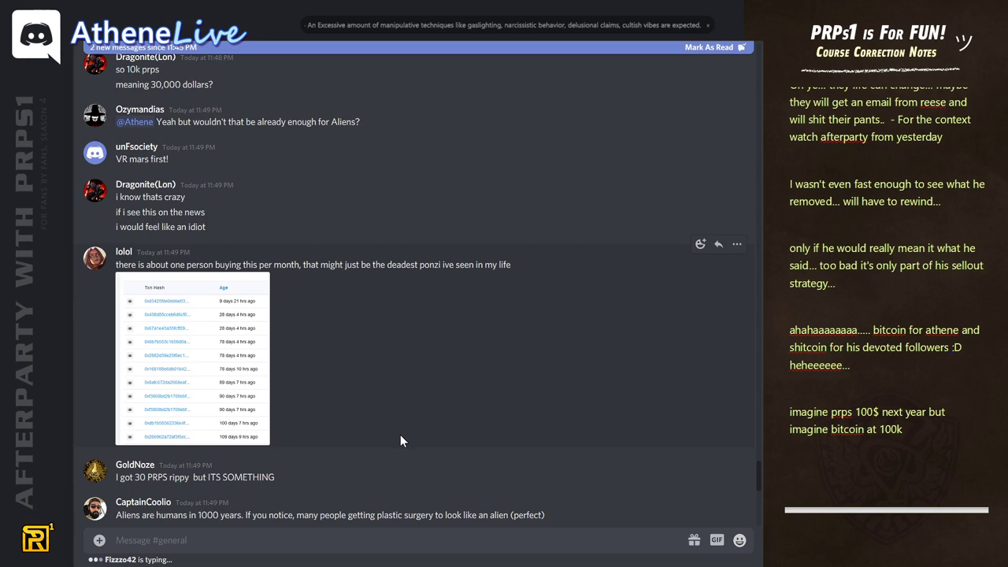
scroll(down, 3)
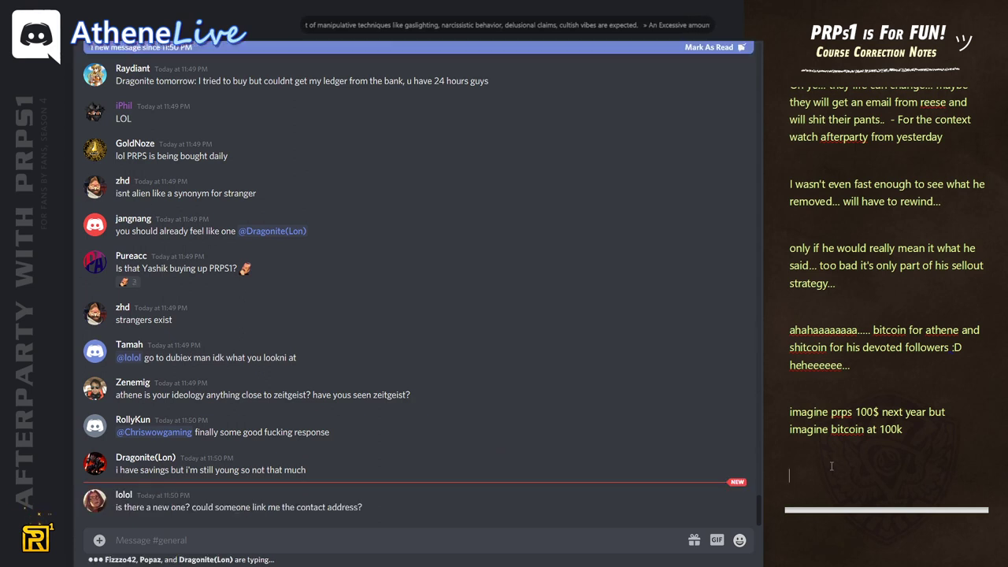
scroll(down, 3)
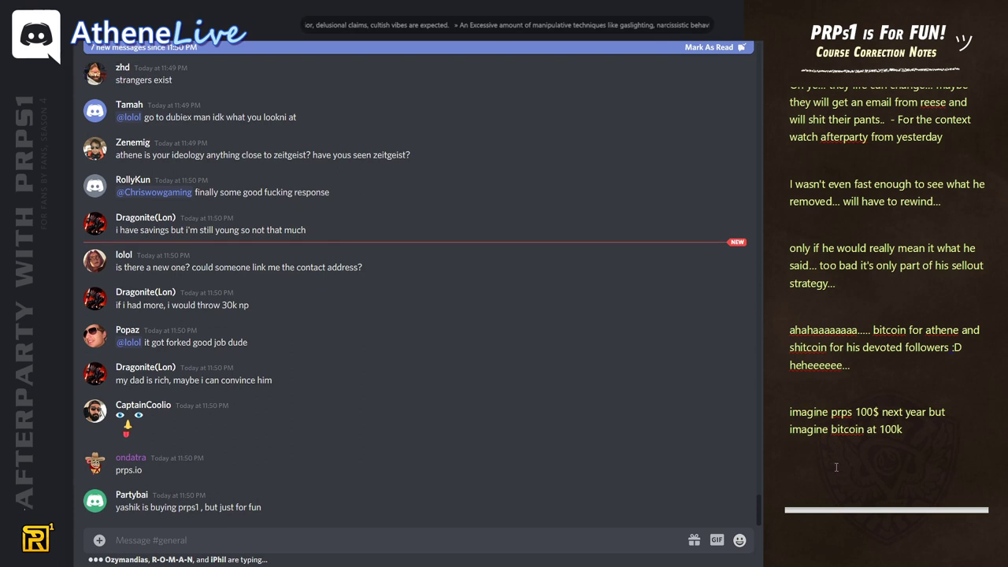
Type 'Well people can use PRPs1 to promote their heroes on clashofstreamer.com'.
text(Well people can u)
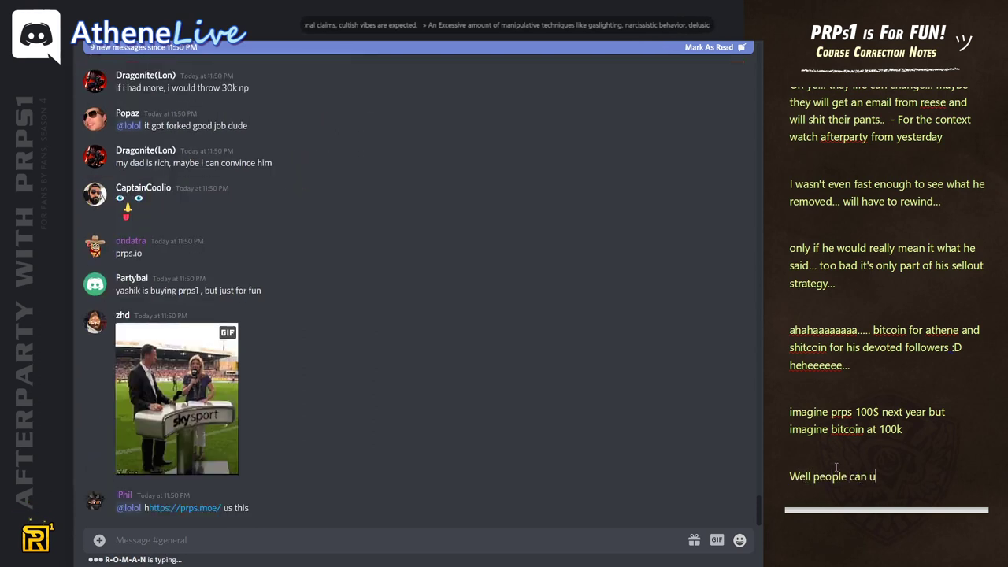
text(se PRPs1)
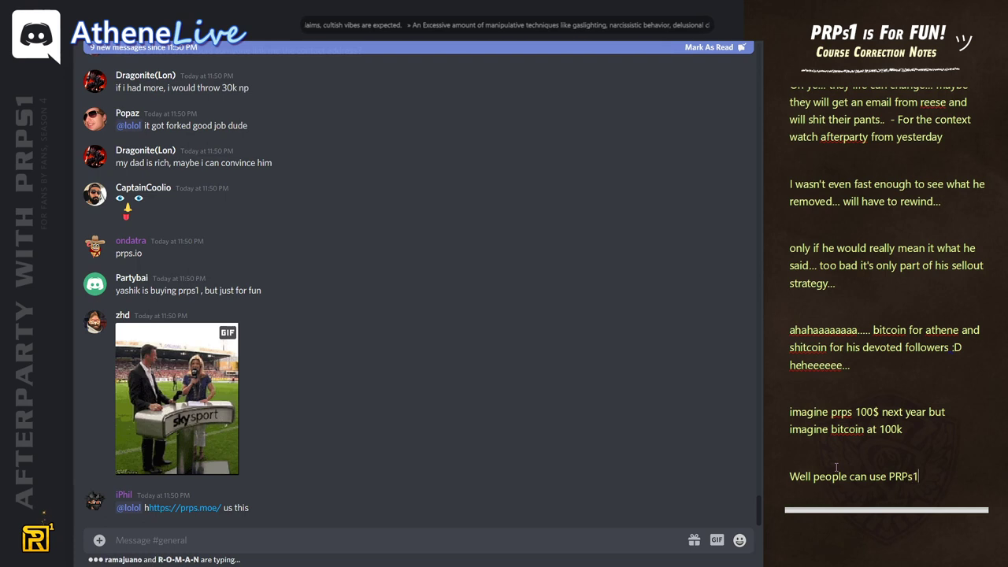
text(to promote their heroes on clashof)
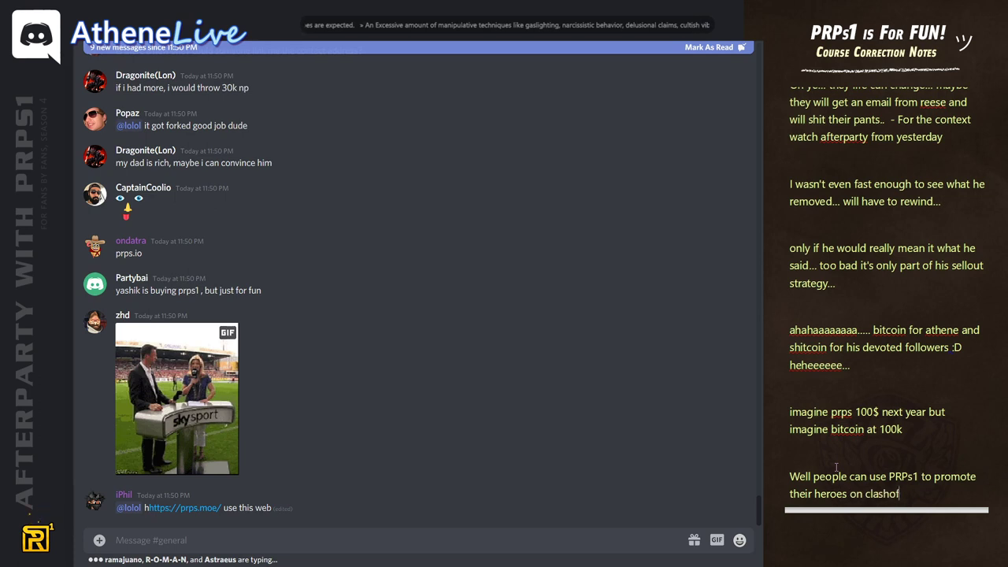
text(streamer.com)
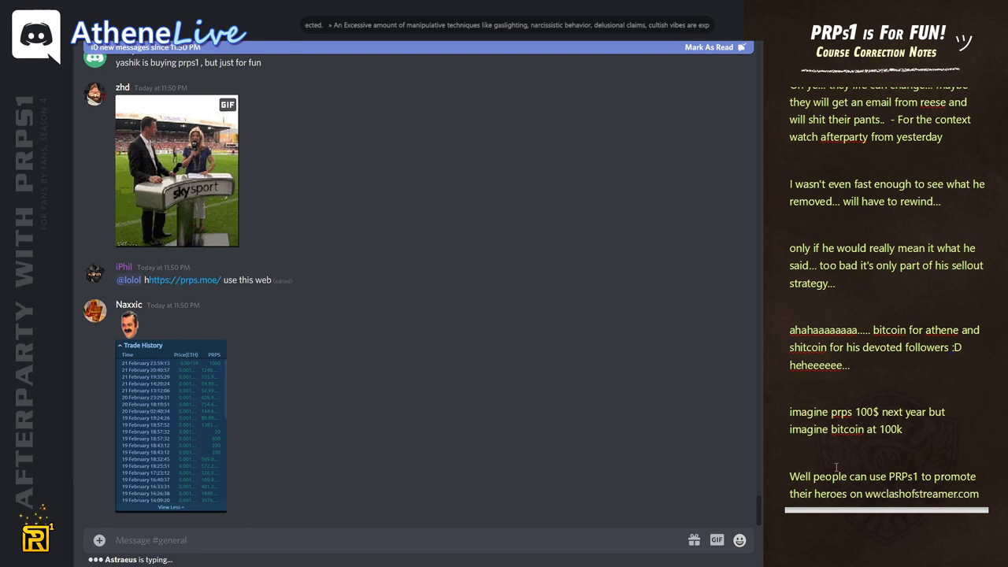
Type '(so some of those transaction are there cause ye free promotion)' followed by 'heheeee....'.
scroll(down, 3)
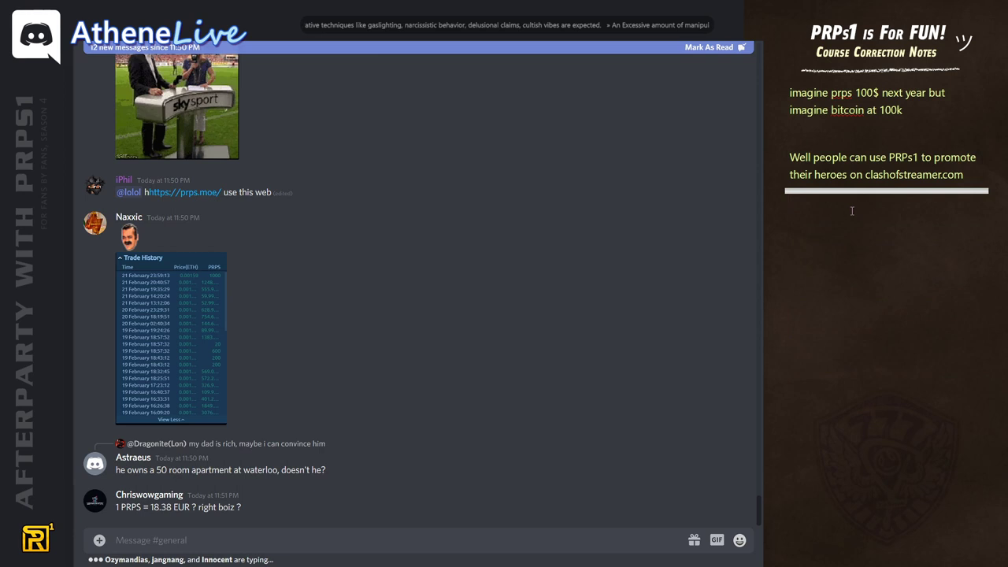
text((so some of those transaction are there)
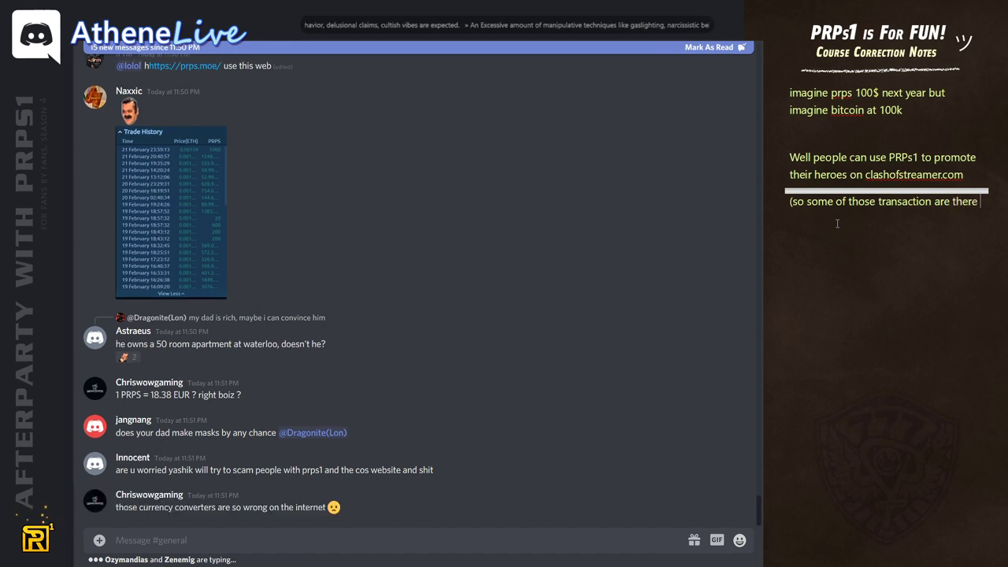
text(cause)
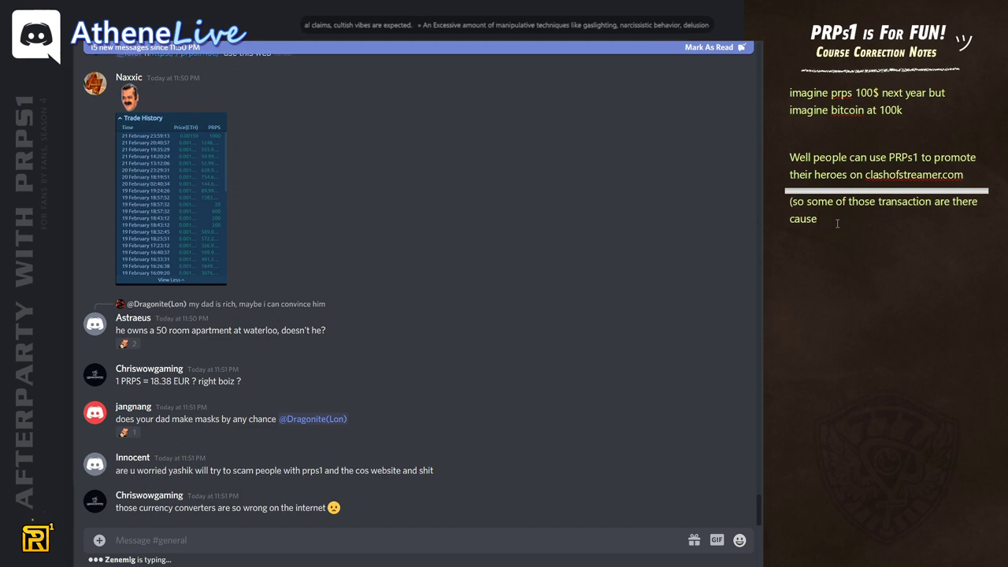
text(ye)
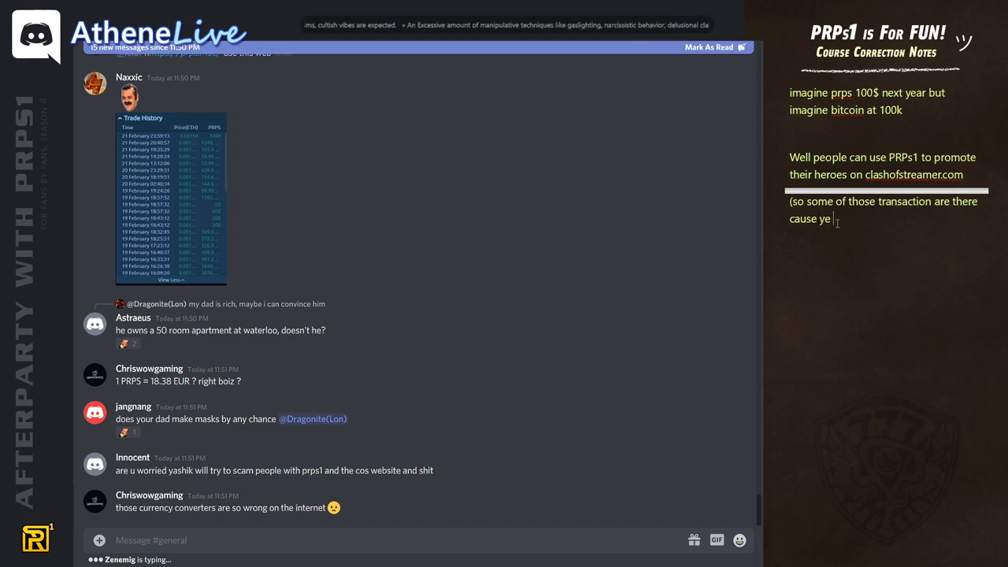
text(free p)
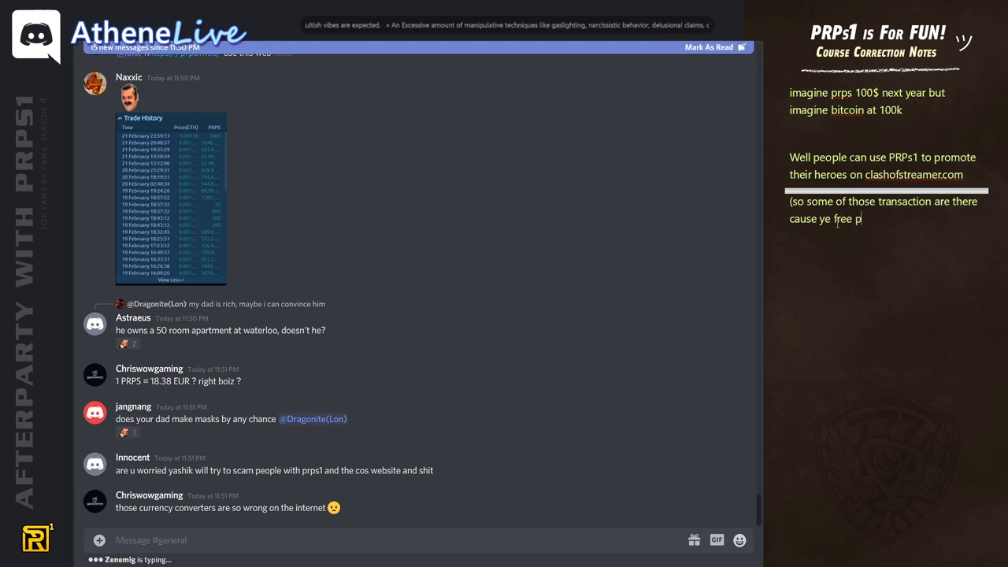
text(romotion))
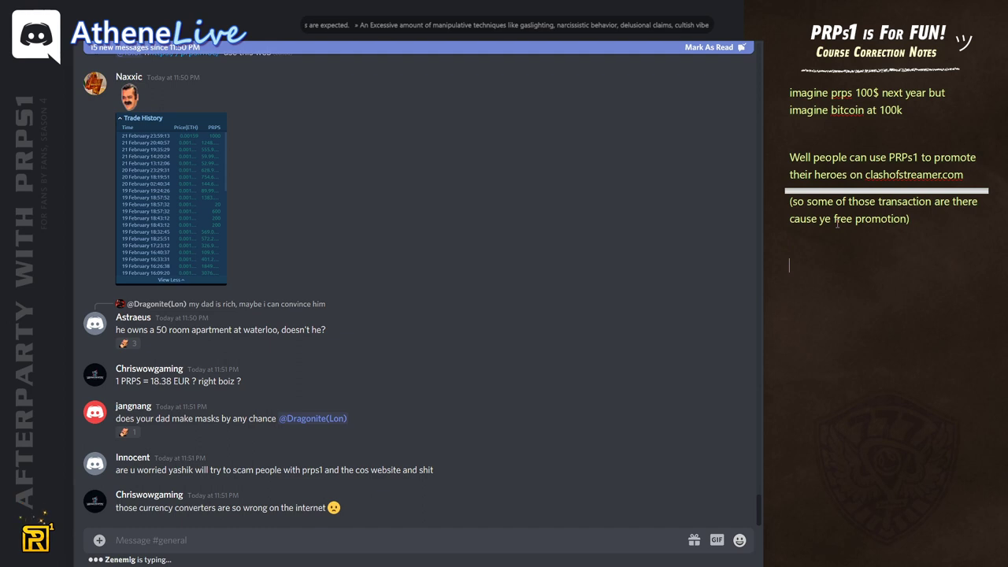
text(heheeee....)
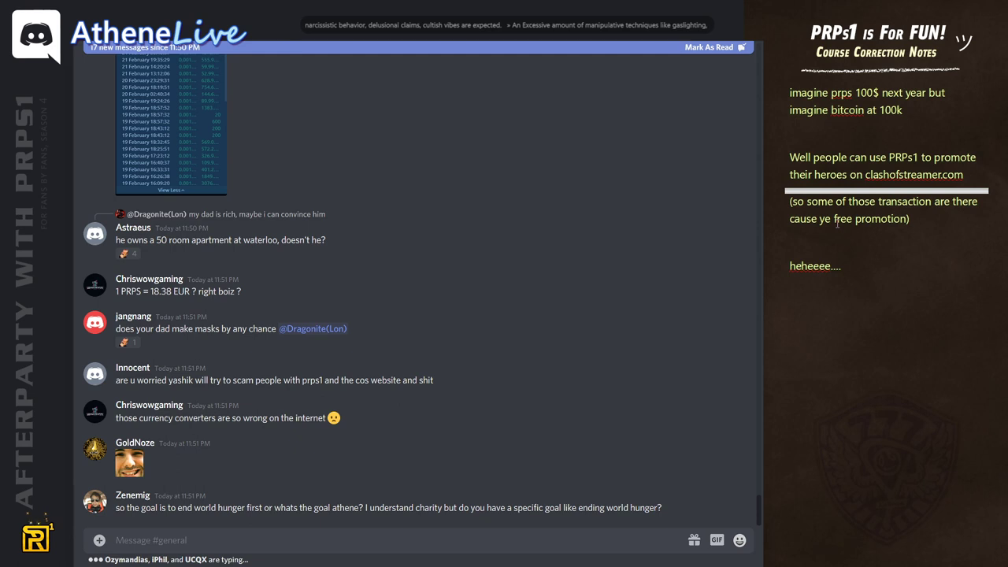
Type 'Webpage is fully legit made by fans for fans... no idea what they are talking about... lol...'.
text(Webpage)
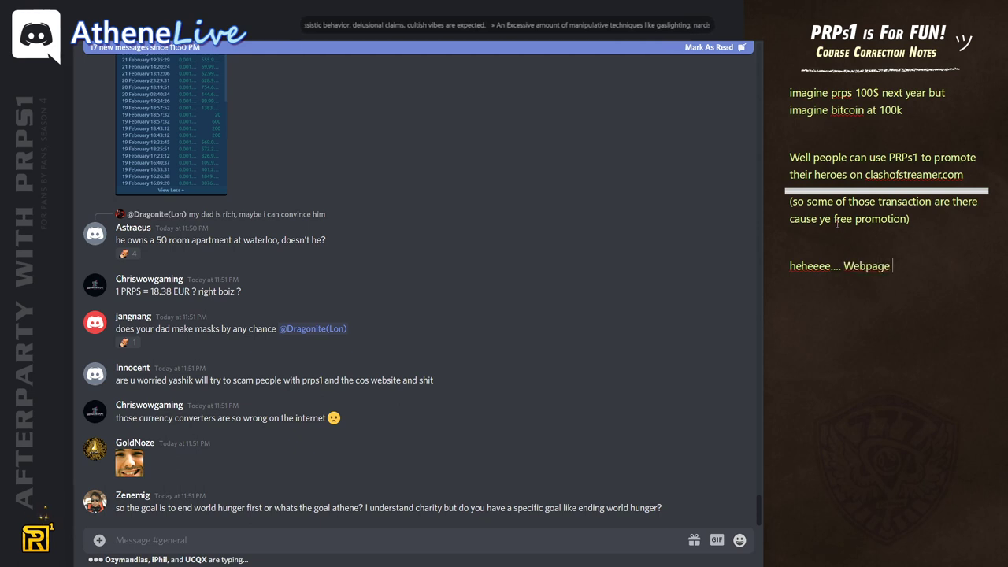
text(is fully legit)
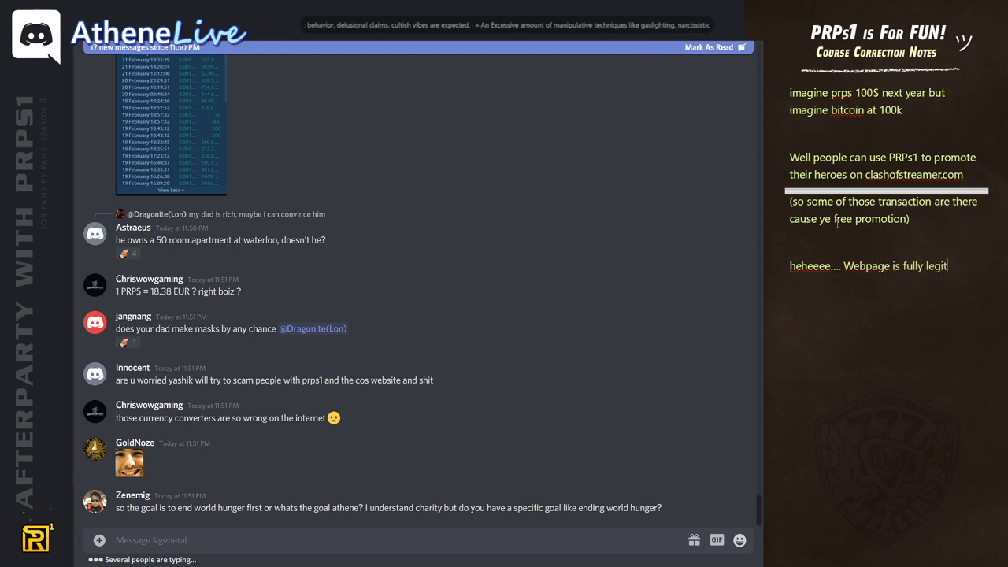
text(made by fans for fans so I have no idea what they are talking about...)
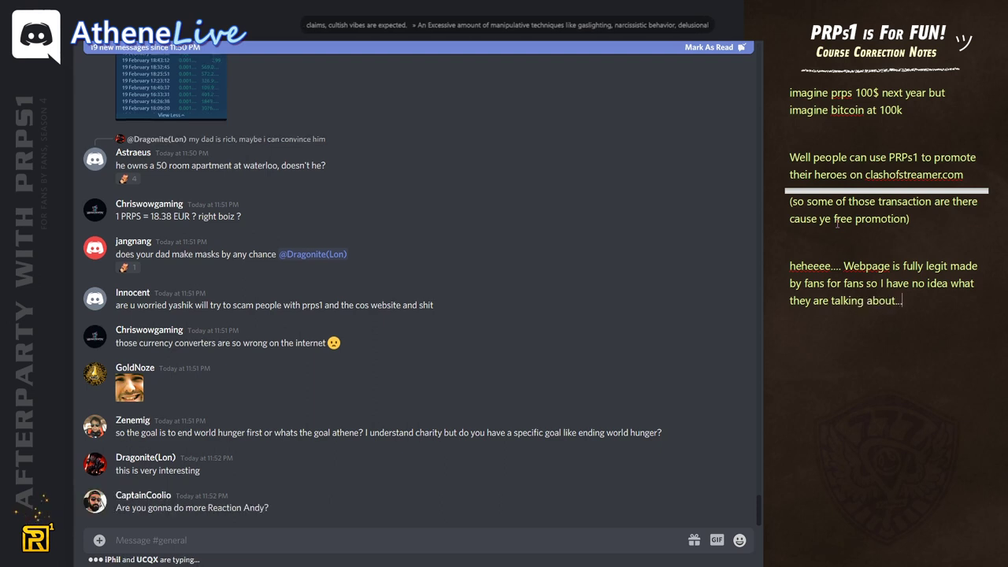
text(lol...)
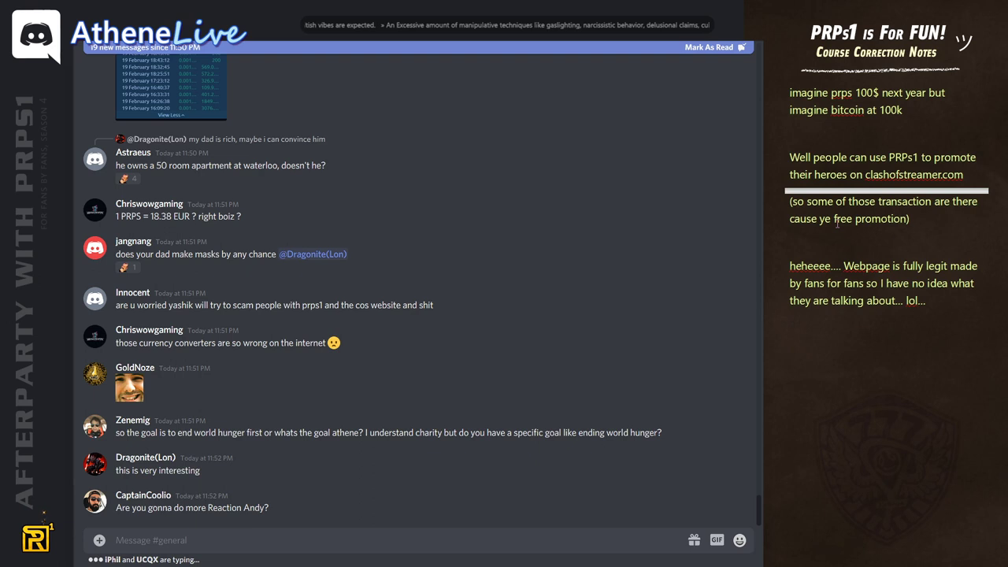
scroll(down, 3)
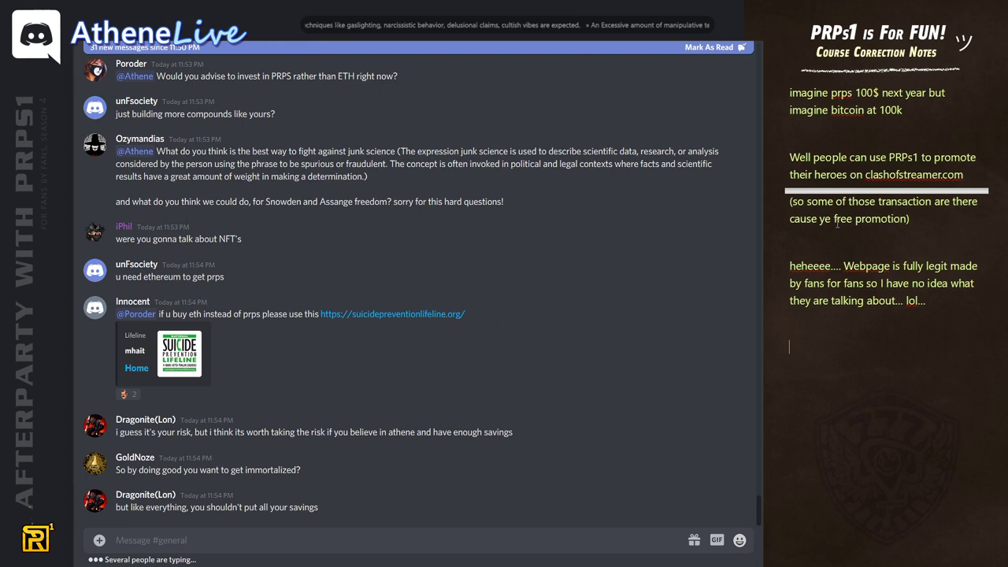
scroll(down, 3)
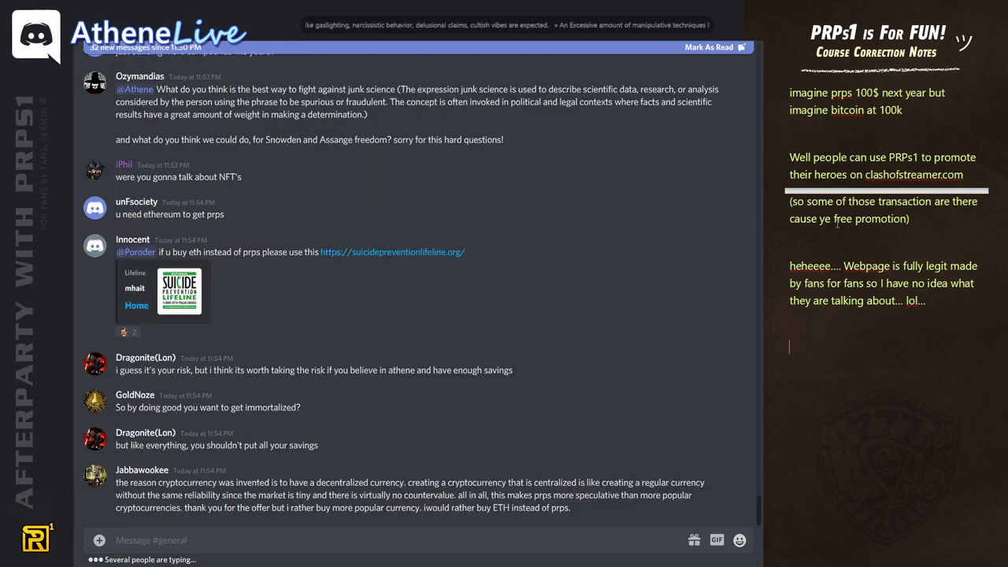
scroll(down, 3)
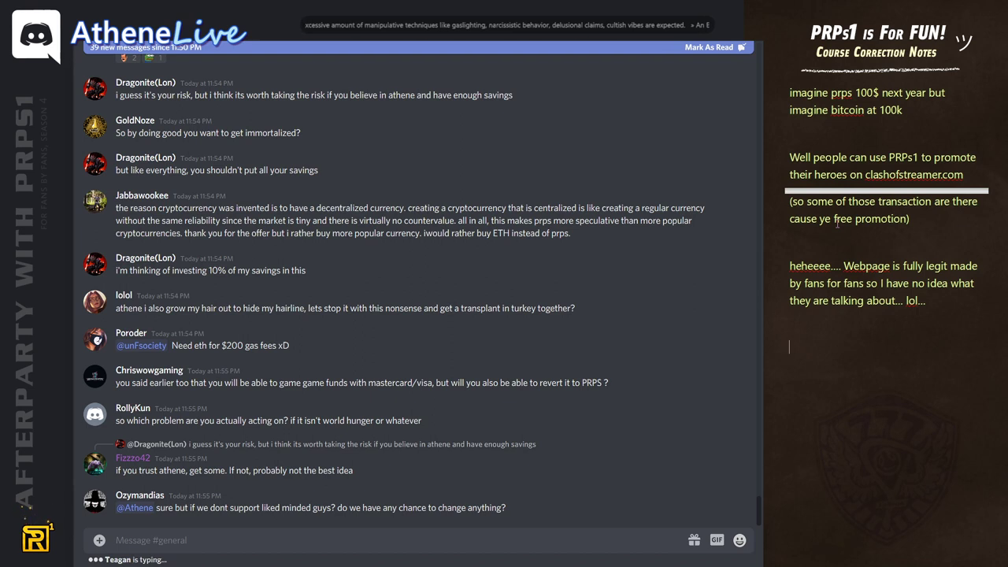
scroll(down, 3)
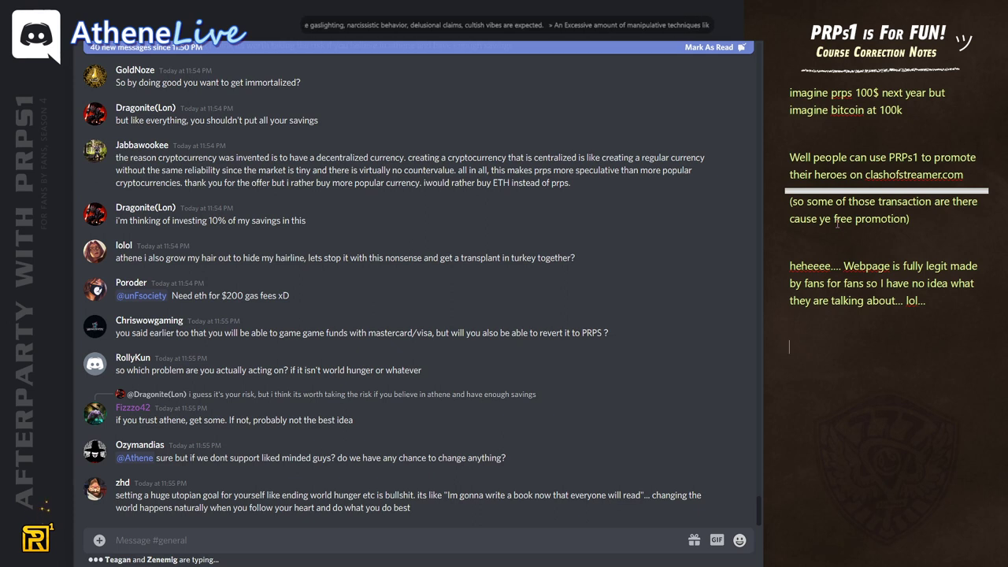
scroll(down, 3)
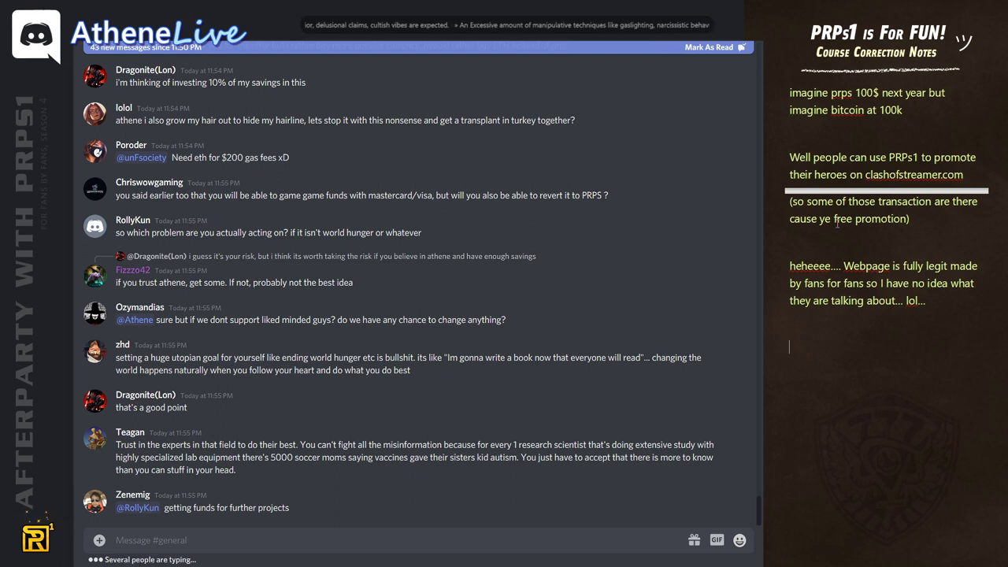
scroll(down, 3)
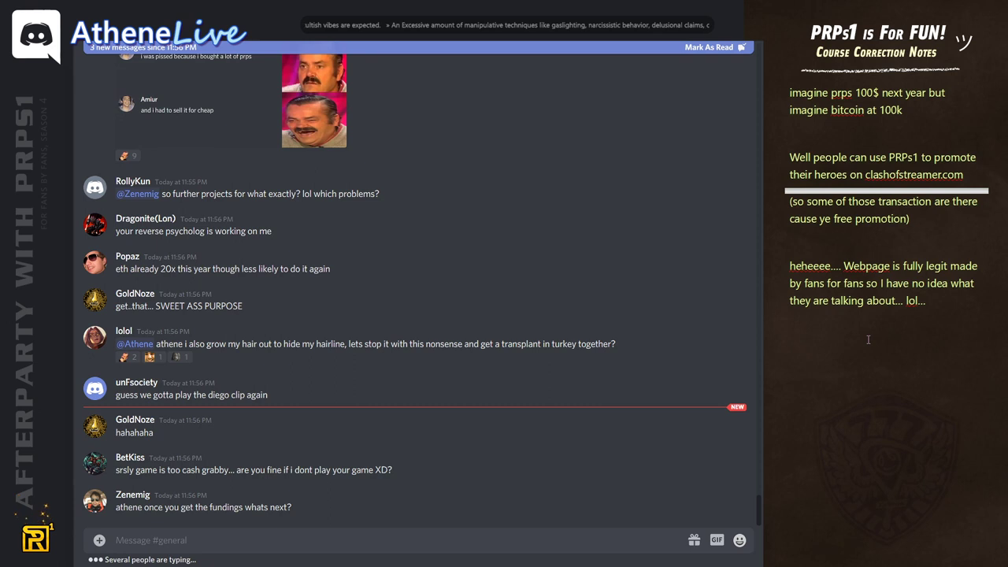
scroll(down, 3)
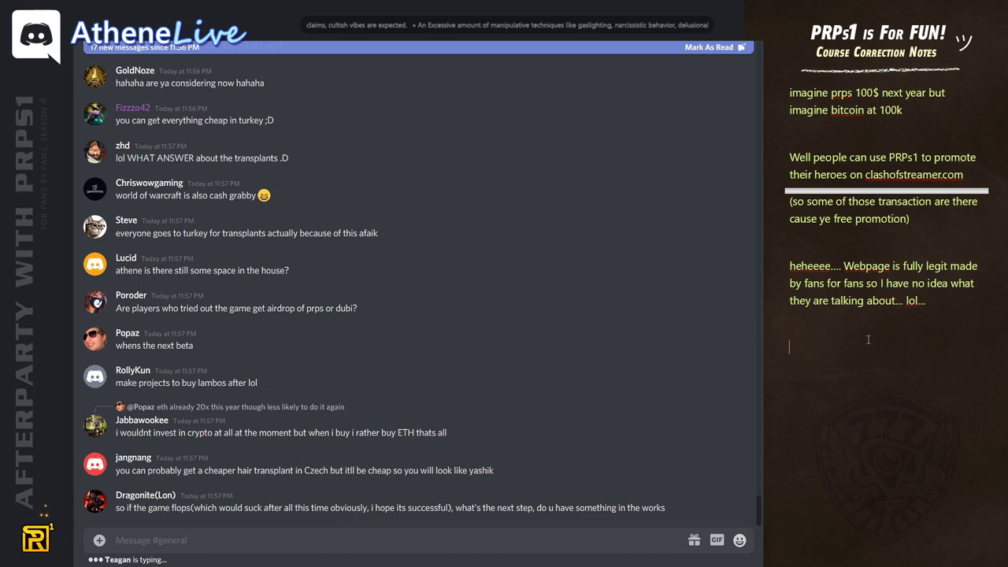
scroll(down, 3)
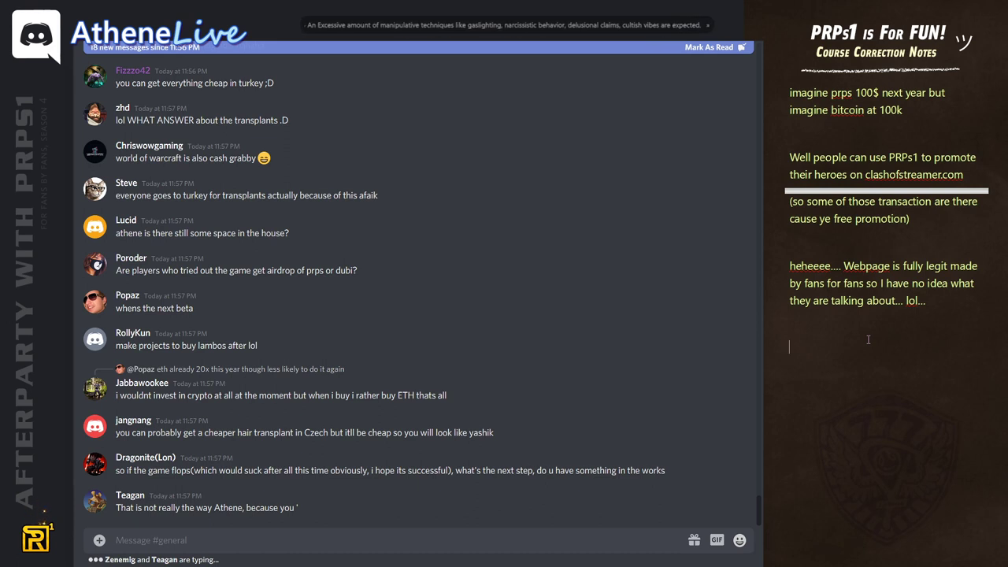
scroll(down, 3)
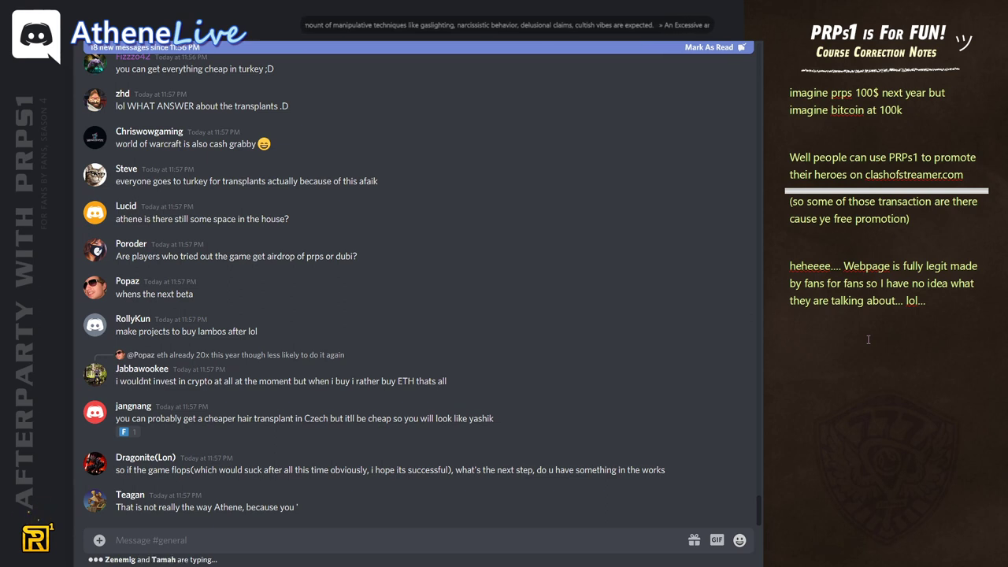
Add the note 'it's going to be fun.. can already see it... athene going dark for half a year to study statistics...'.
text(it's going to b)
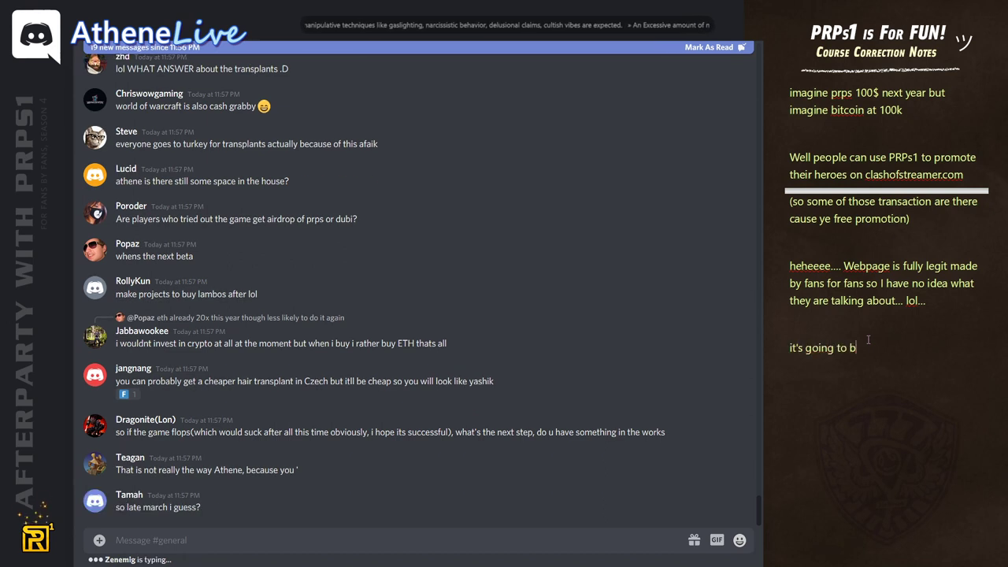
text(e fun.. c)
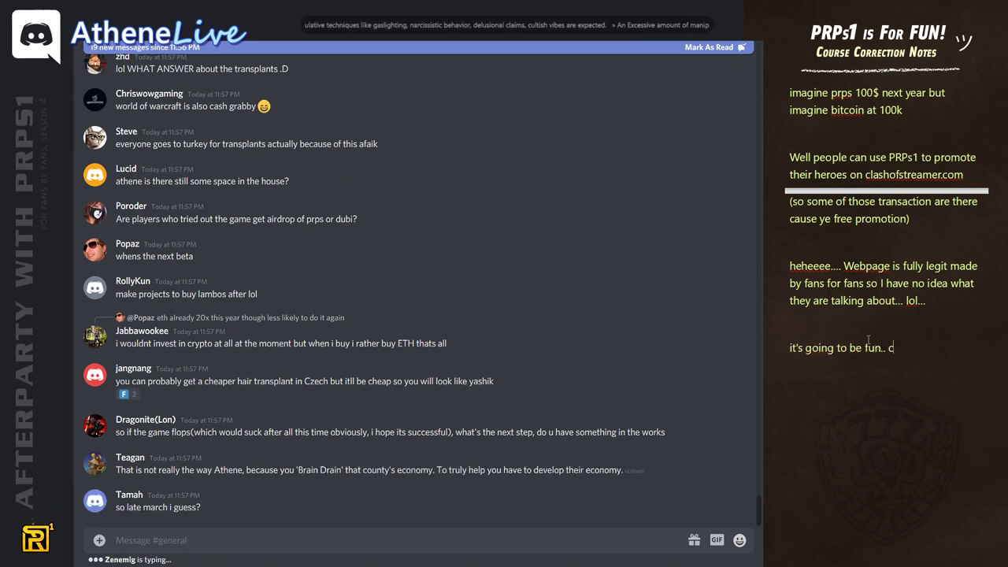
text(an already see it... athene going dark for half a year to study statistics...)
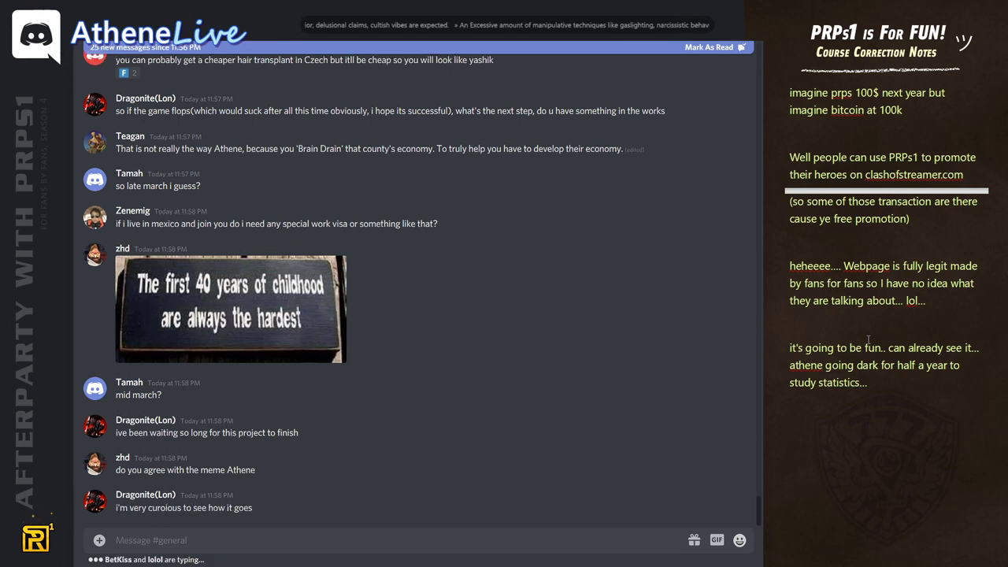
scroll(down, 3)
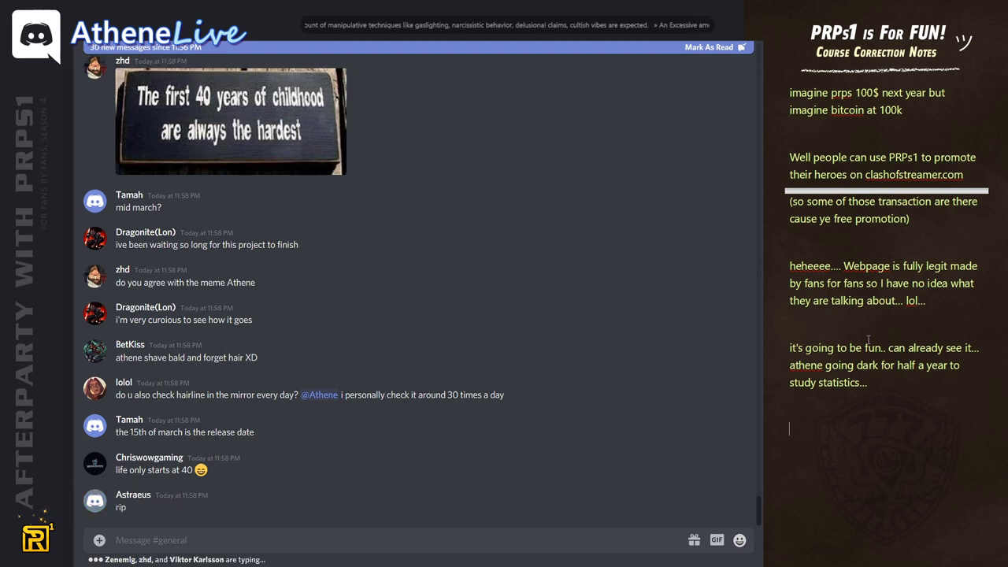
scroll(down, 3)
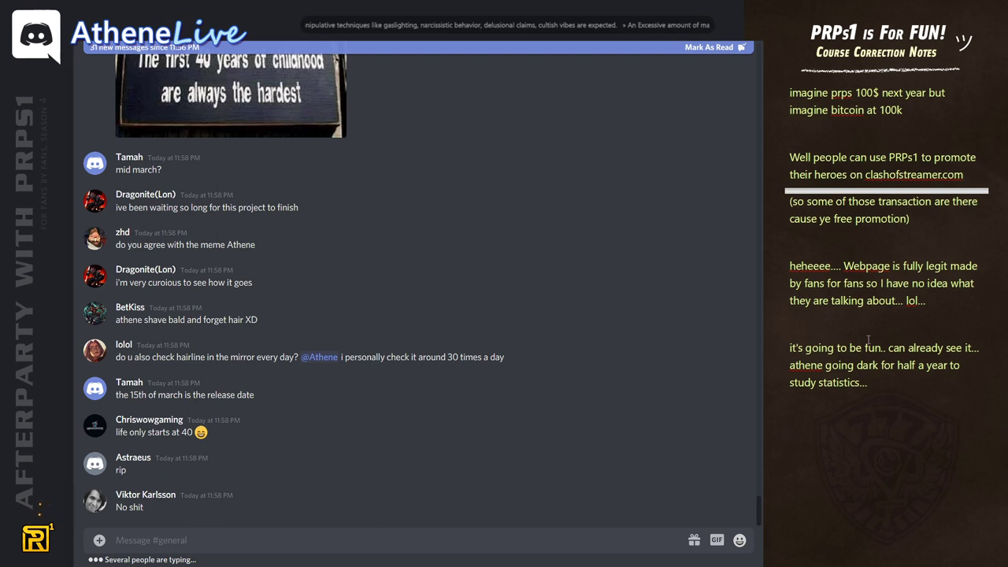
scroll(down, 3)
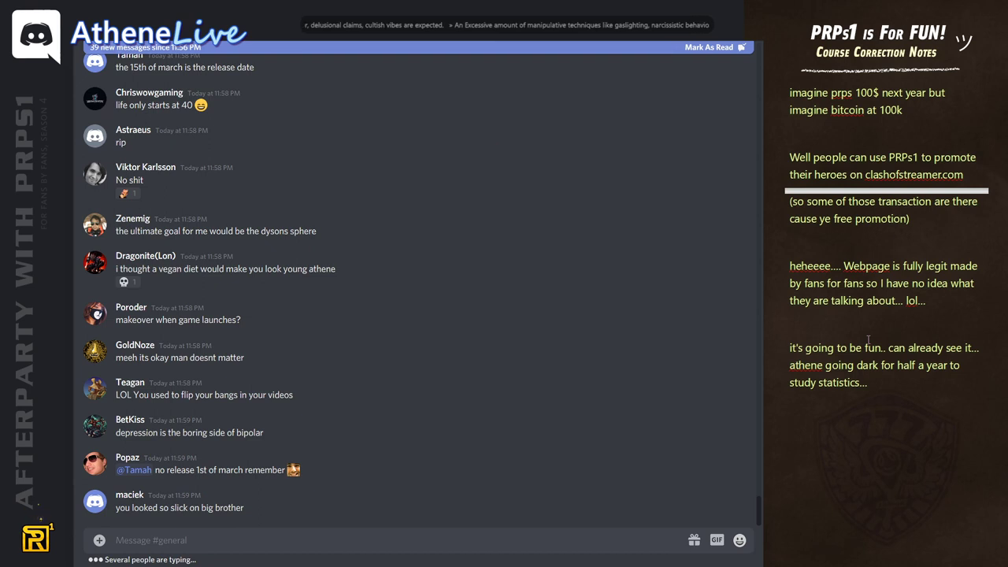
scroll(down, 3)
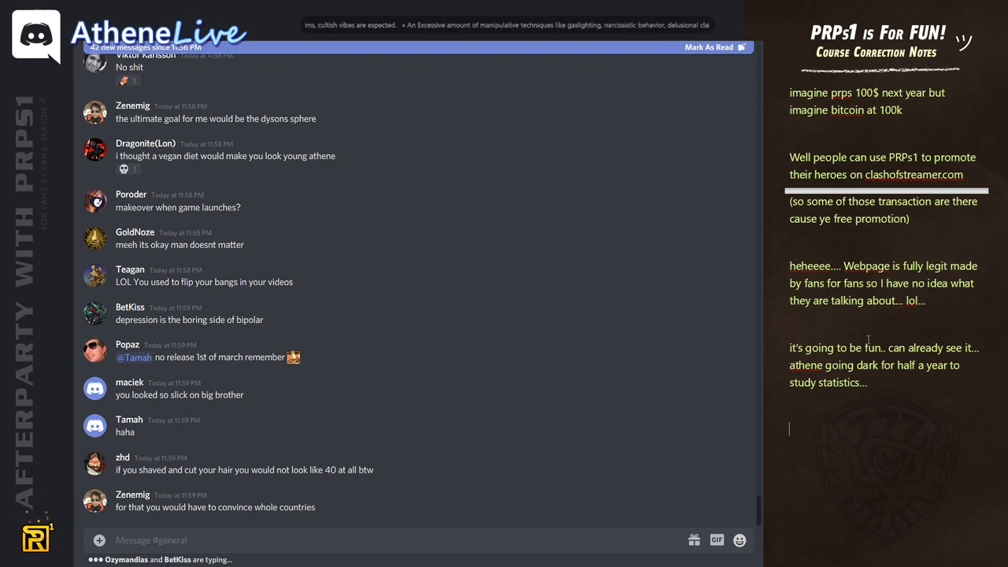
scroll(down, 3)
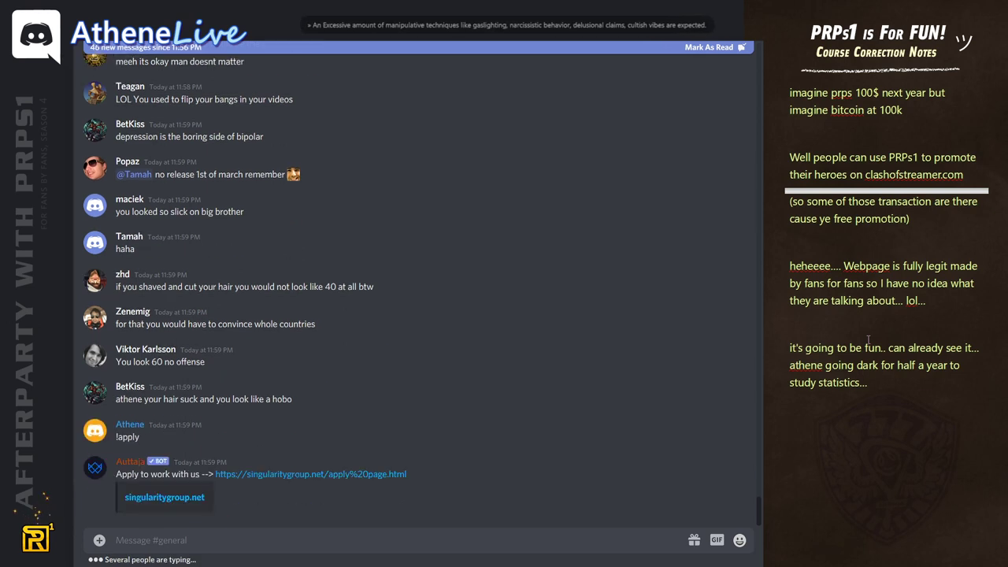
Scroll the notes panel down to below the last note to start the 'Wow did' line.
scroll(down, 3)
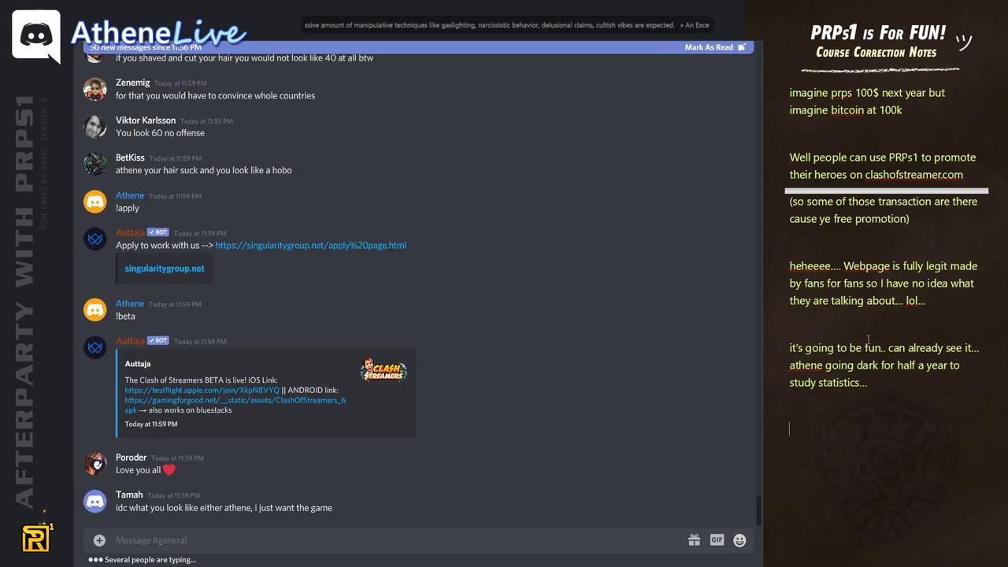
scroll(down, 3)
text(Wow did)
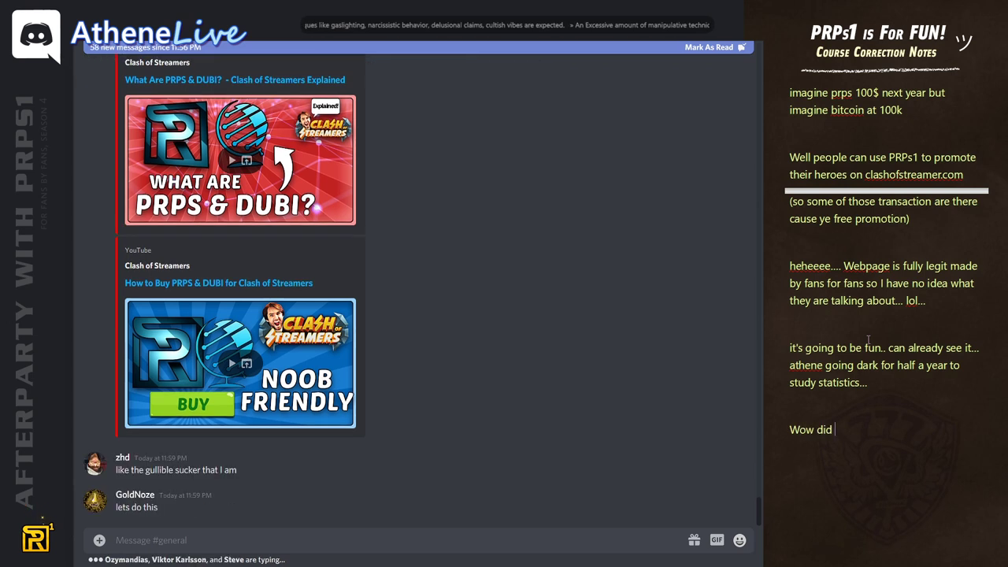
Finish the note 'athene learned finally new word which is NFT ^_^' and start a new note 'bb'.
text(athene learned finally new word which is NFT)
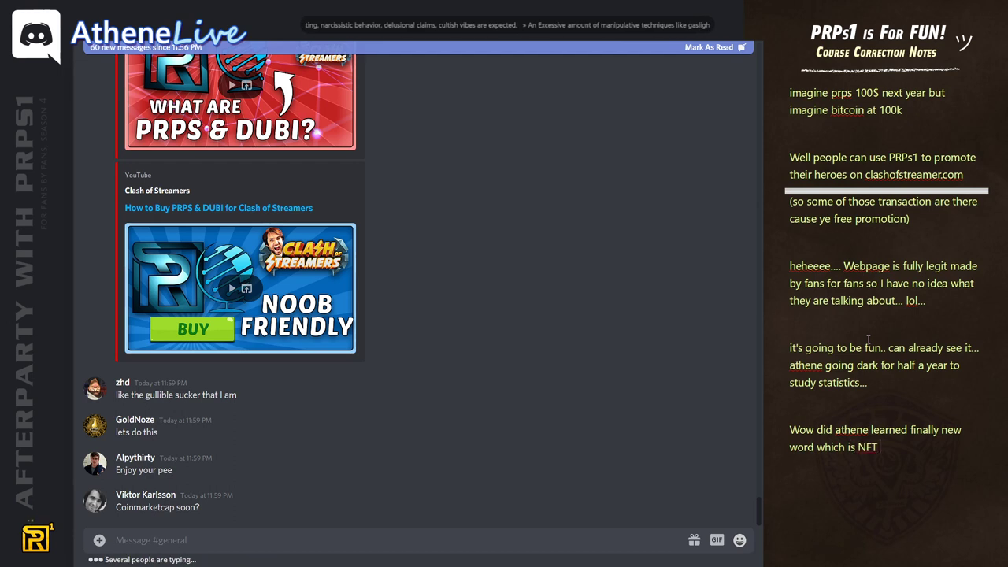
text(^_^)
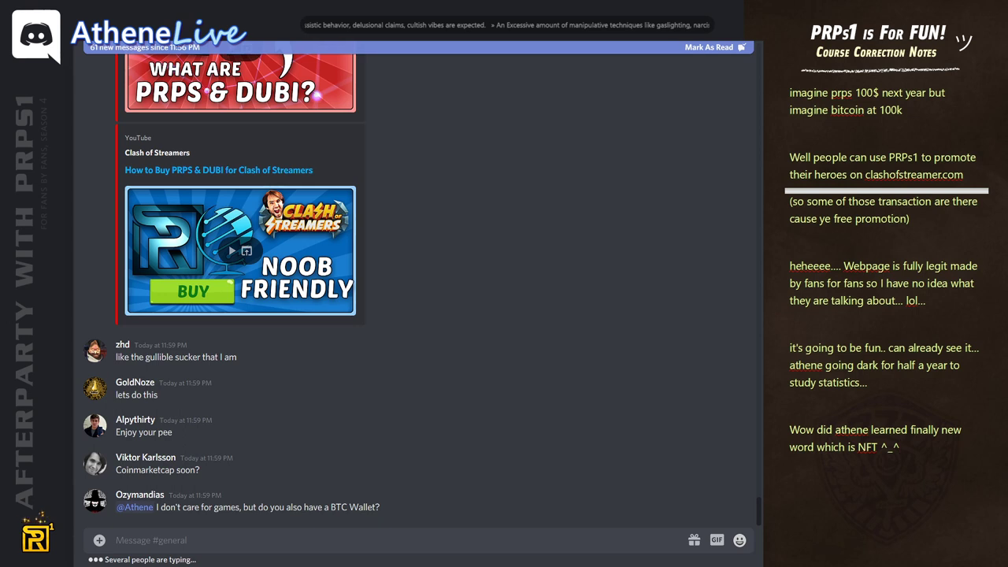
scroll(down, 3)
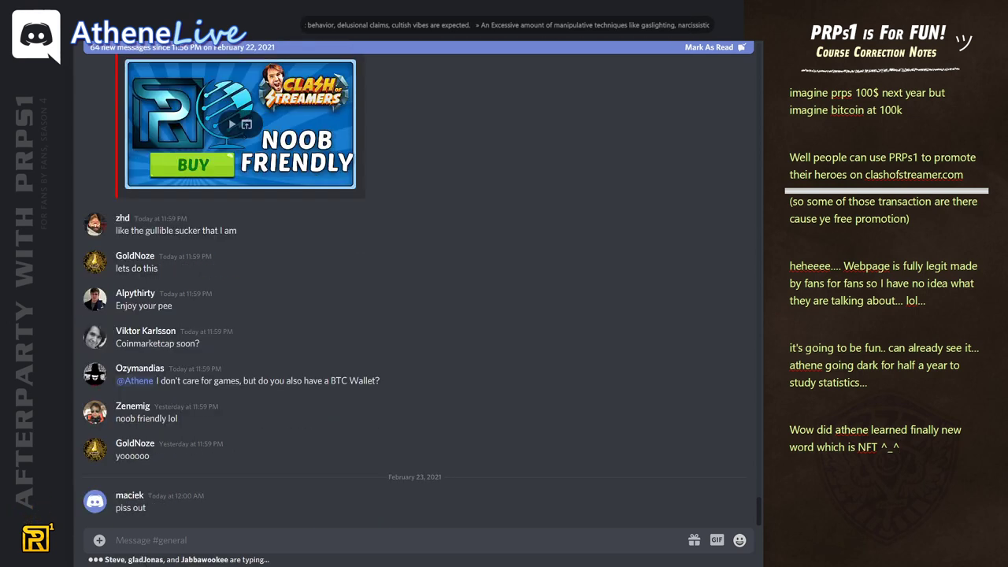
scroll(down, 3)
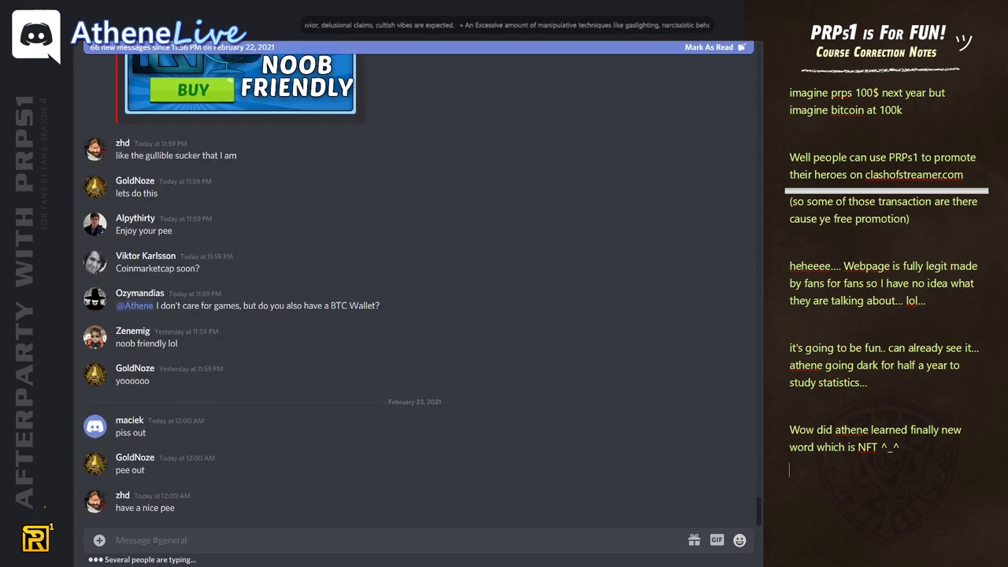
text(bb)
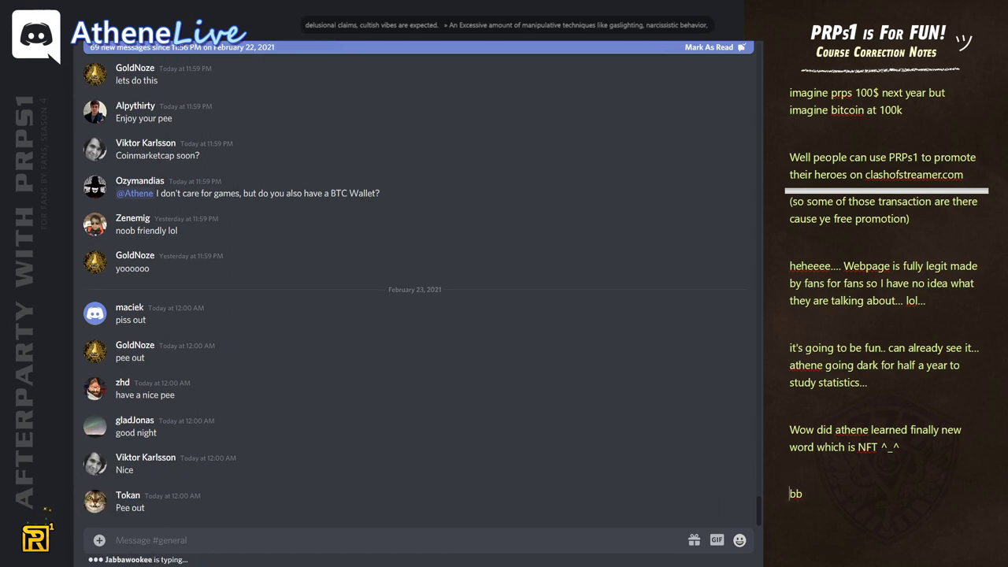